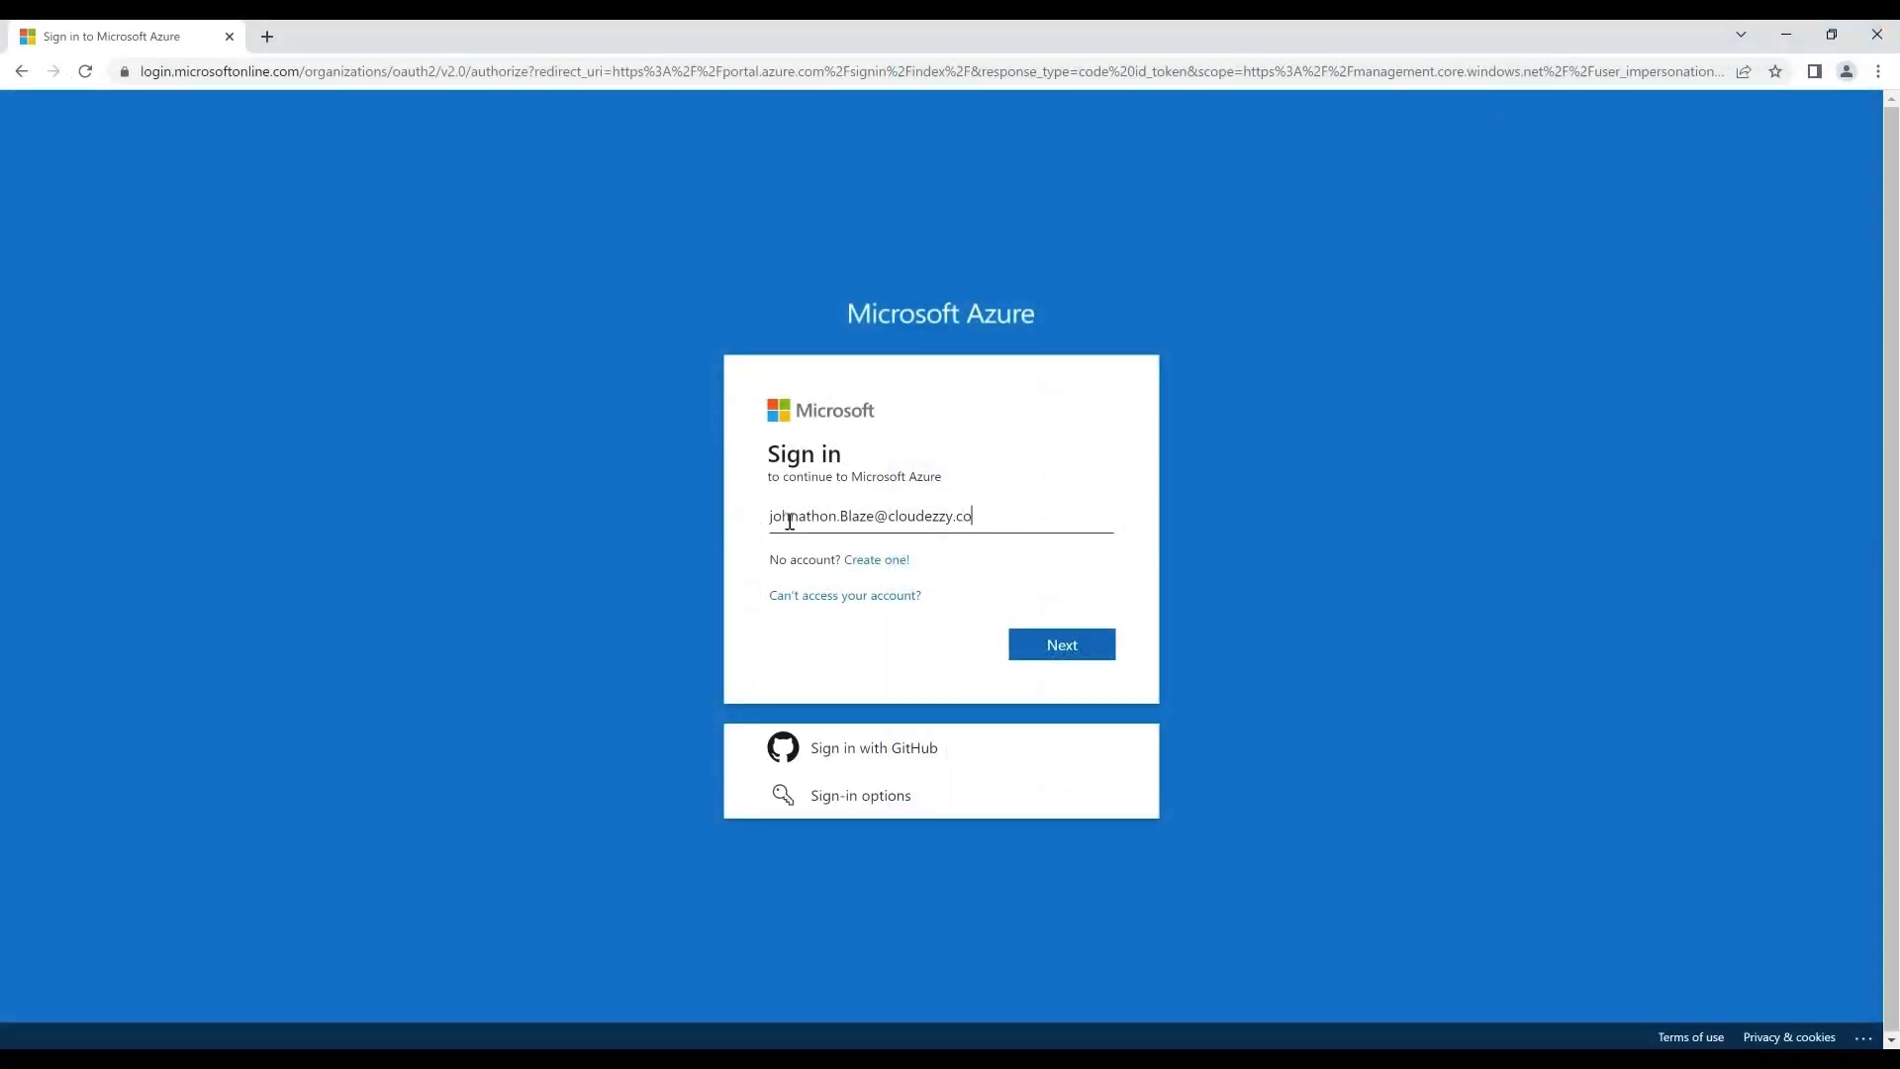
# Sign in to Azure, get blocked with error 53003, and reveal and copy the troubleshooting details.
pyautogui.click(1060, 644)
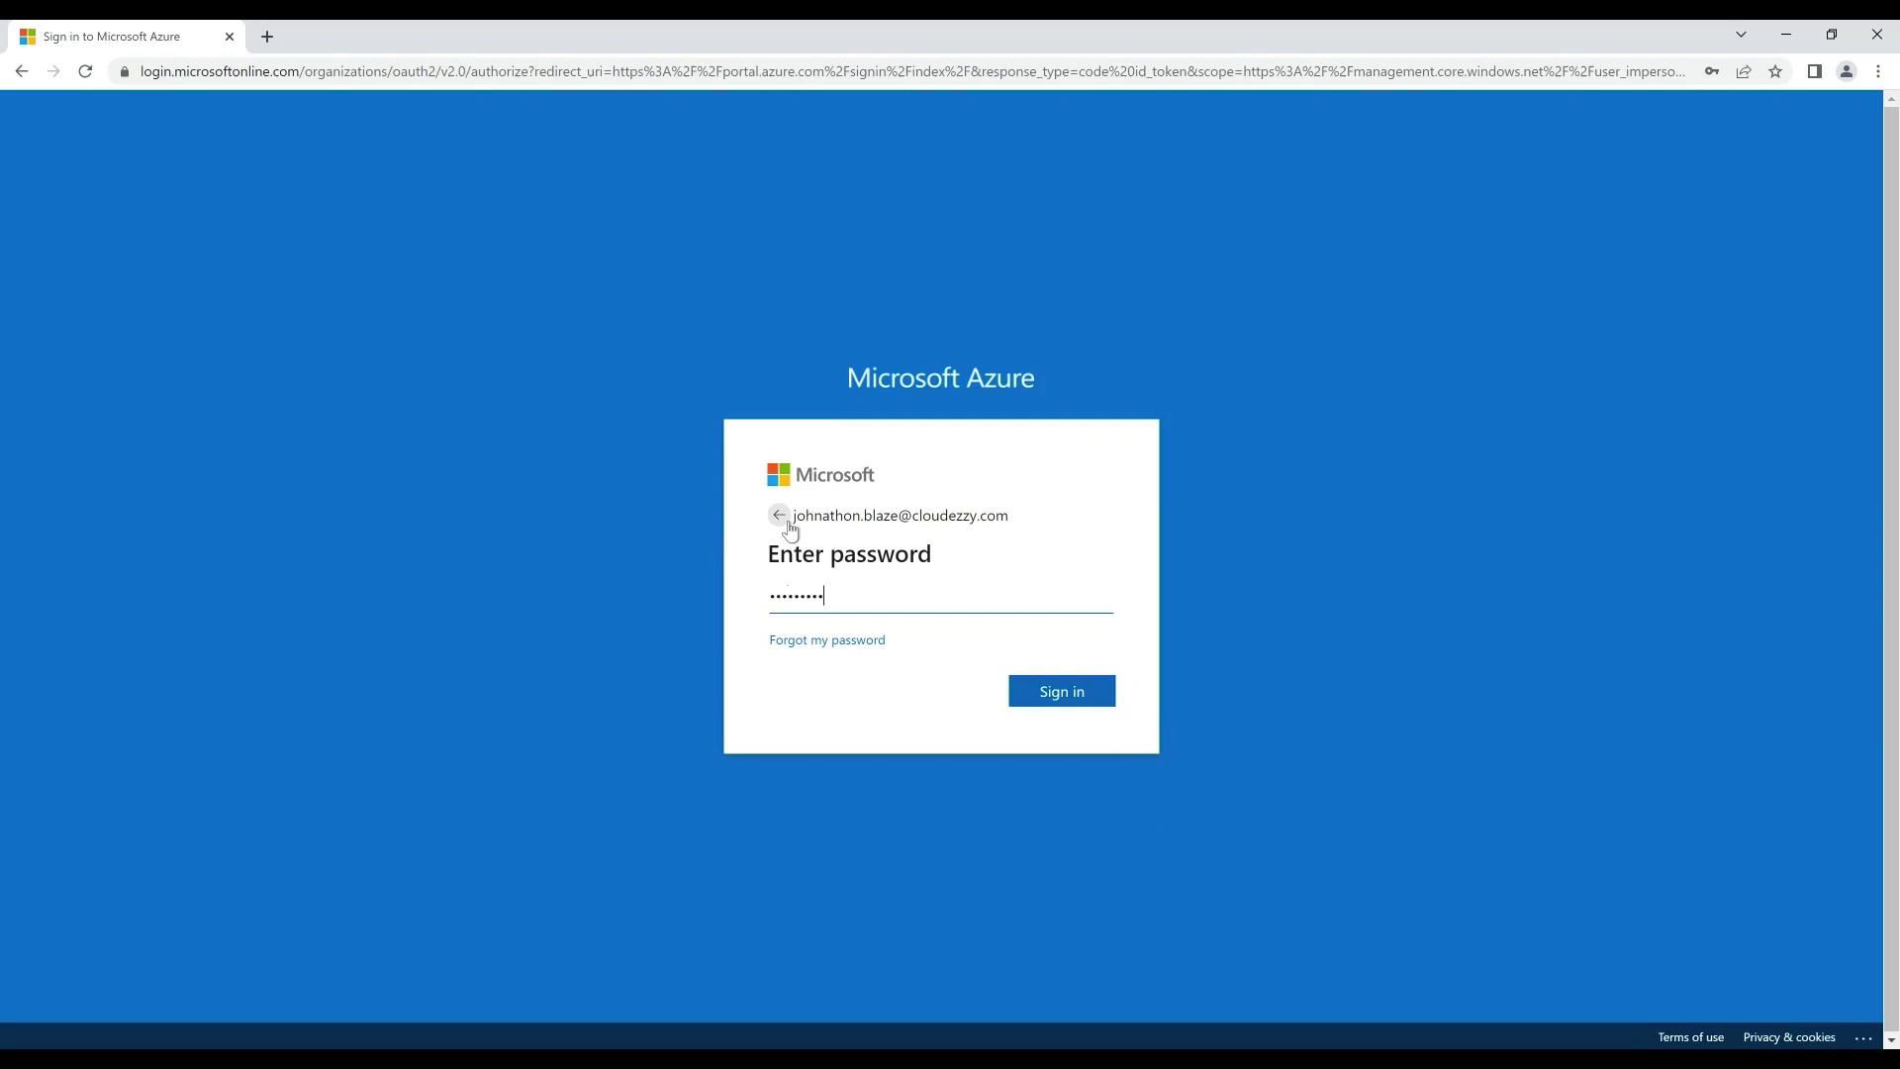
pyautogui.click(1061, 691)
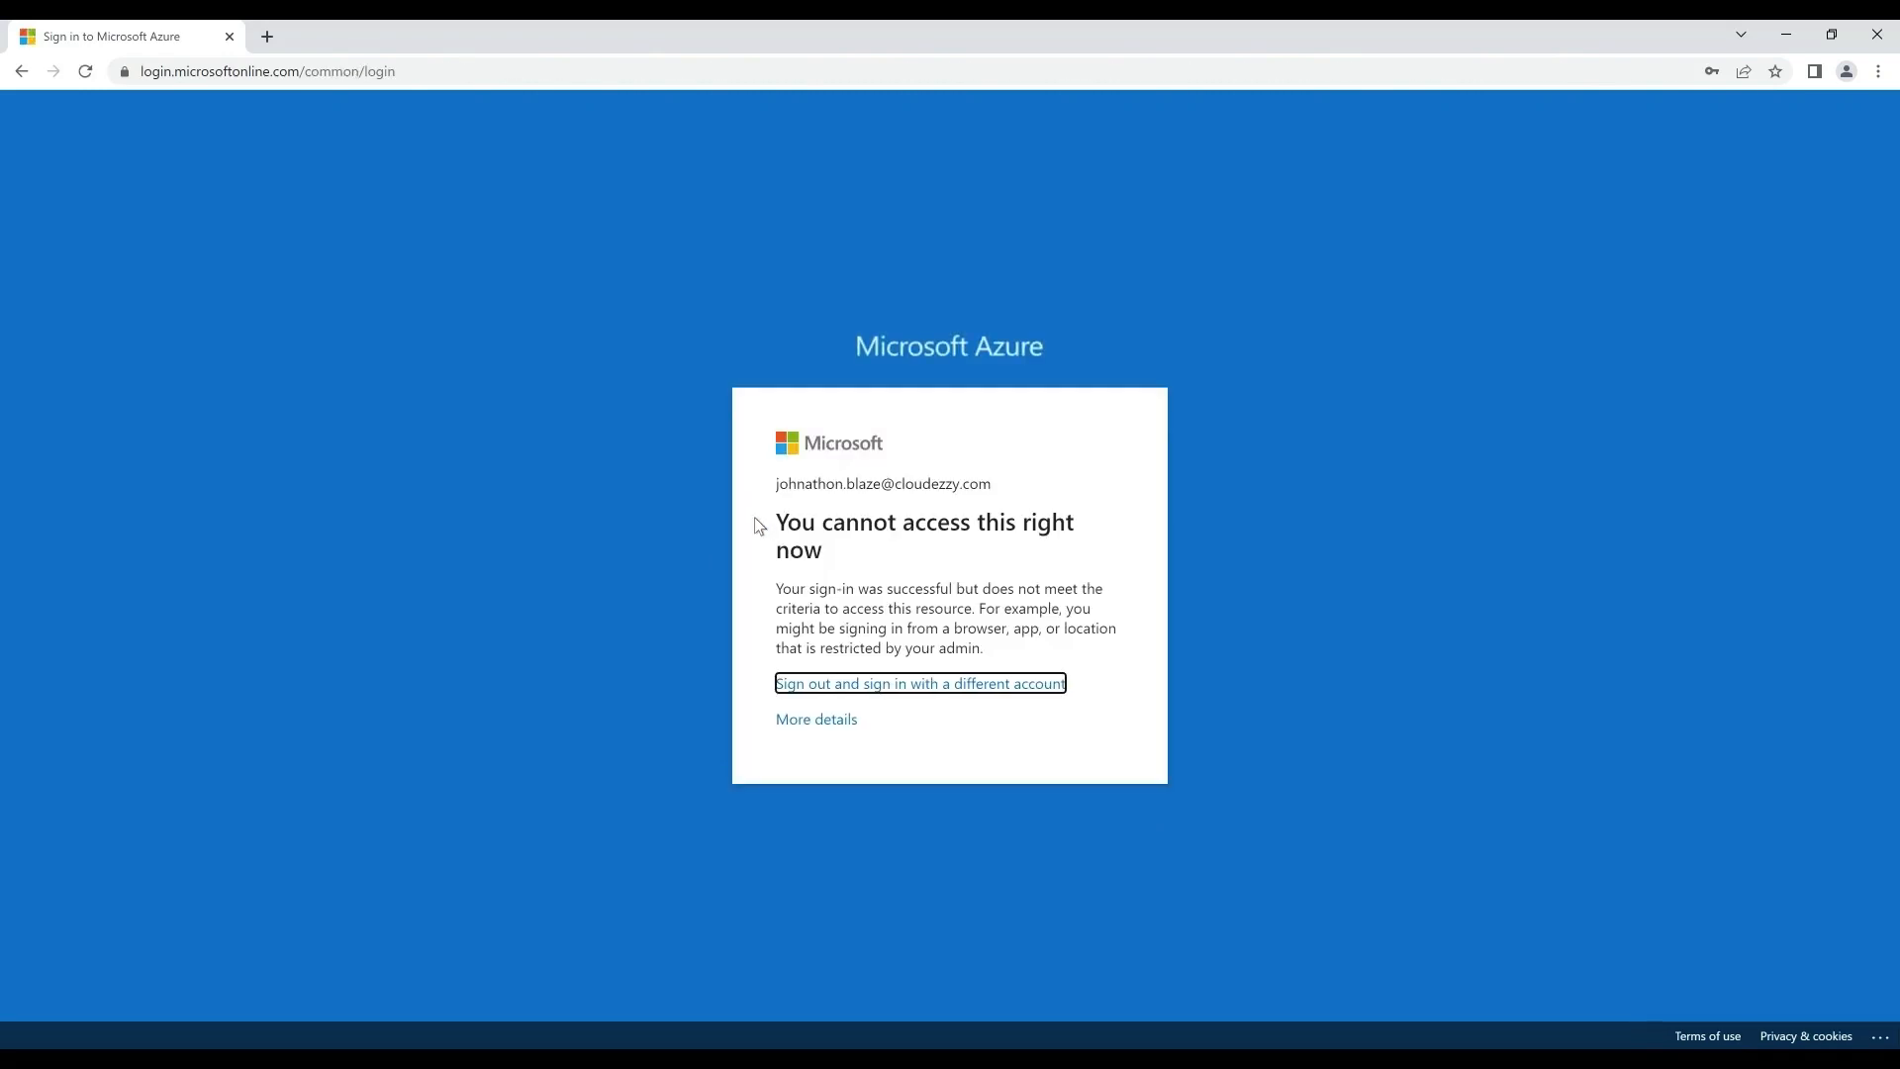
pyautogui.moveTo(820, 784)
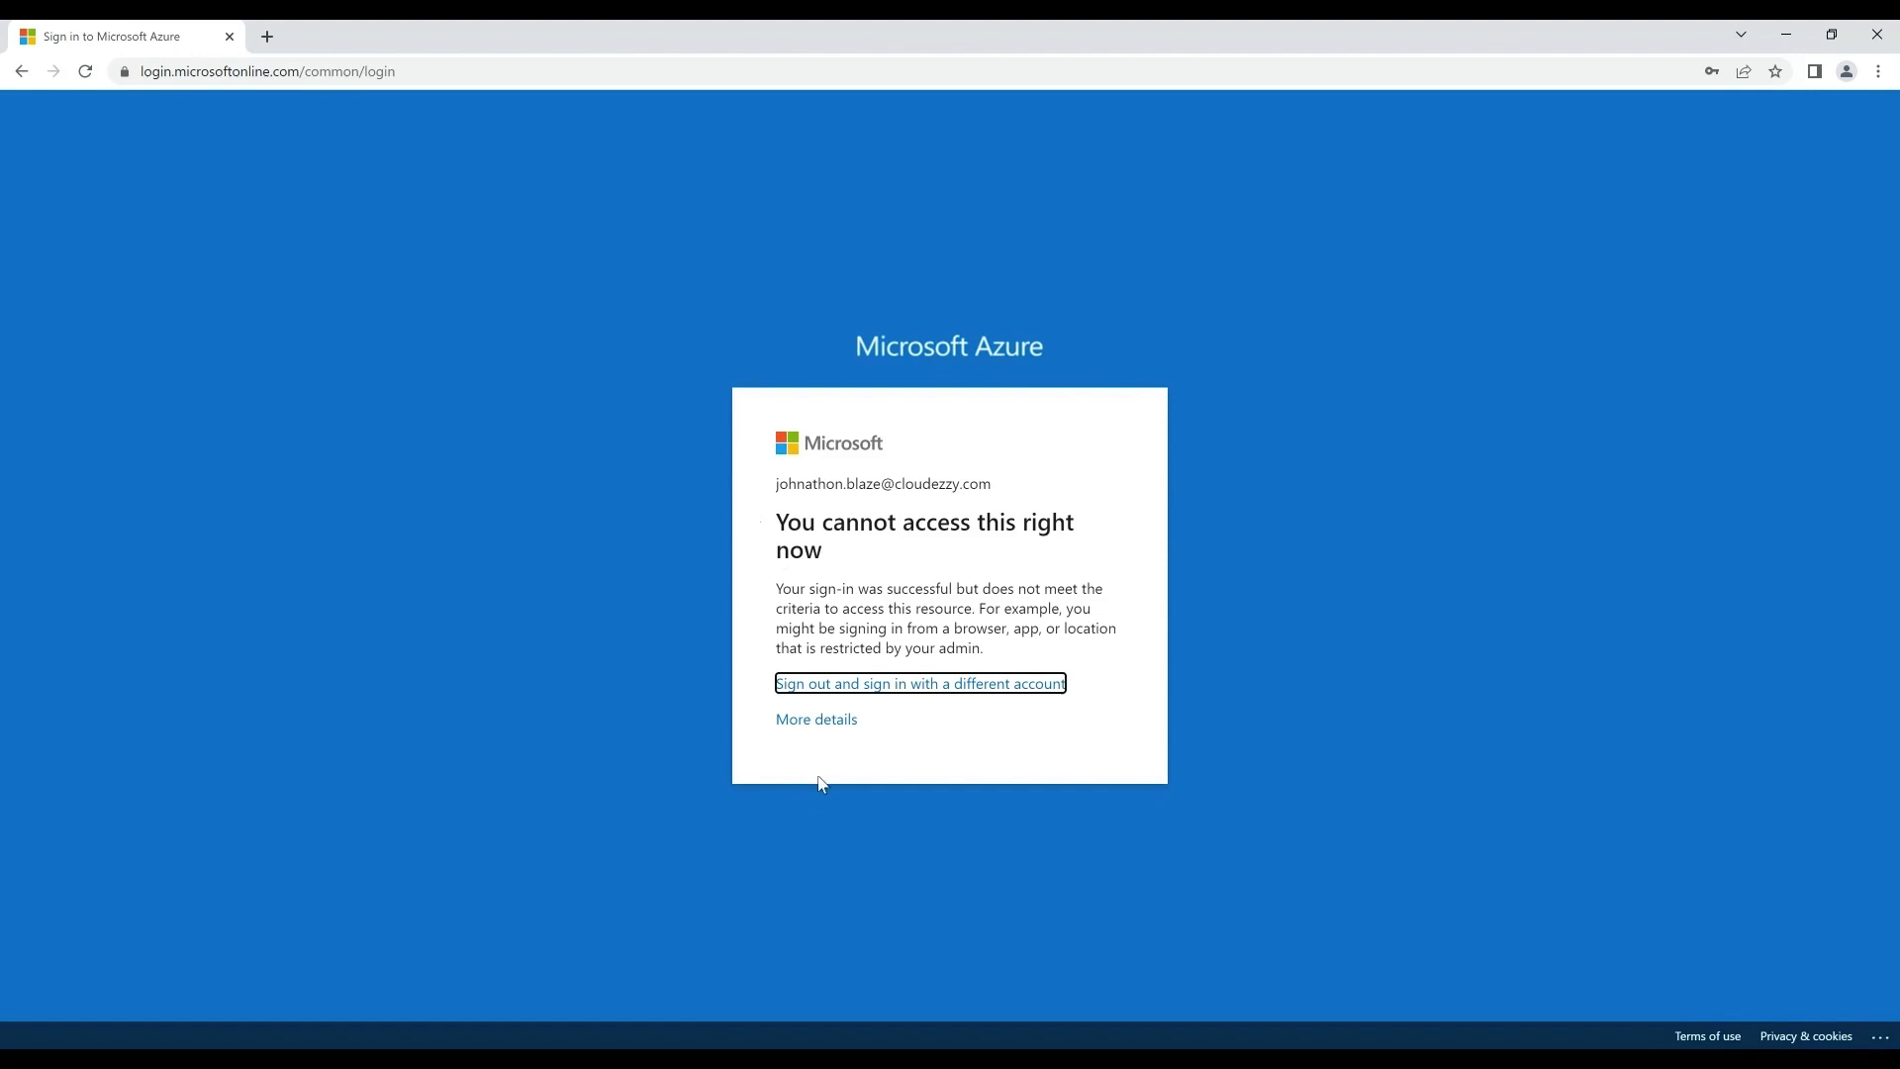
pyautogui.moveTo(816, 720)
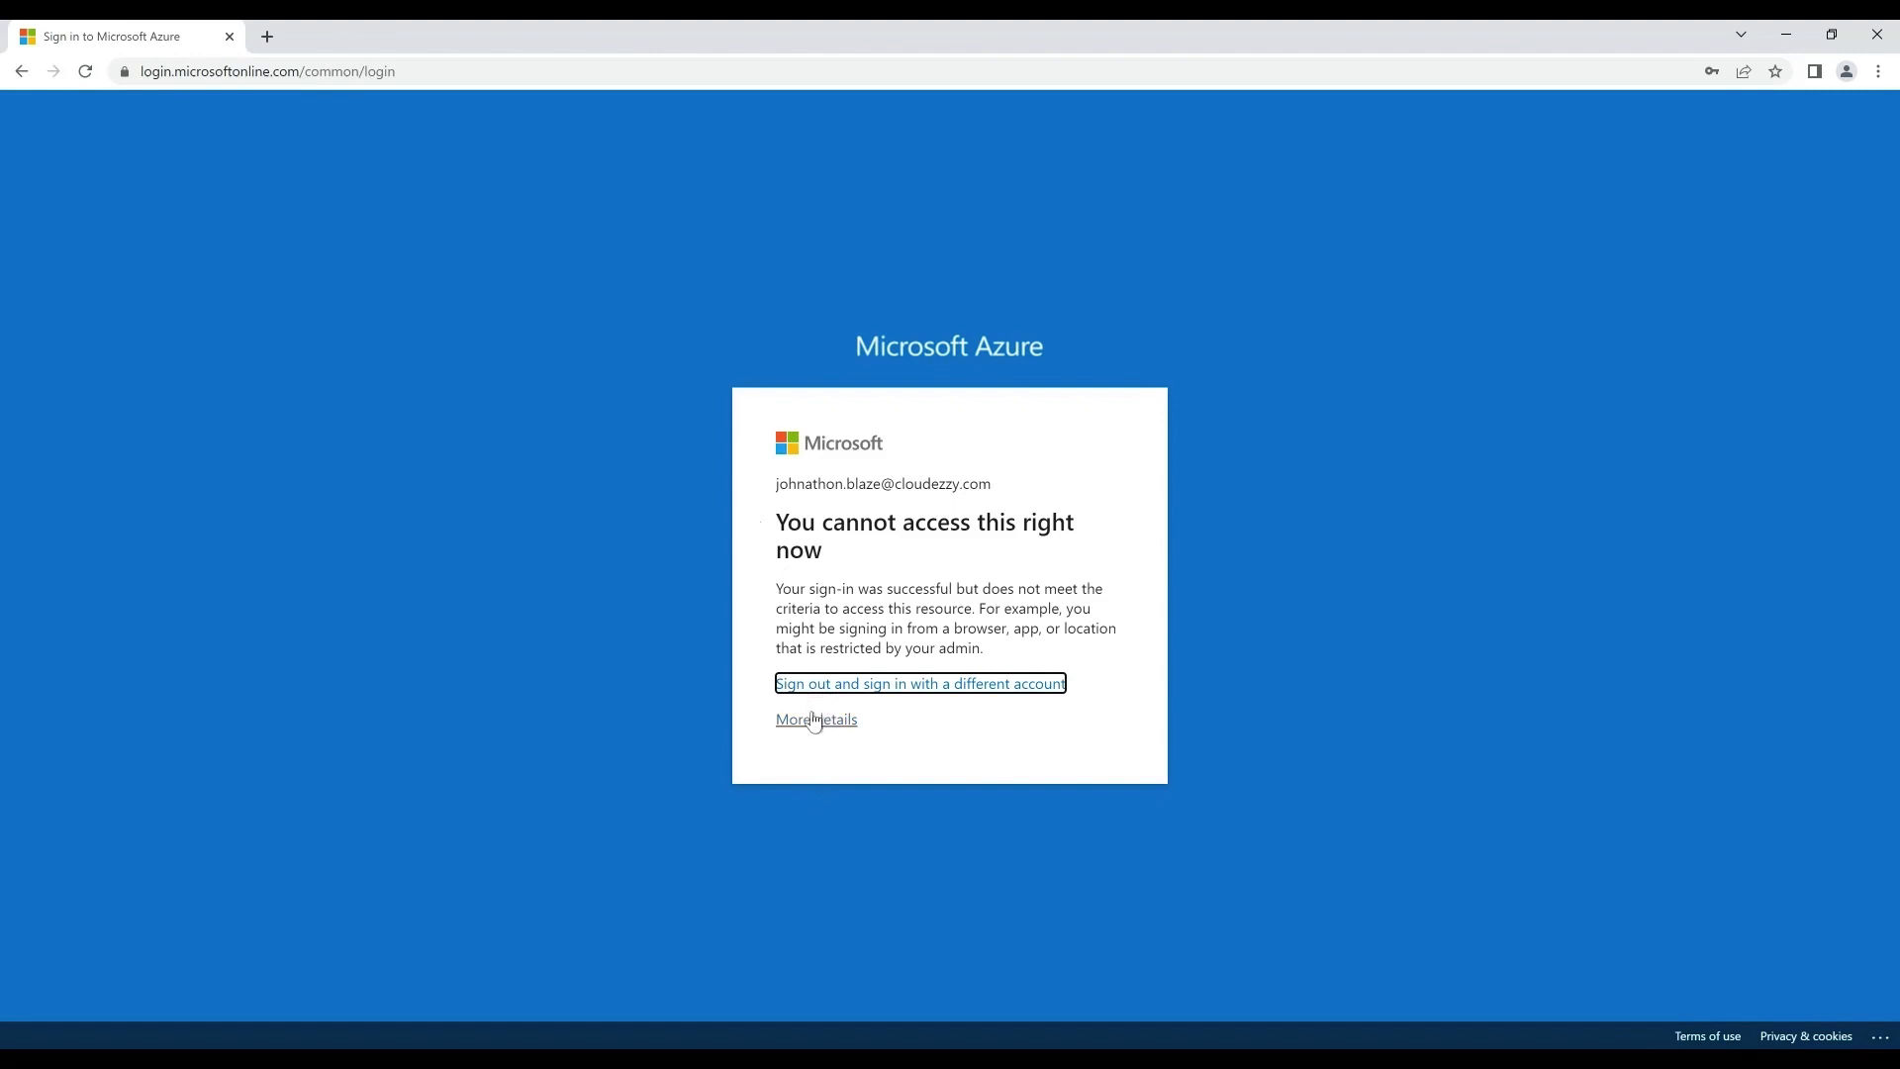
pyautogui.click(815, 720)
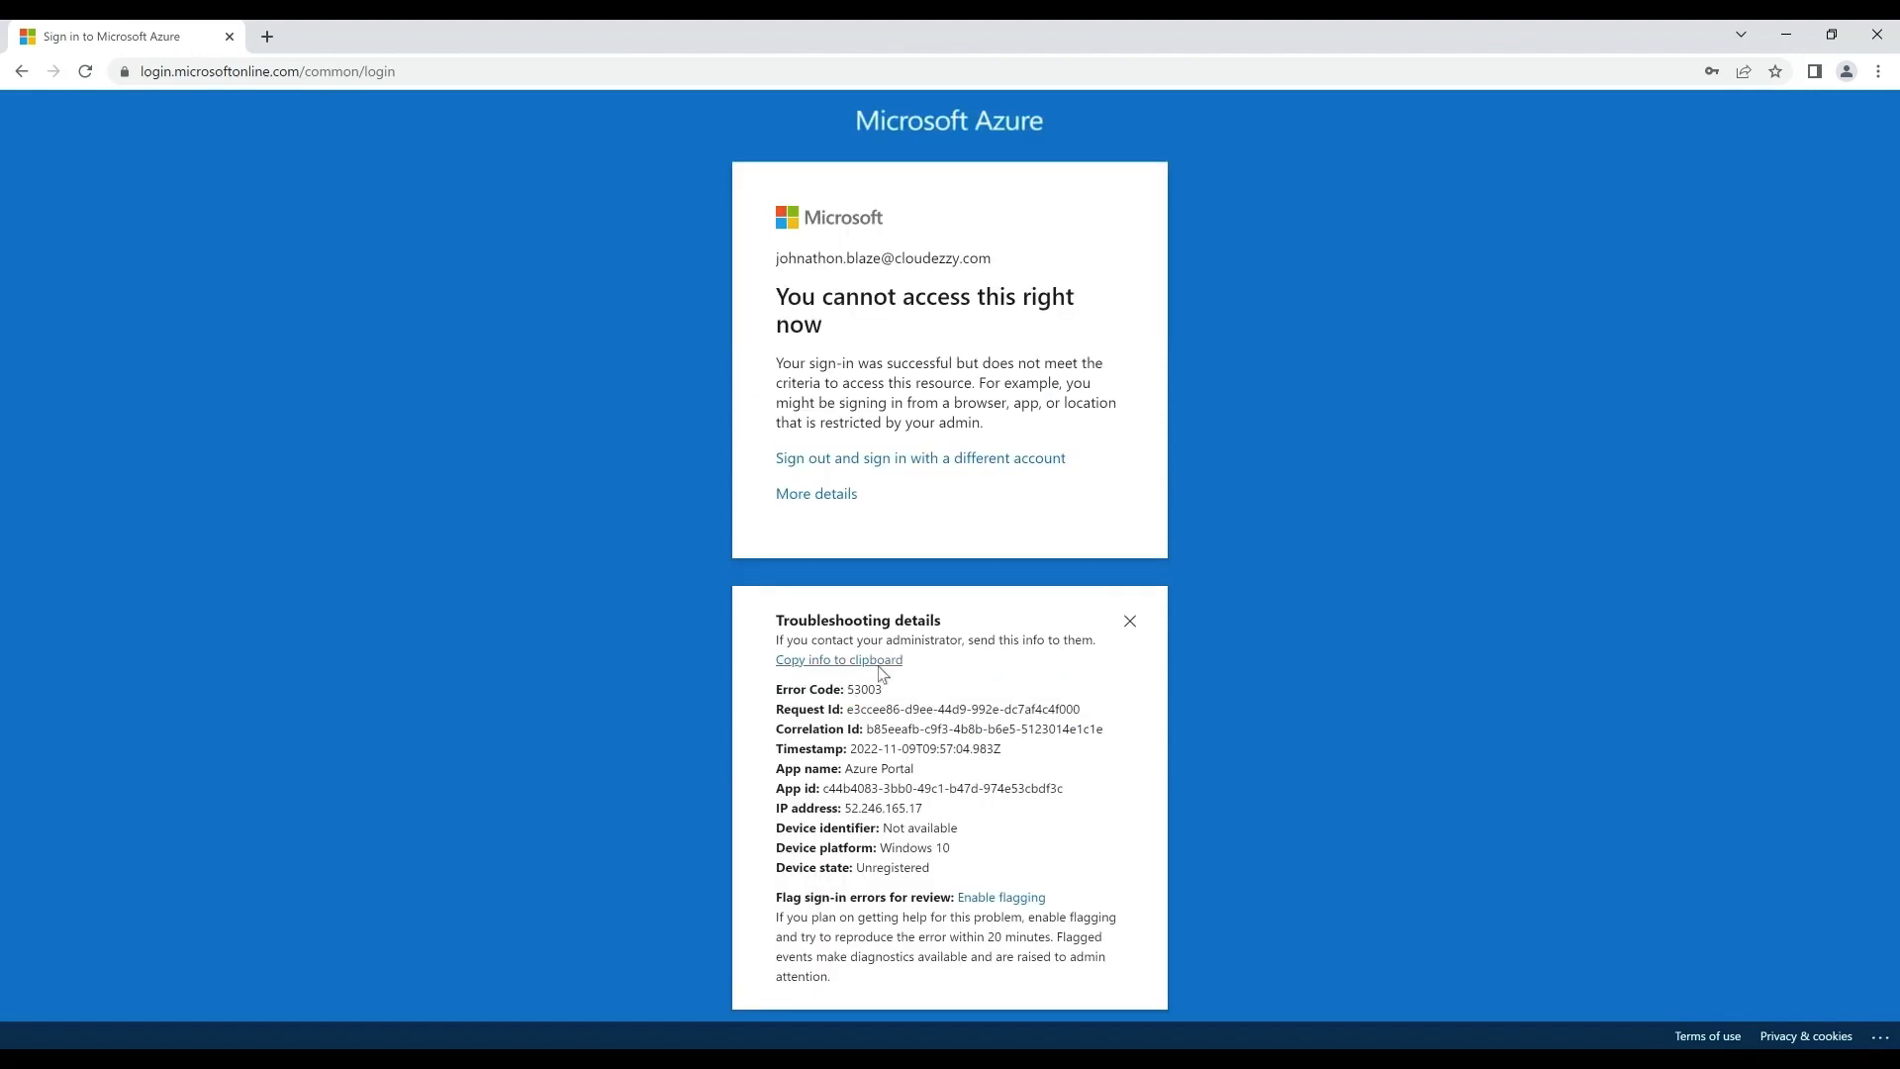
pyautogui.click(266, 36)
pyautogui.write('login.microsoftonline.com/error')
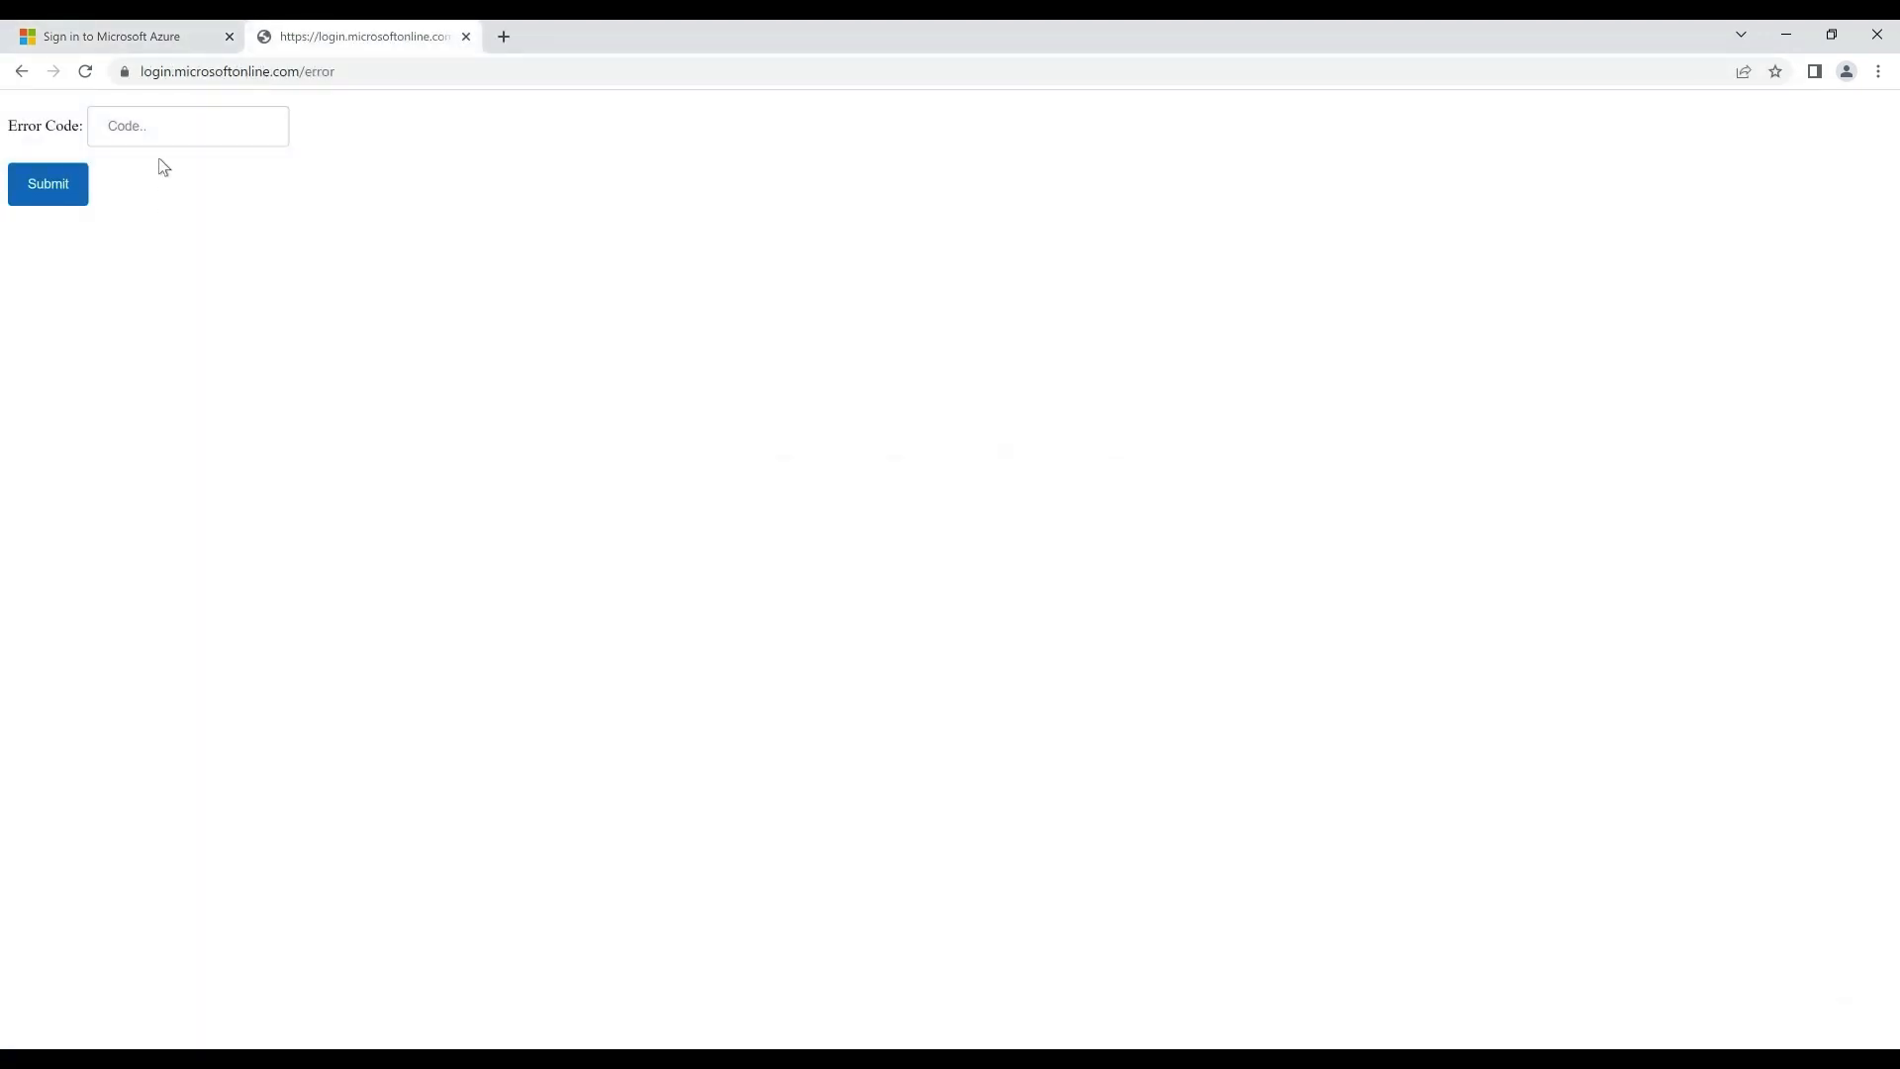
# Look up error code 53003, learning access was blocked by Conditional Access policies.
pyautogui.write('53003')
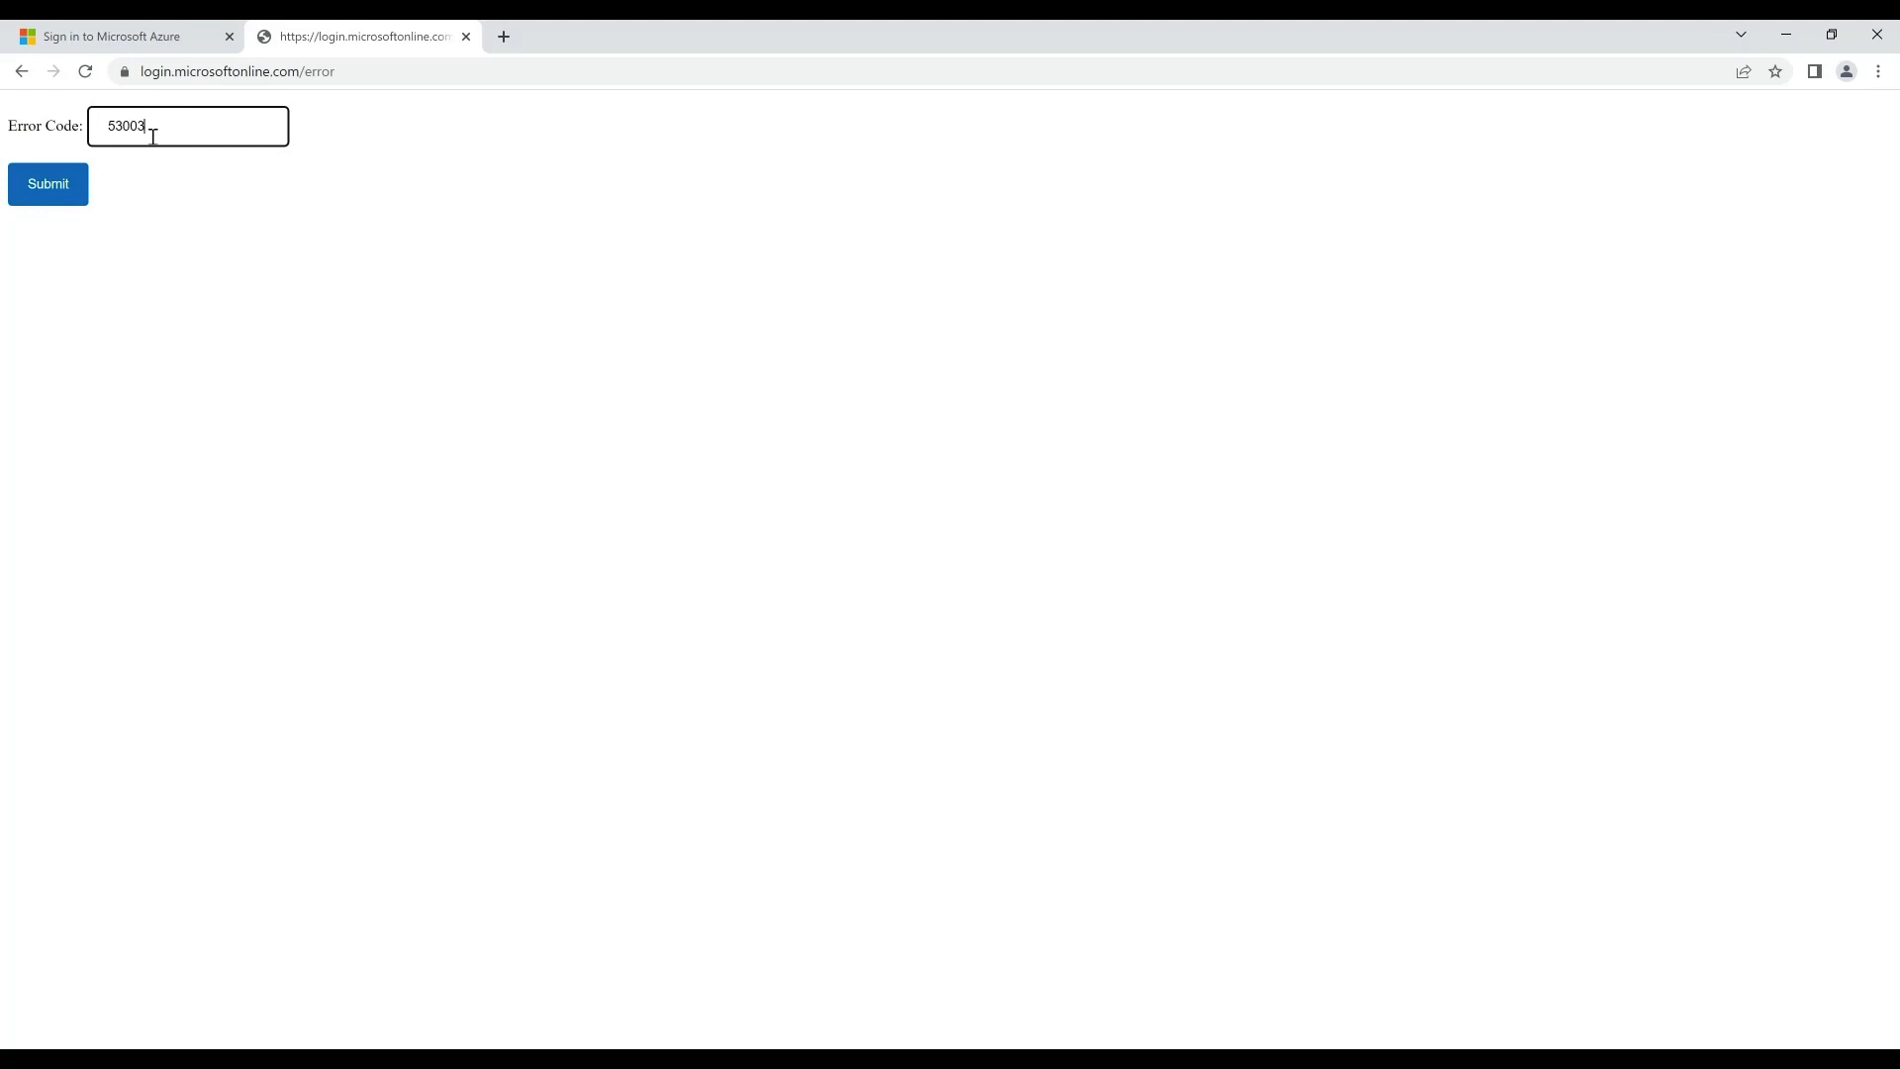
pyautogui.click(47, 184)
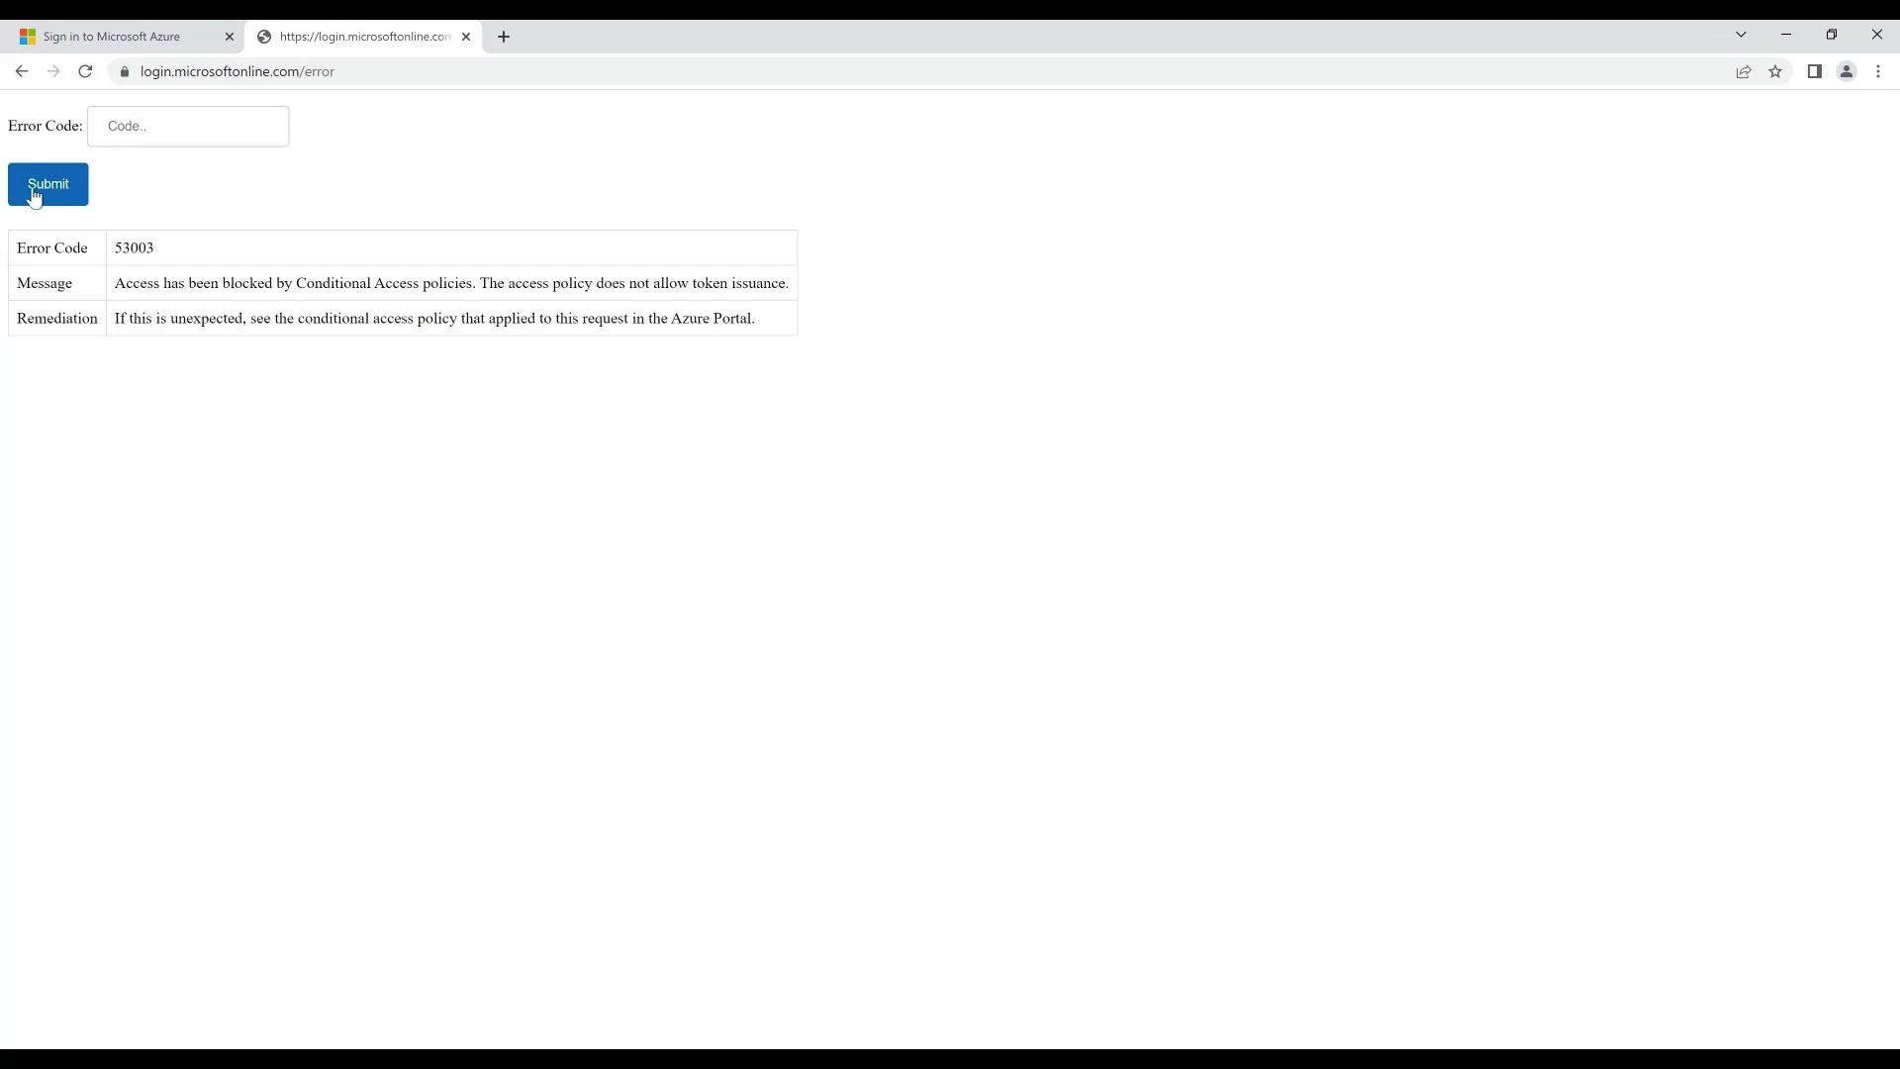
pyautogui.moveTo(357, 365)
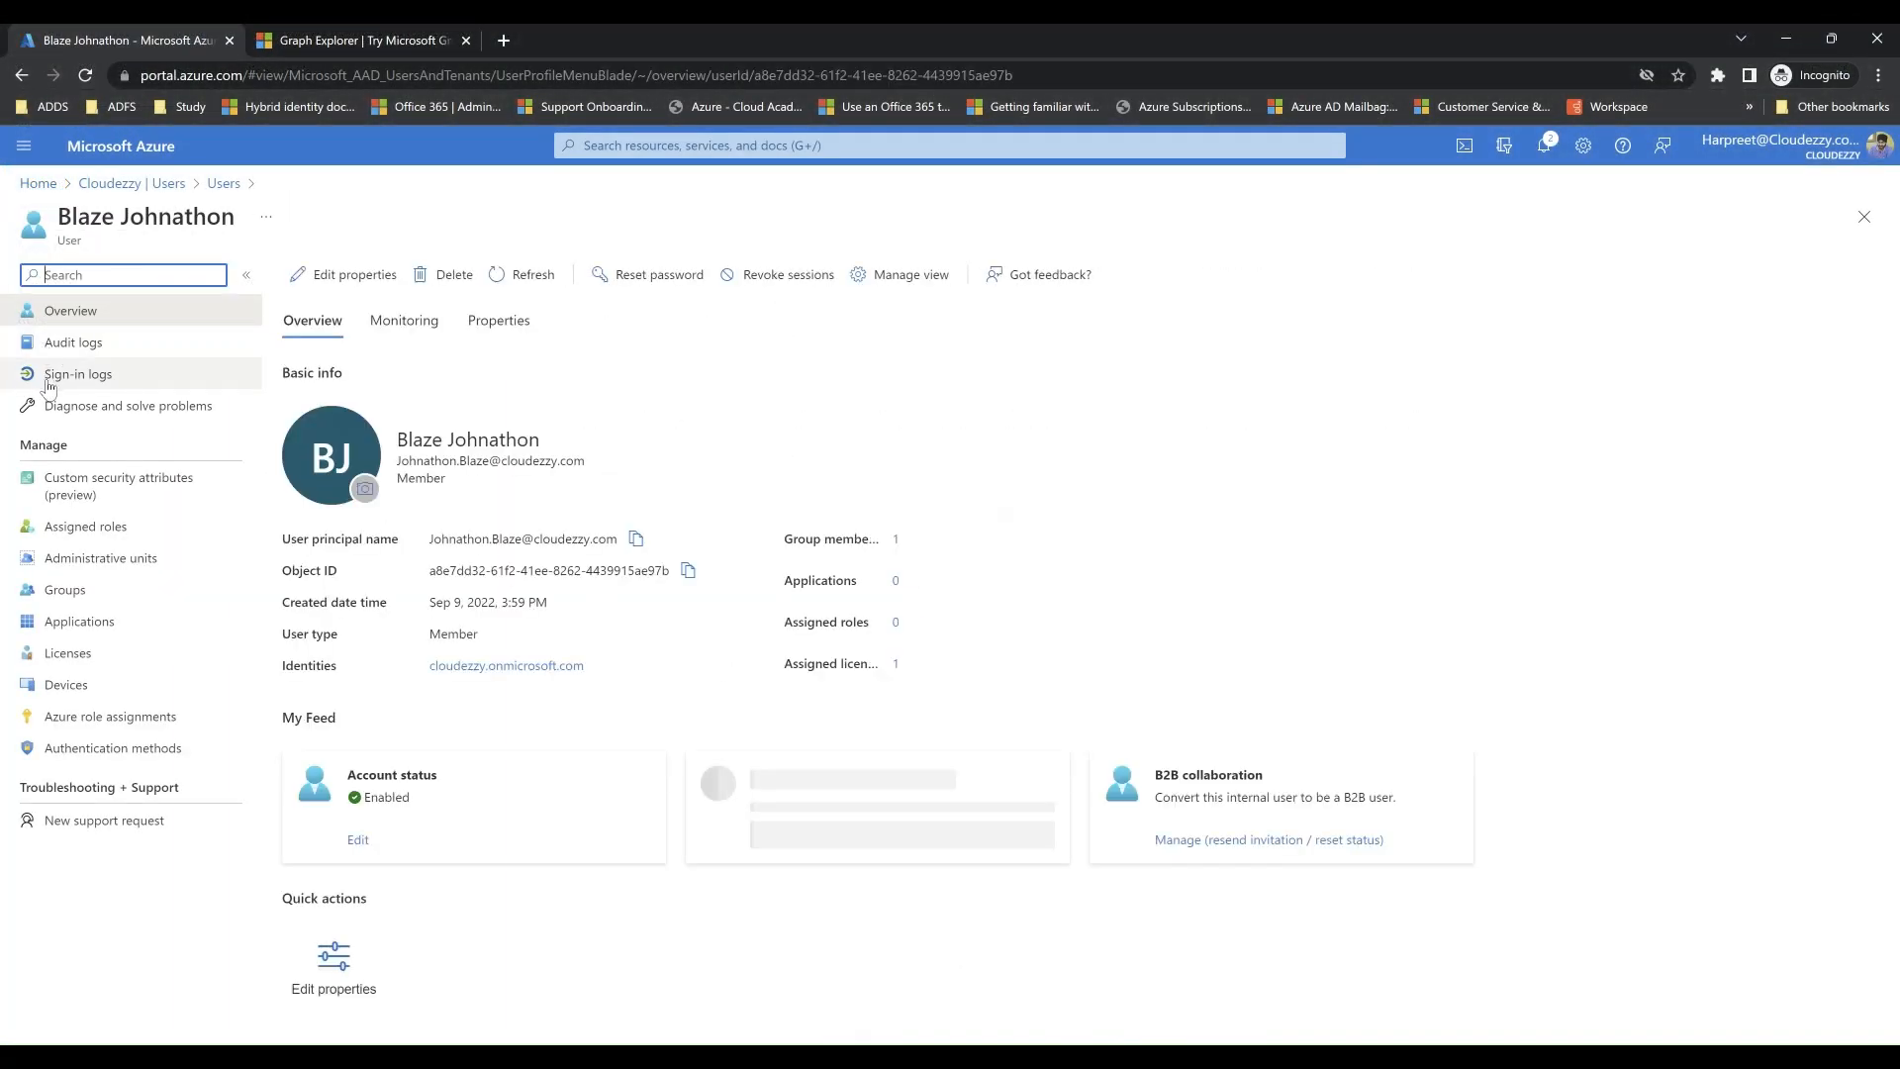
pyautogui.click(79, 374)
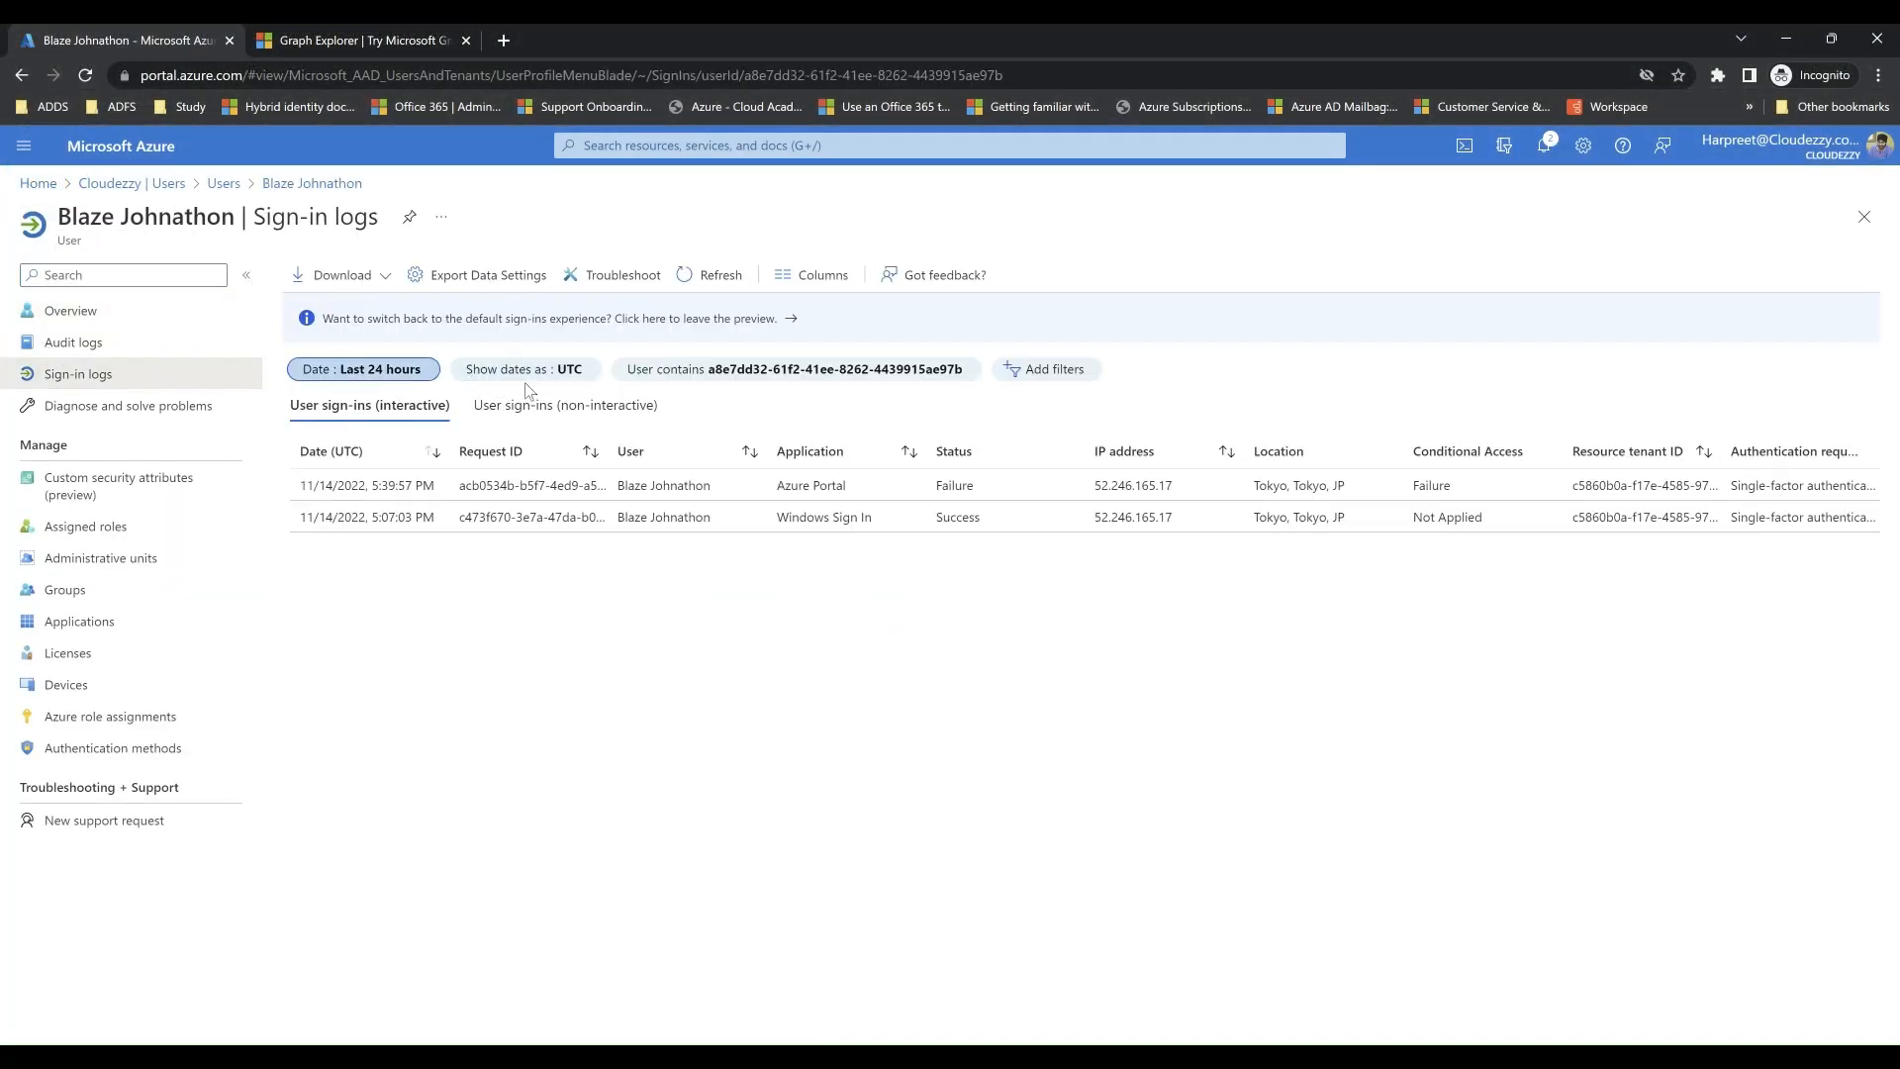
pyautogui.click(529, 485)
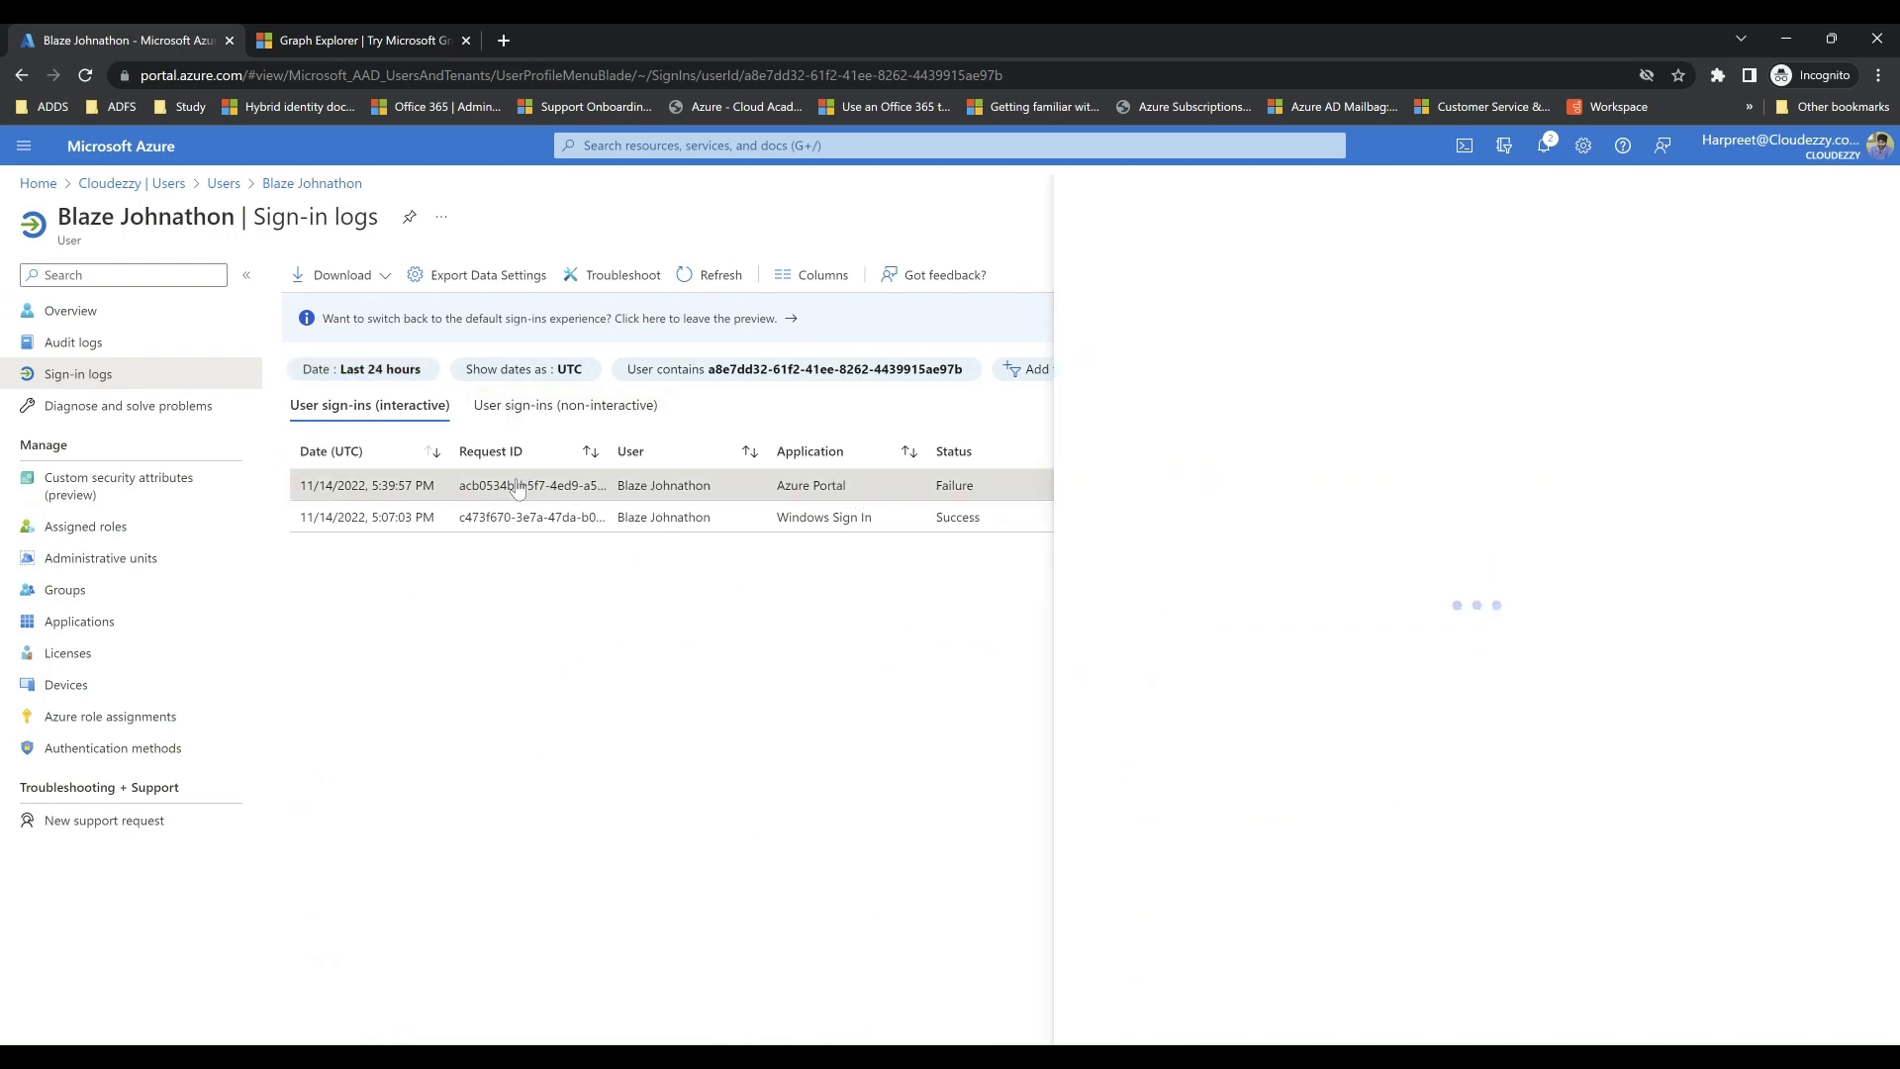
pyautogui.click(518, 485)
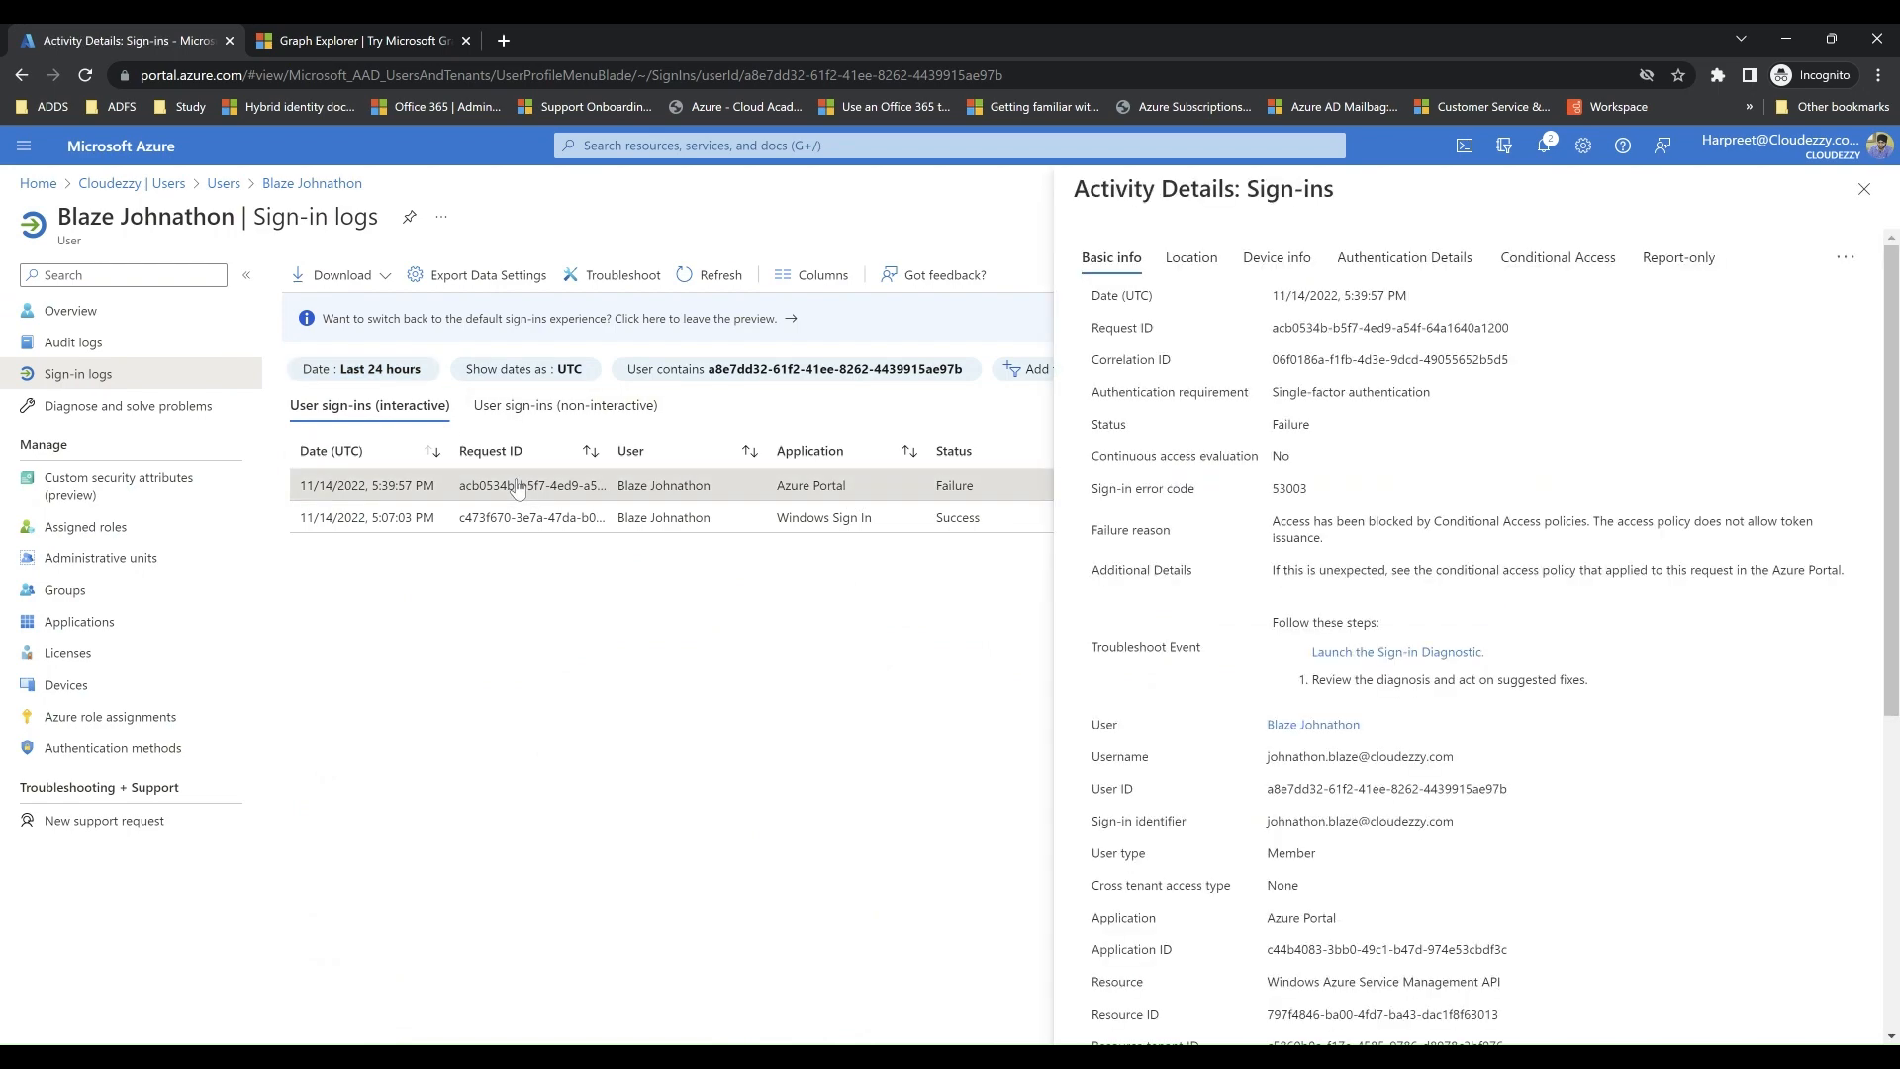
pyautogui.click(1558, 258)
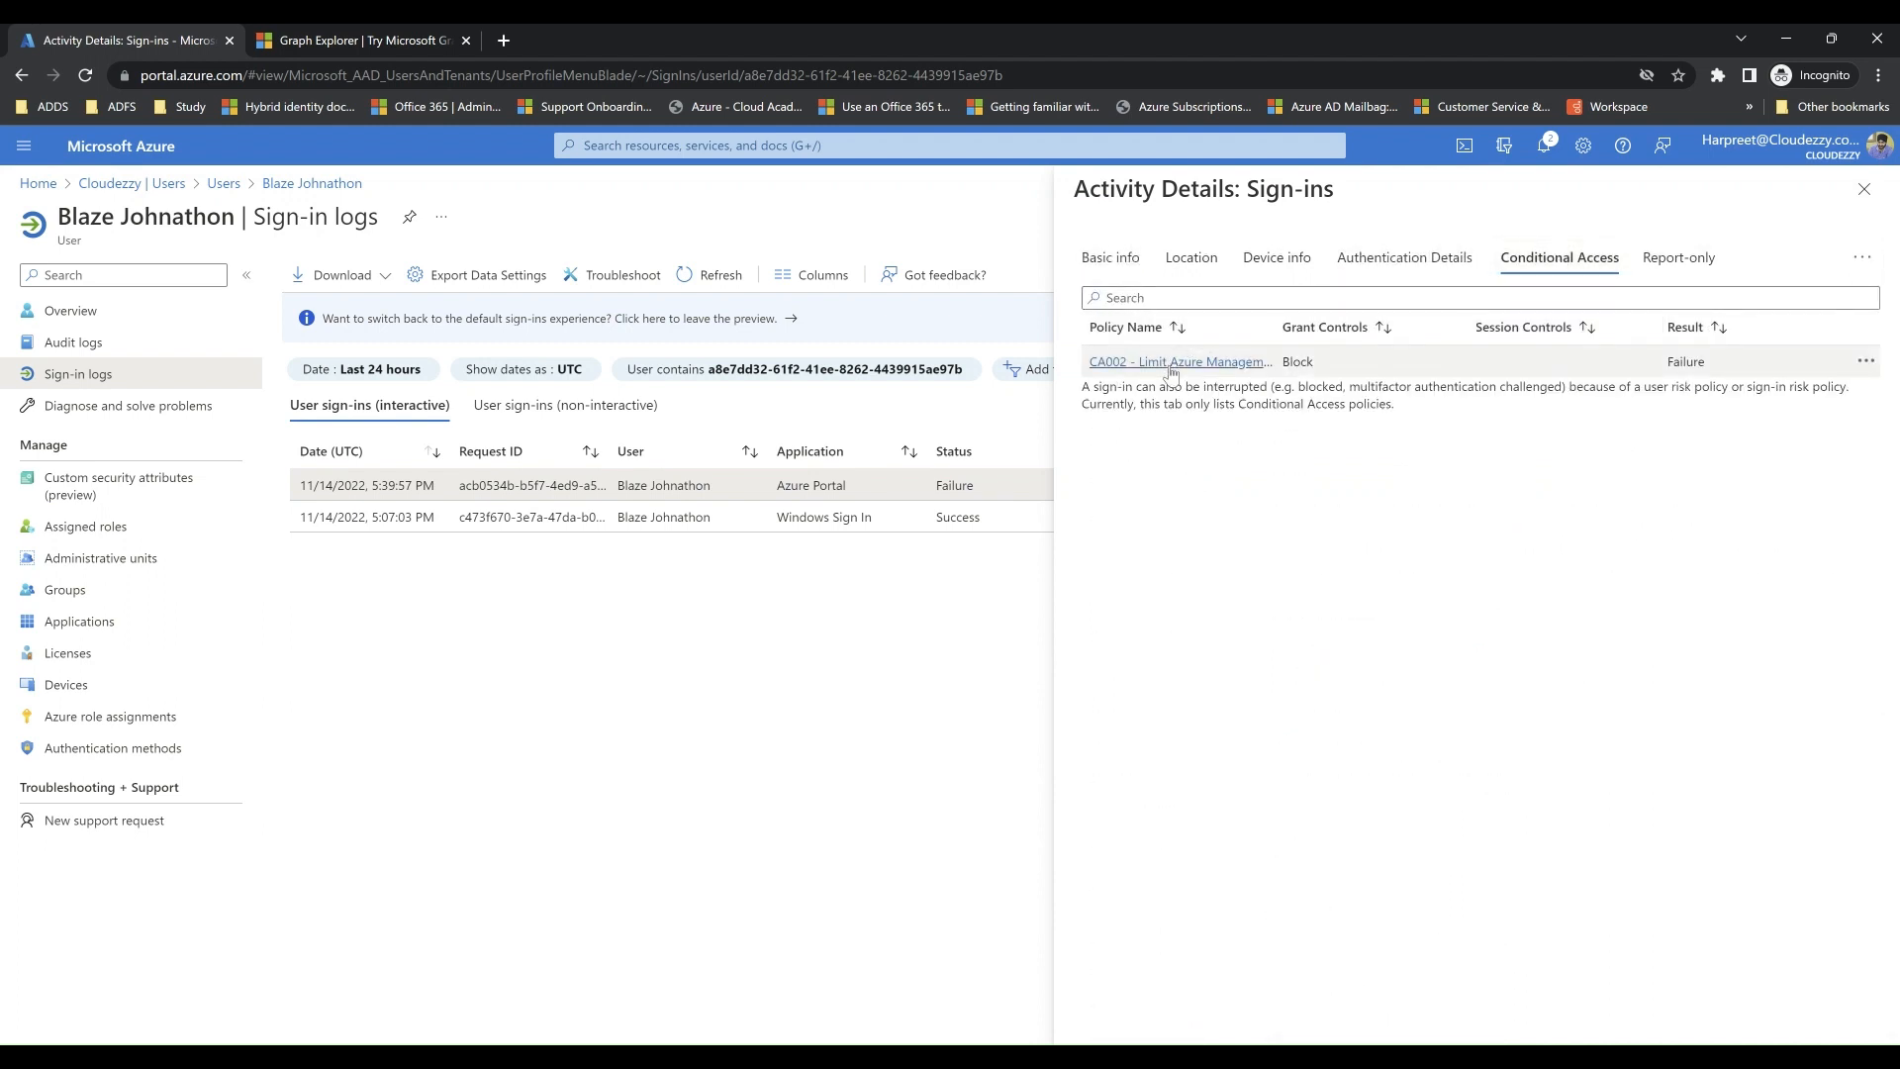
# Inspect policy CA002's evaluation showing the device condition was not matched.
pyautogui.click(1173, 361)
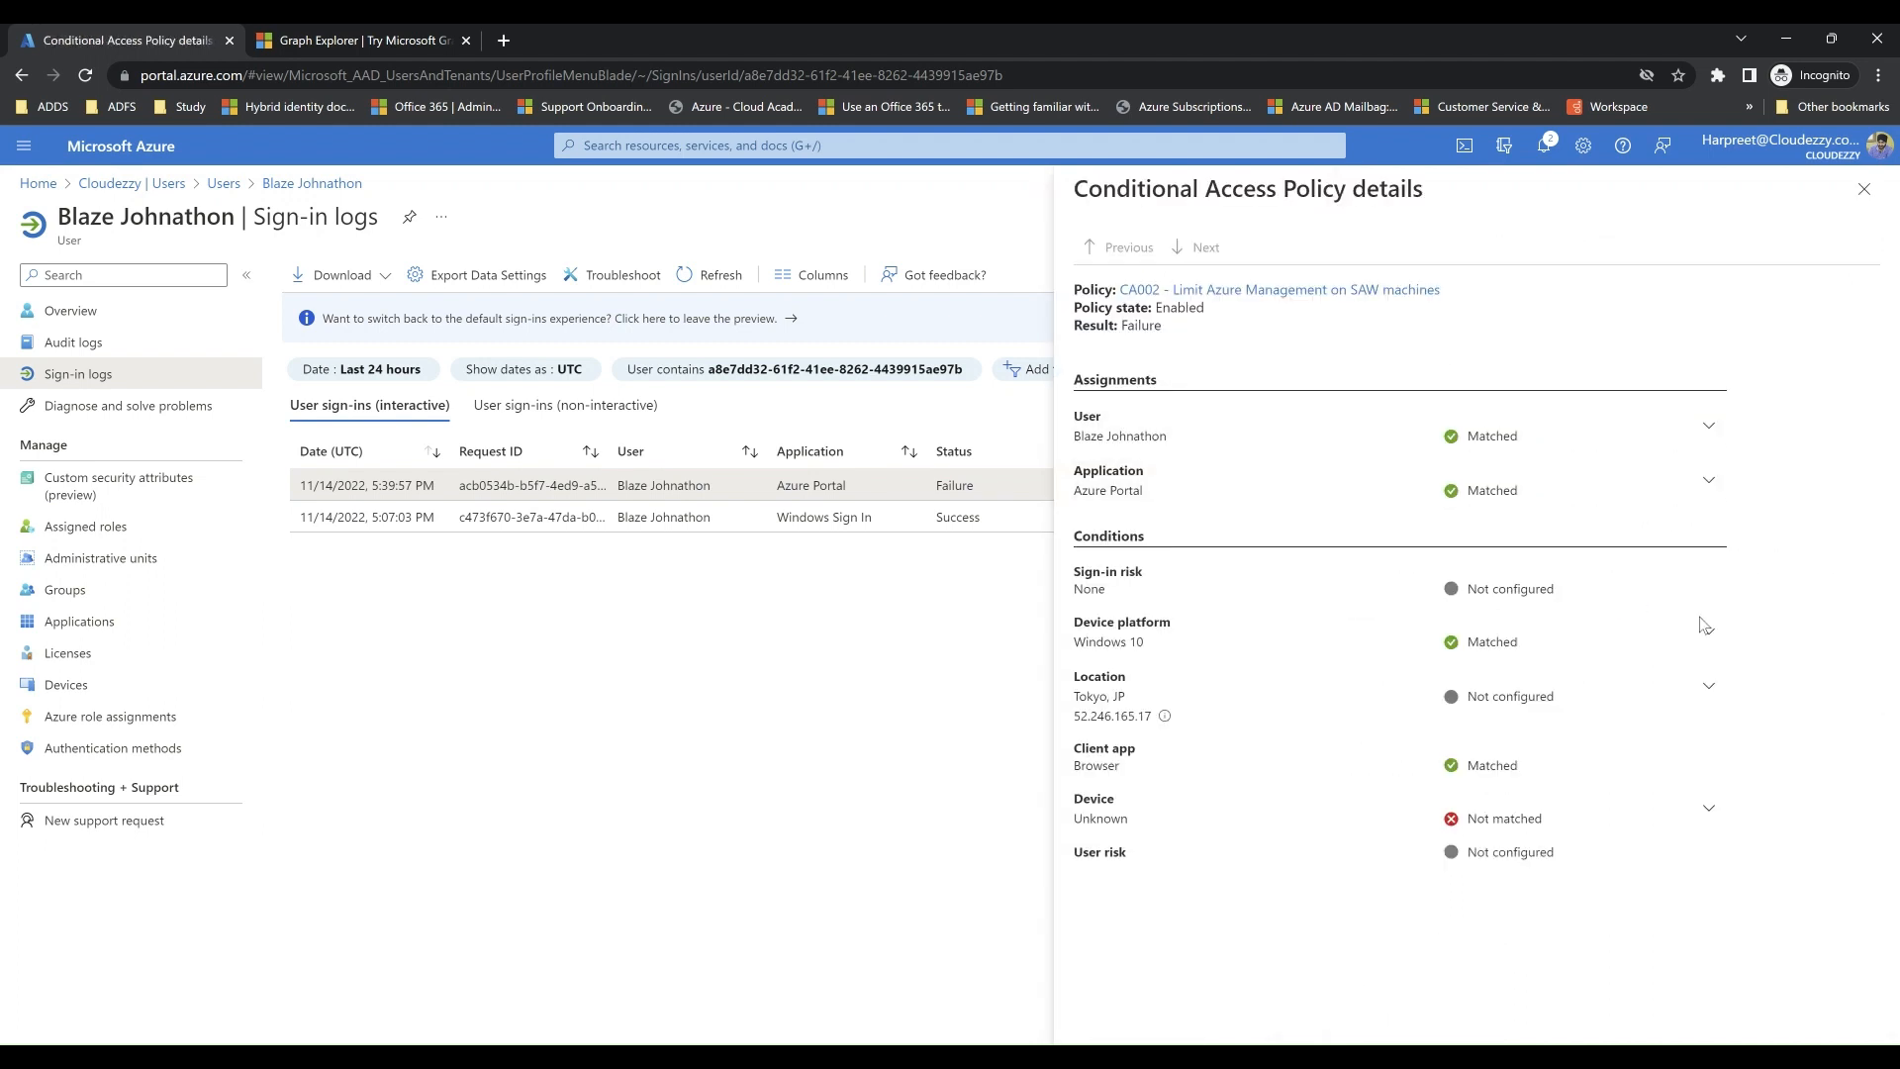
pyautogui.click(1709, 807)
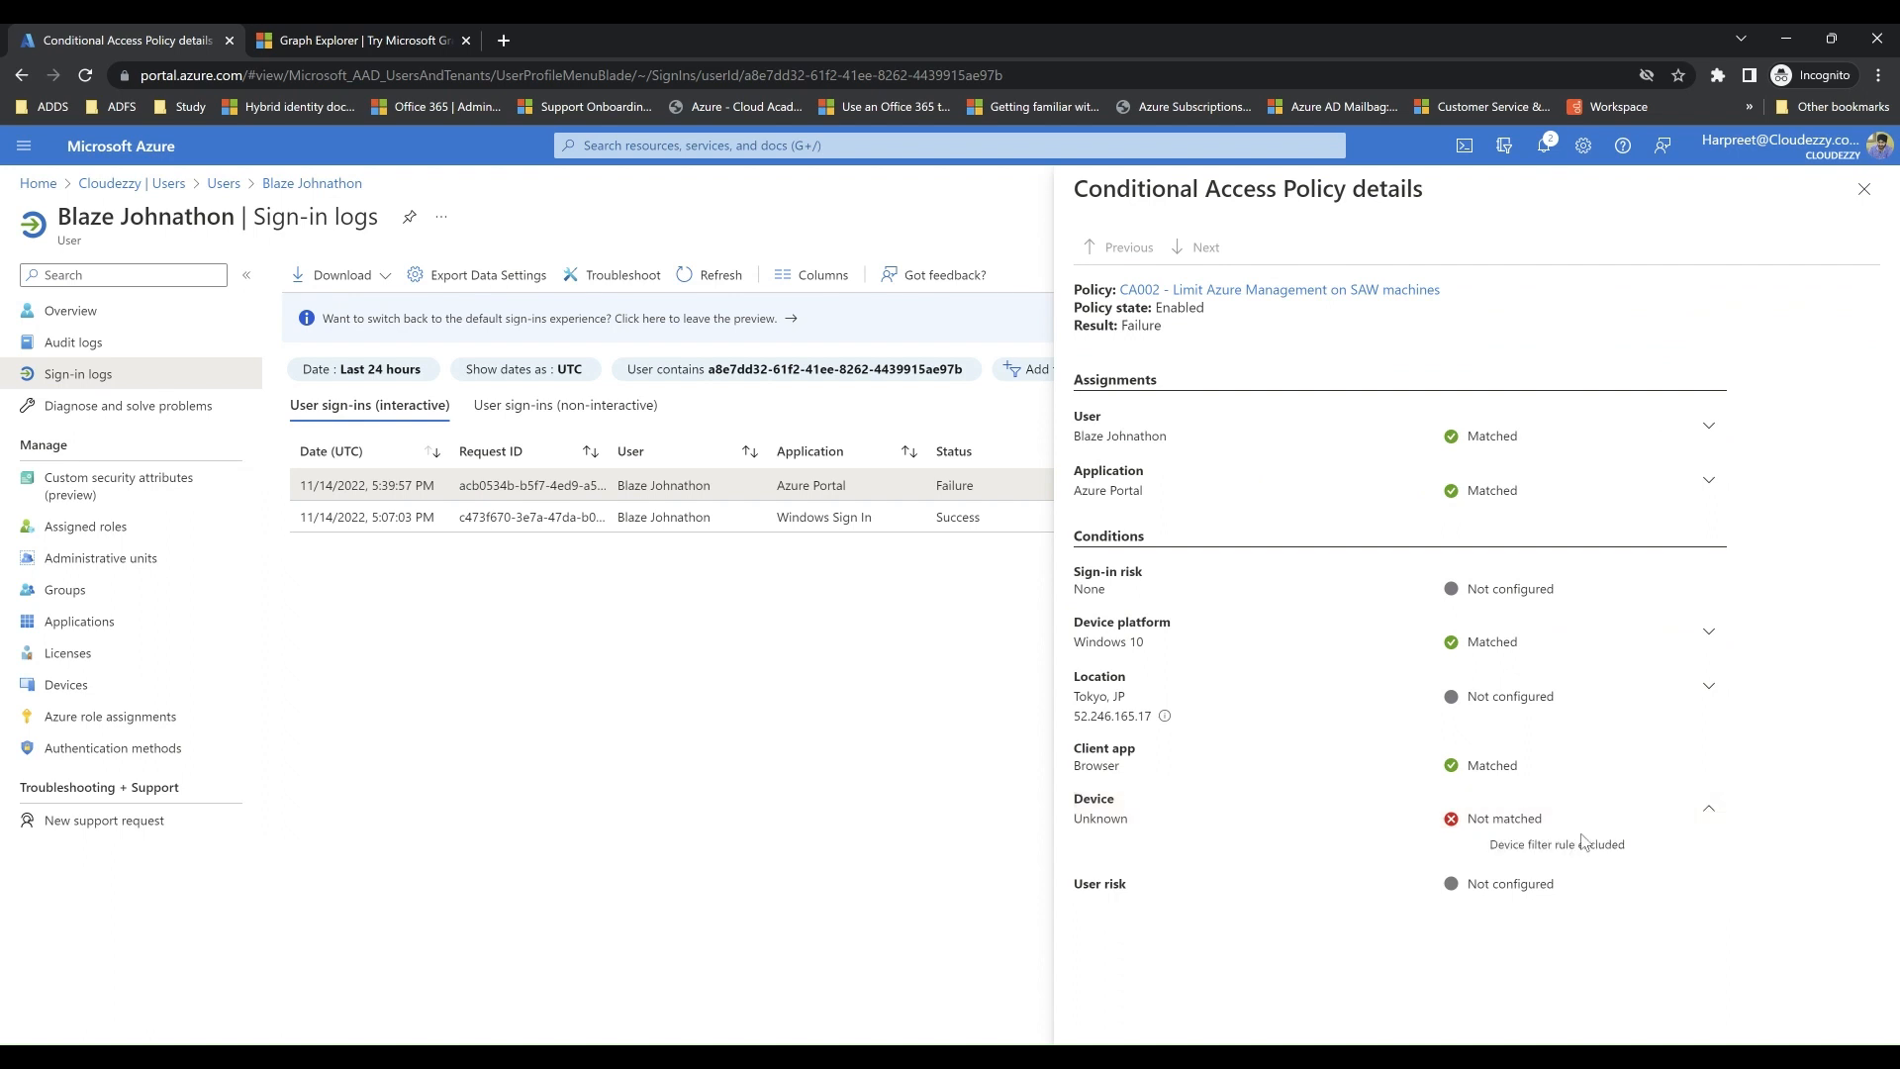
pyautogui.doubleClick(1527, 844)
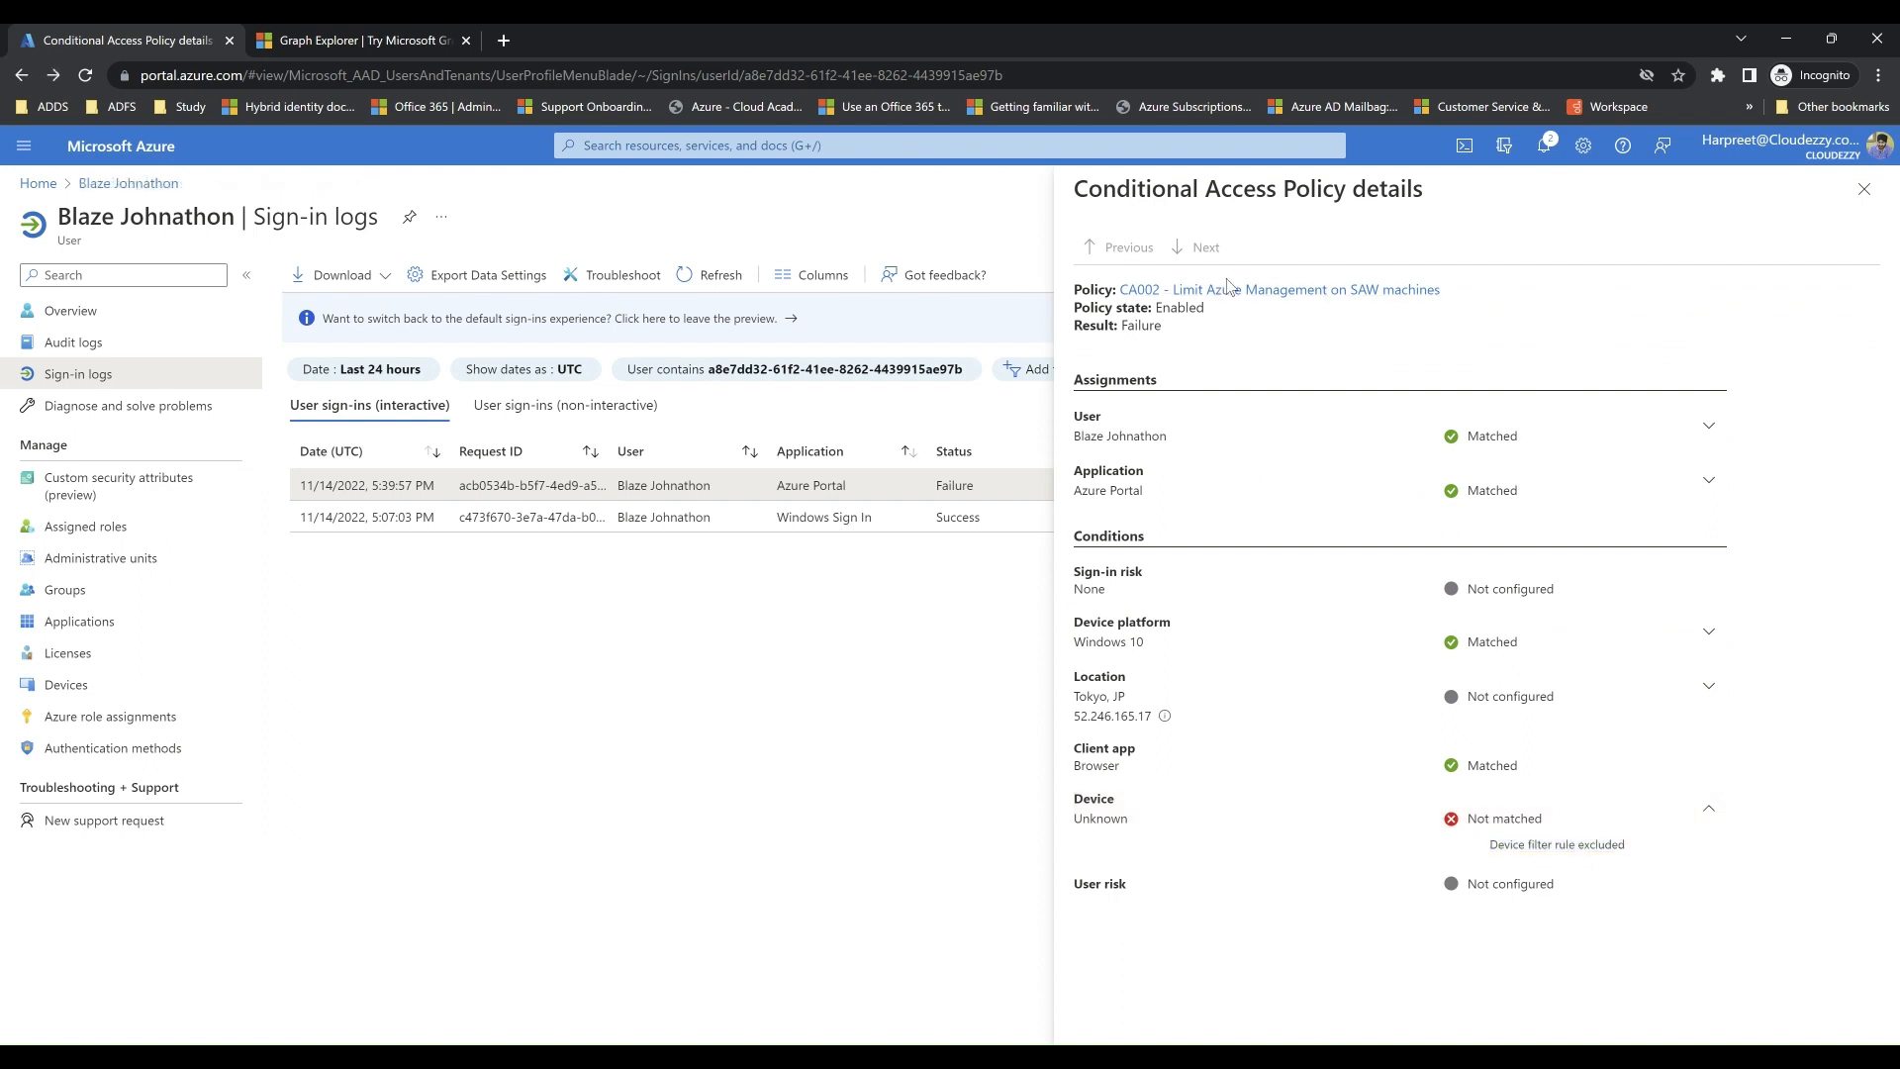
# Review CA002's Block access grant and Filter for devices condition, then return to the sign-in.
pyautogui.click(1281, 289)
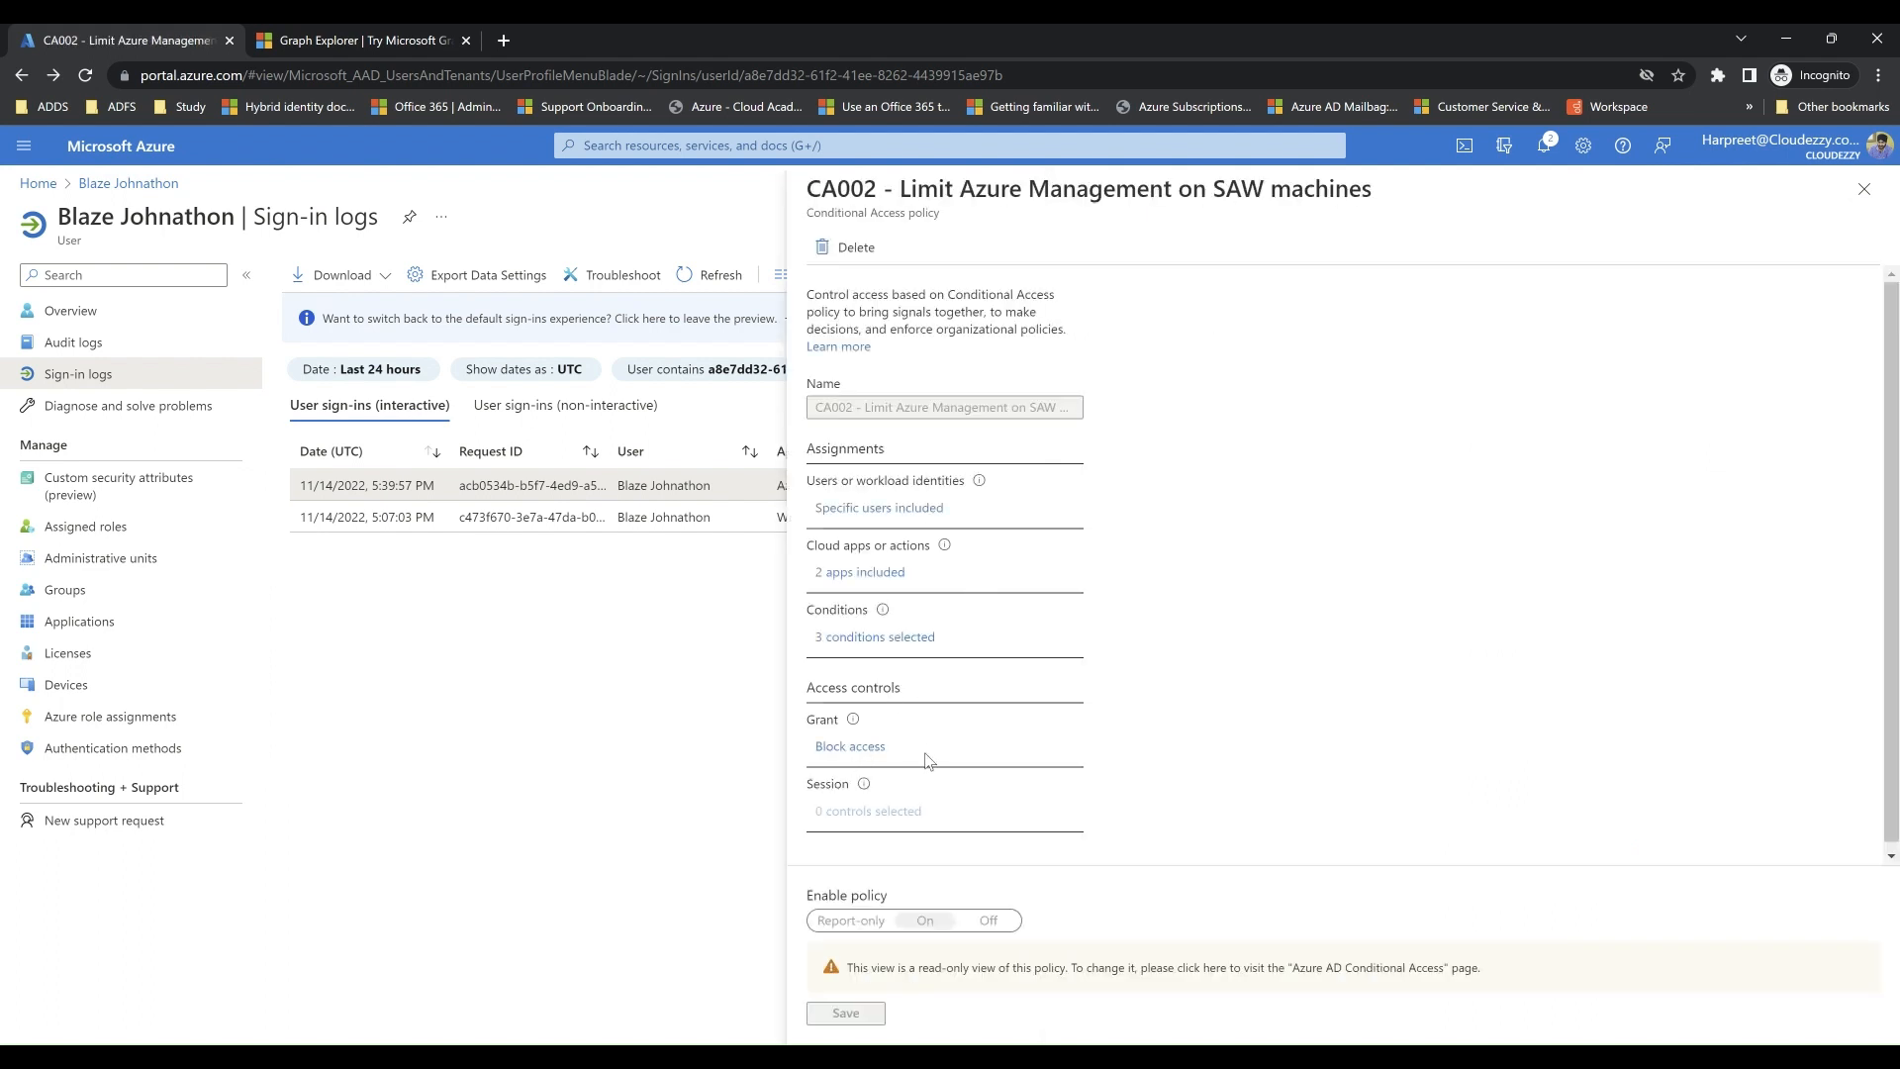
pyautogui.doubleClick(849, 746)
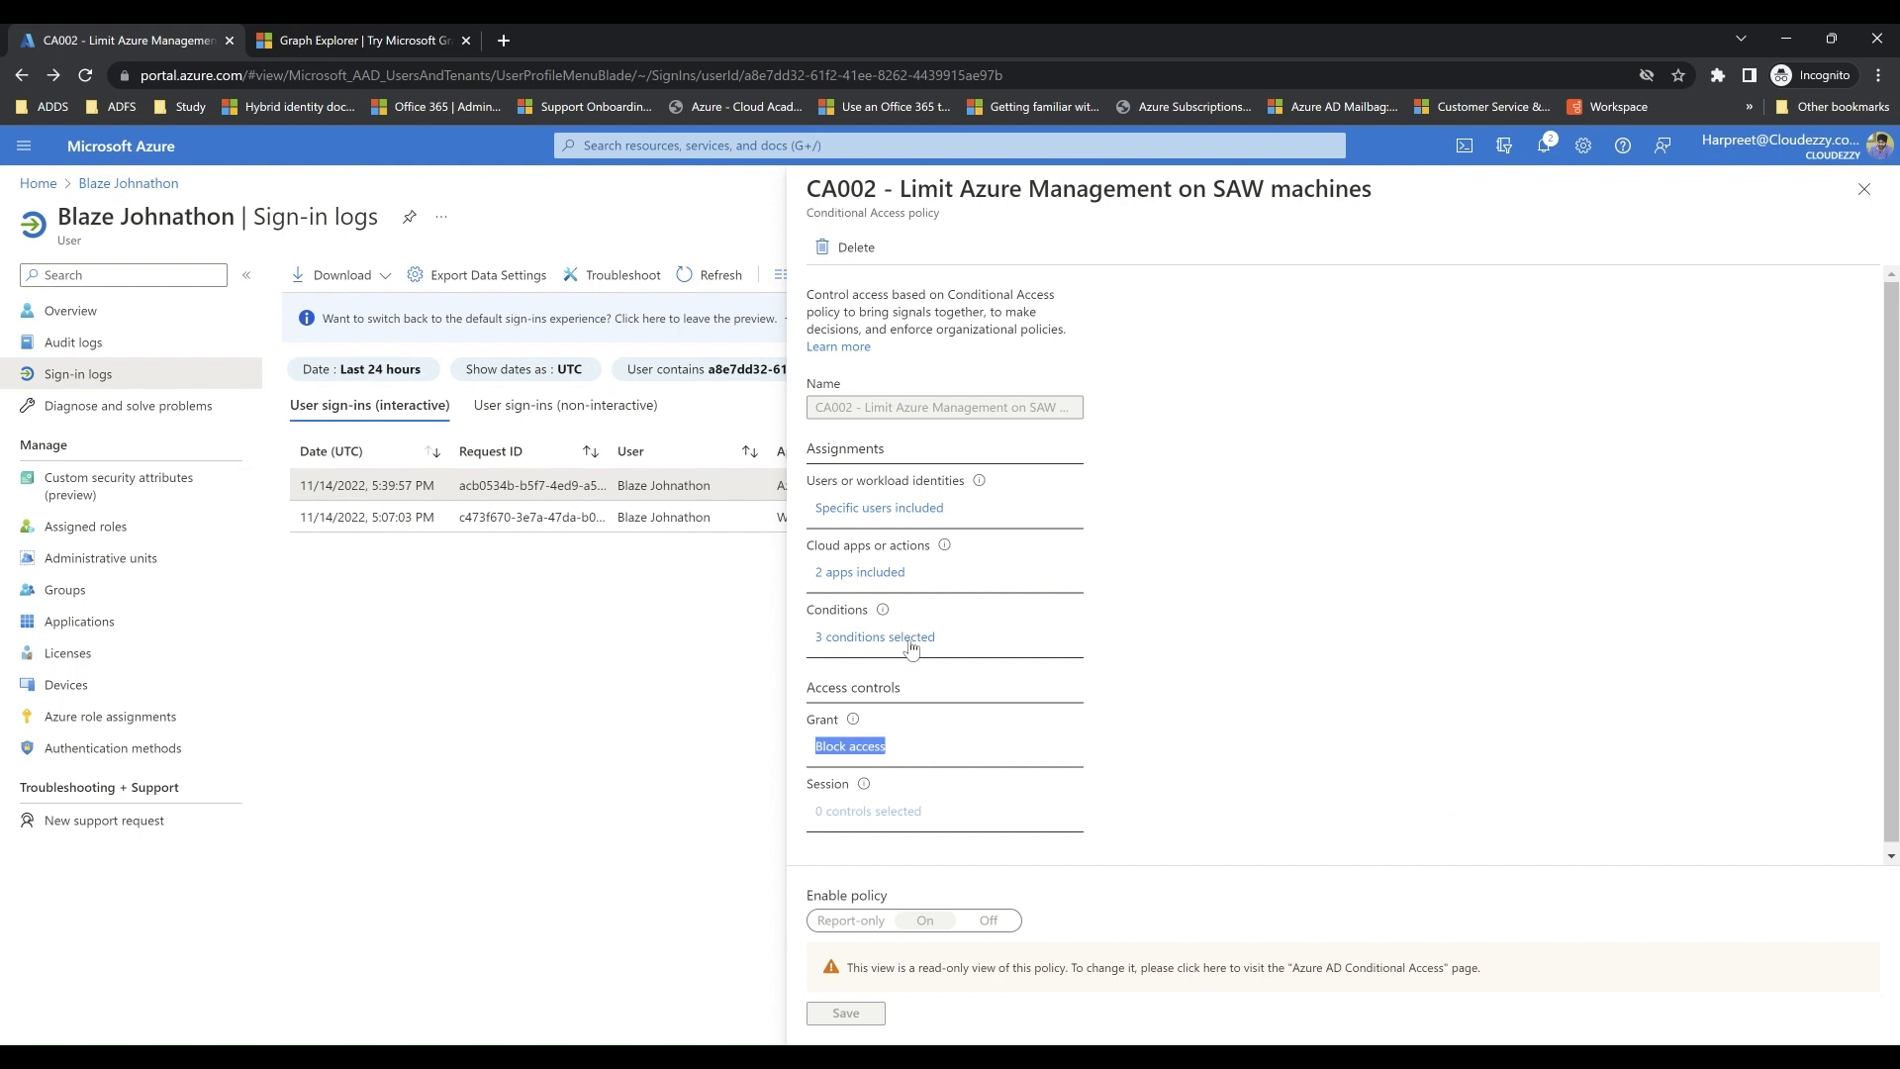
pyautogui.click(874, 636)
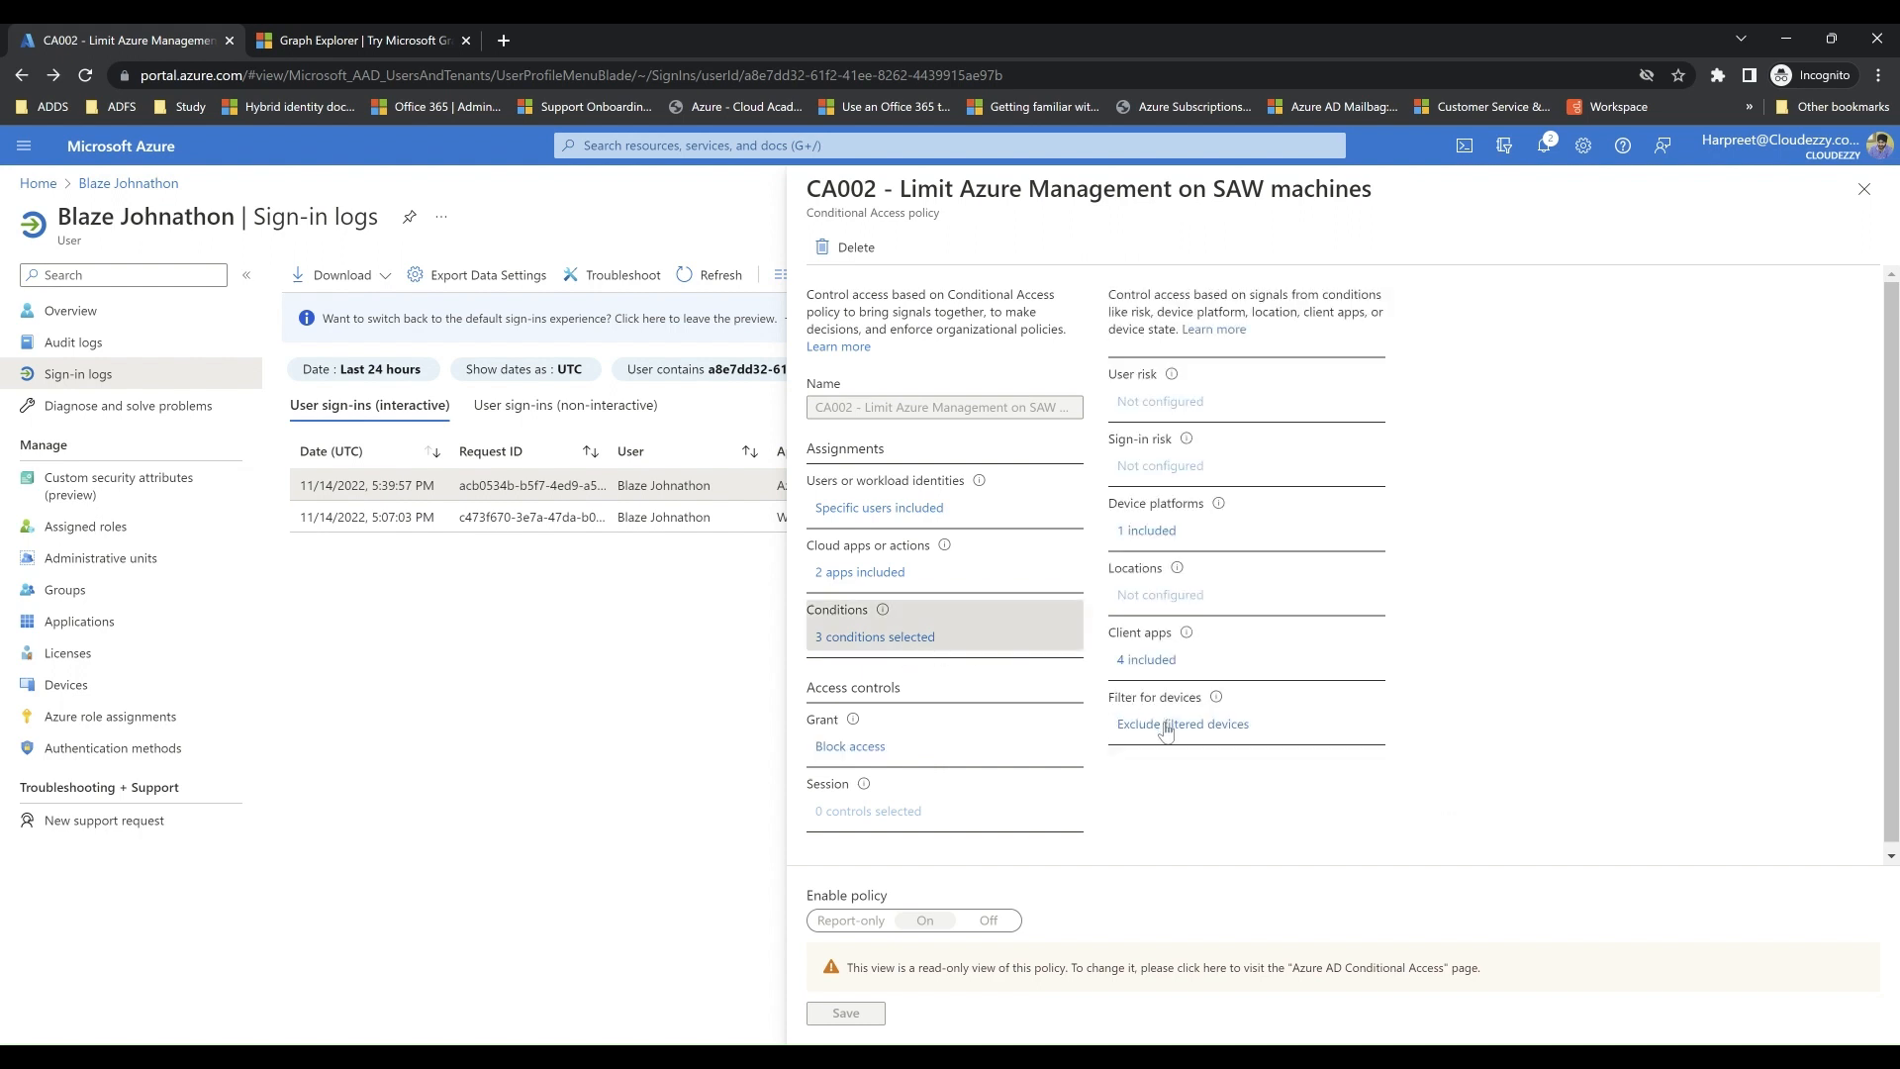
pyautogui.click(1182, 725)
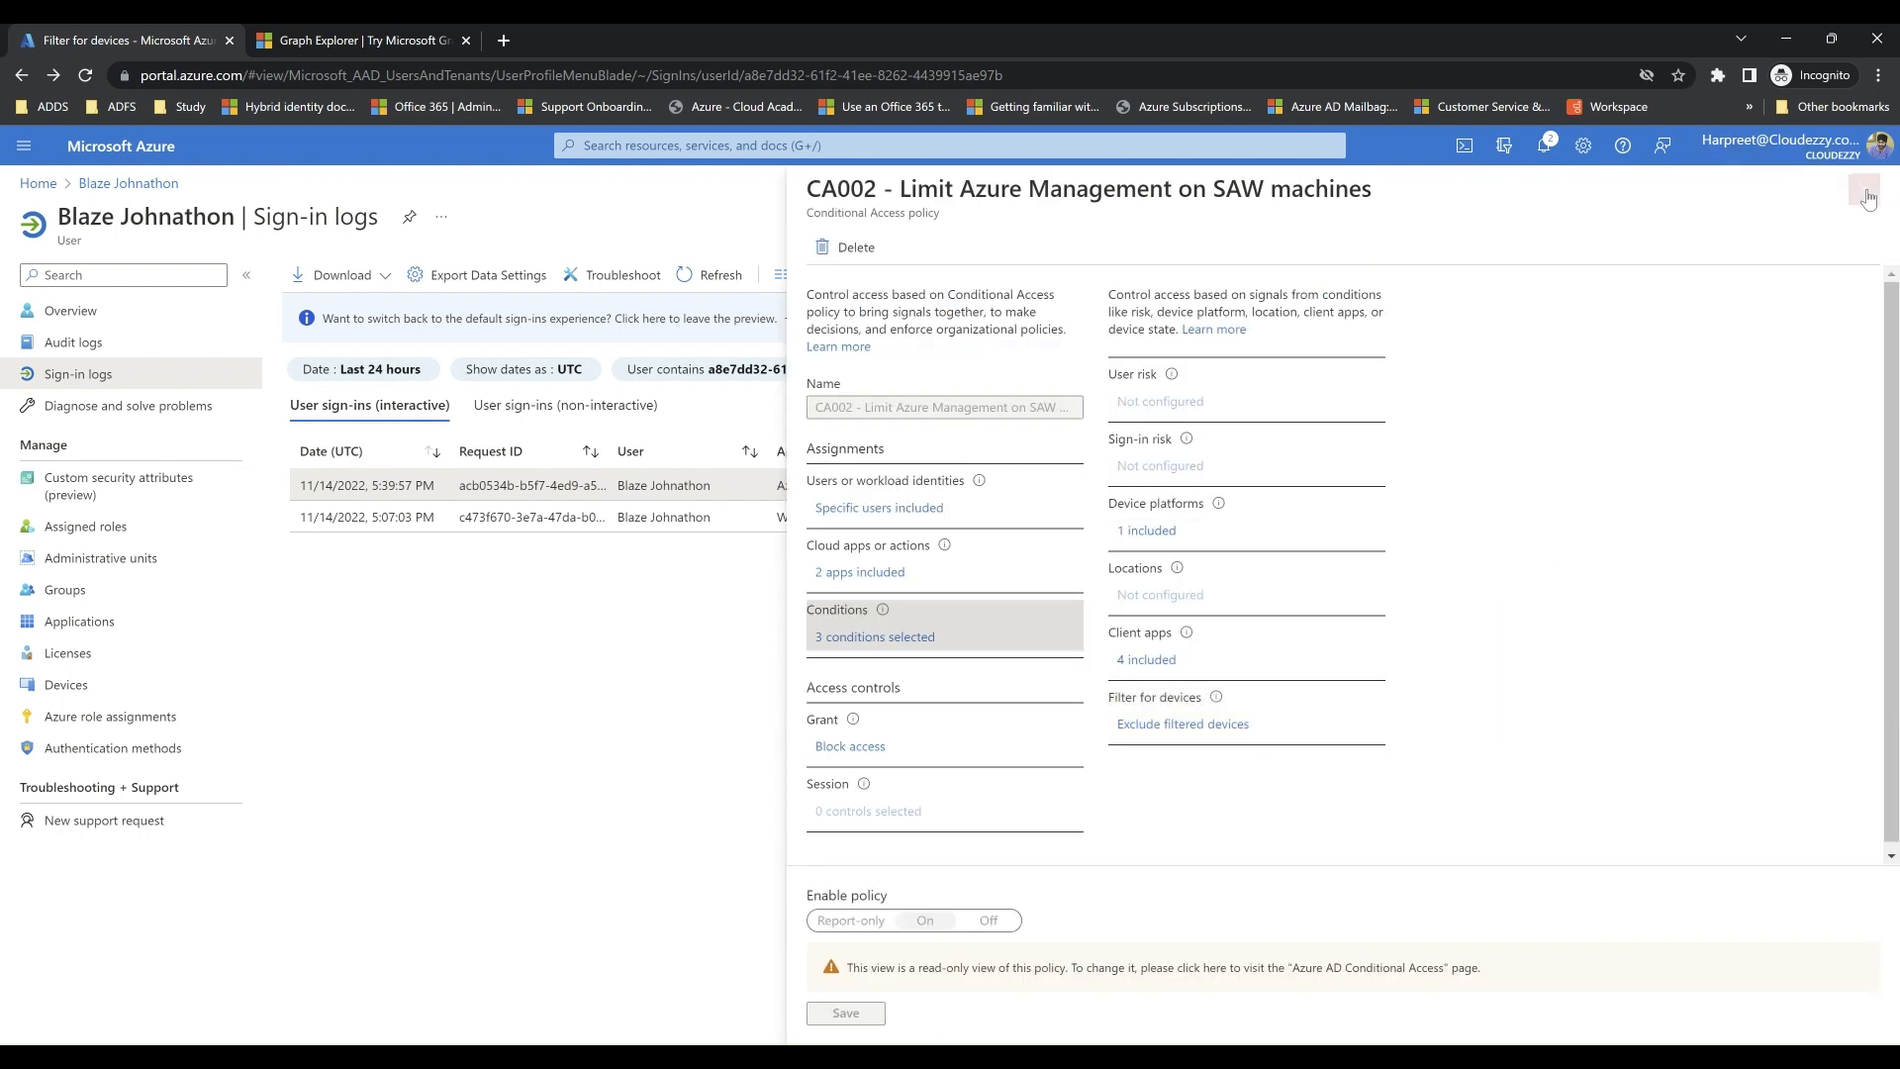
pyautogui.click(1866, 194)
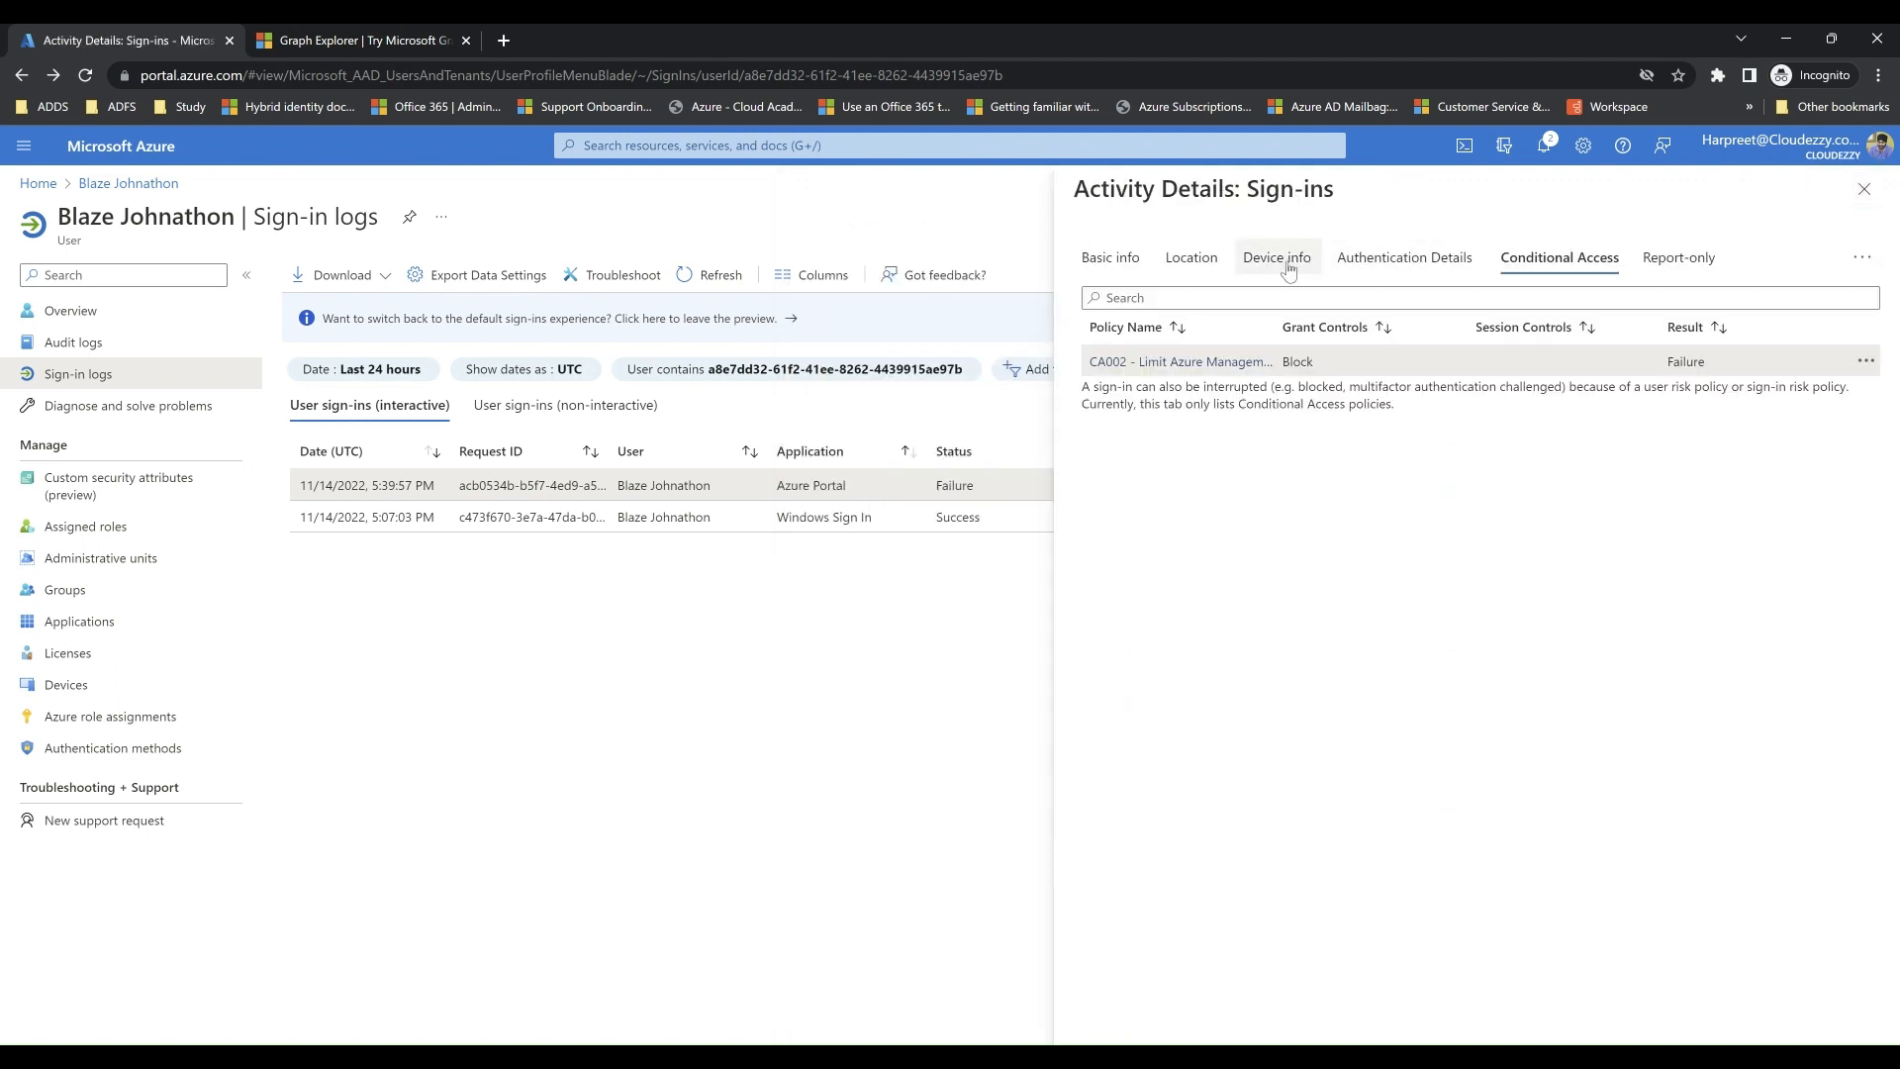
# Show the sign-in's device info: Chrome 107 on Windows 10, not compliant, not managed.
pyautogui.click(1277, 257)
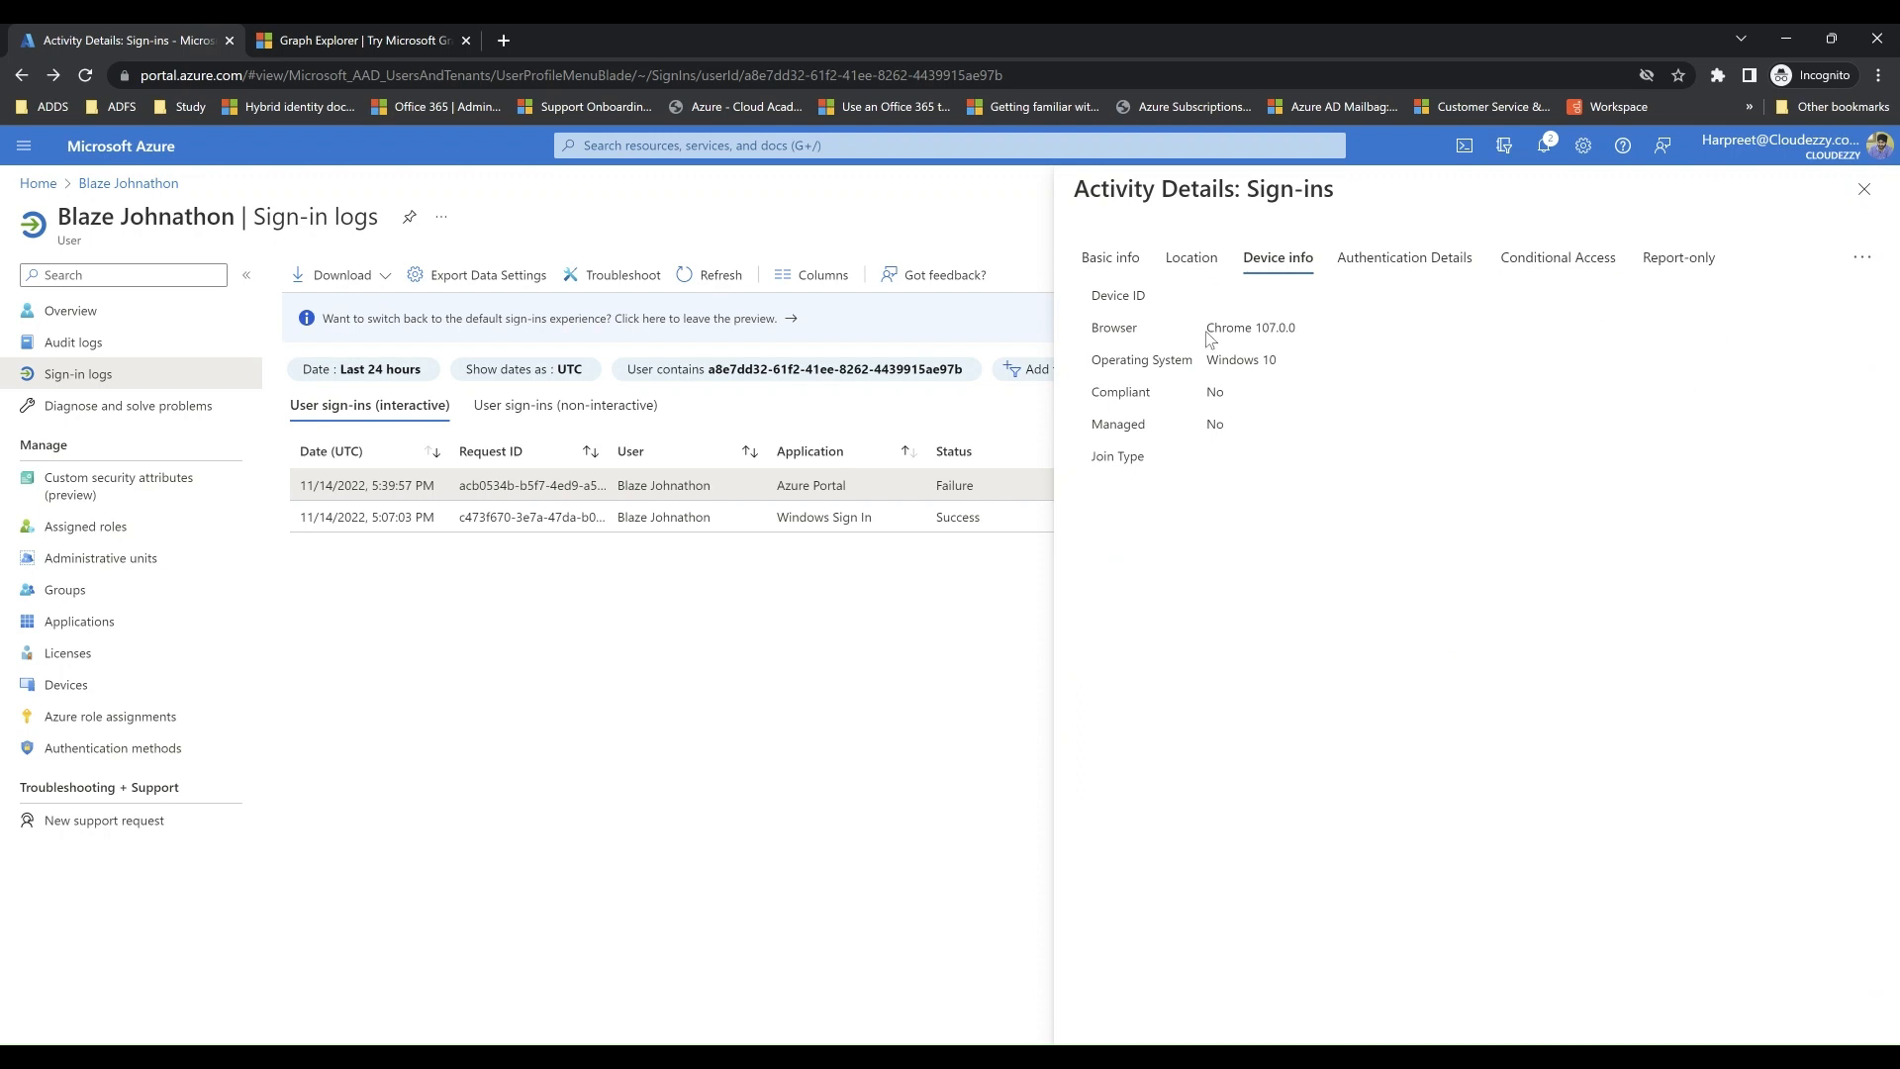
pyautogui.moveTo(1323, 531)
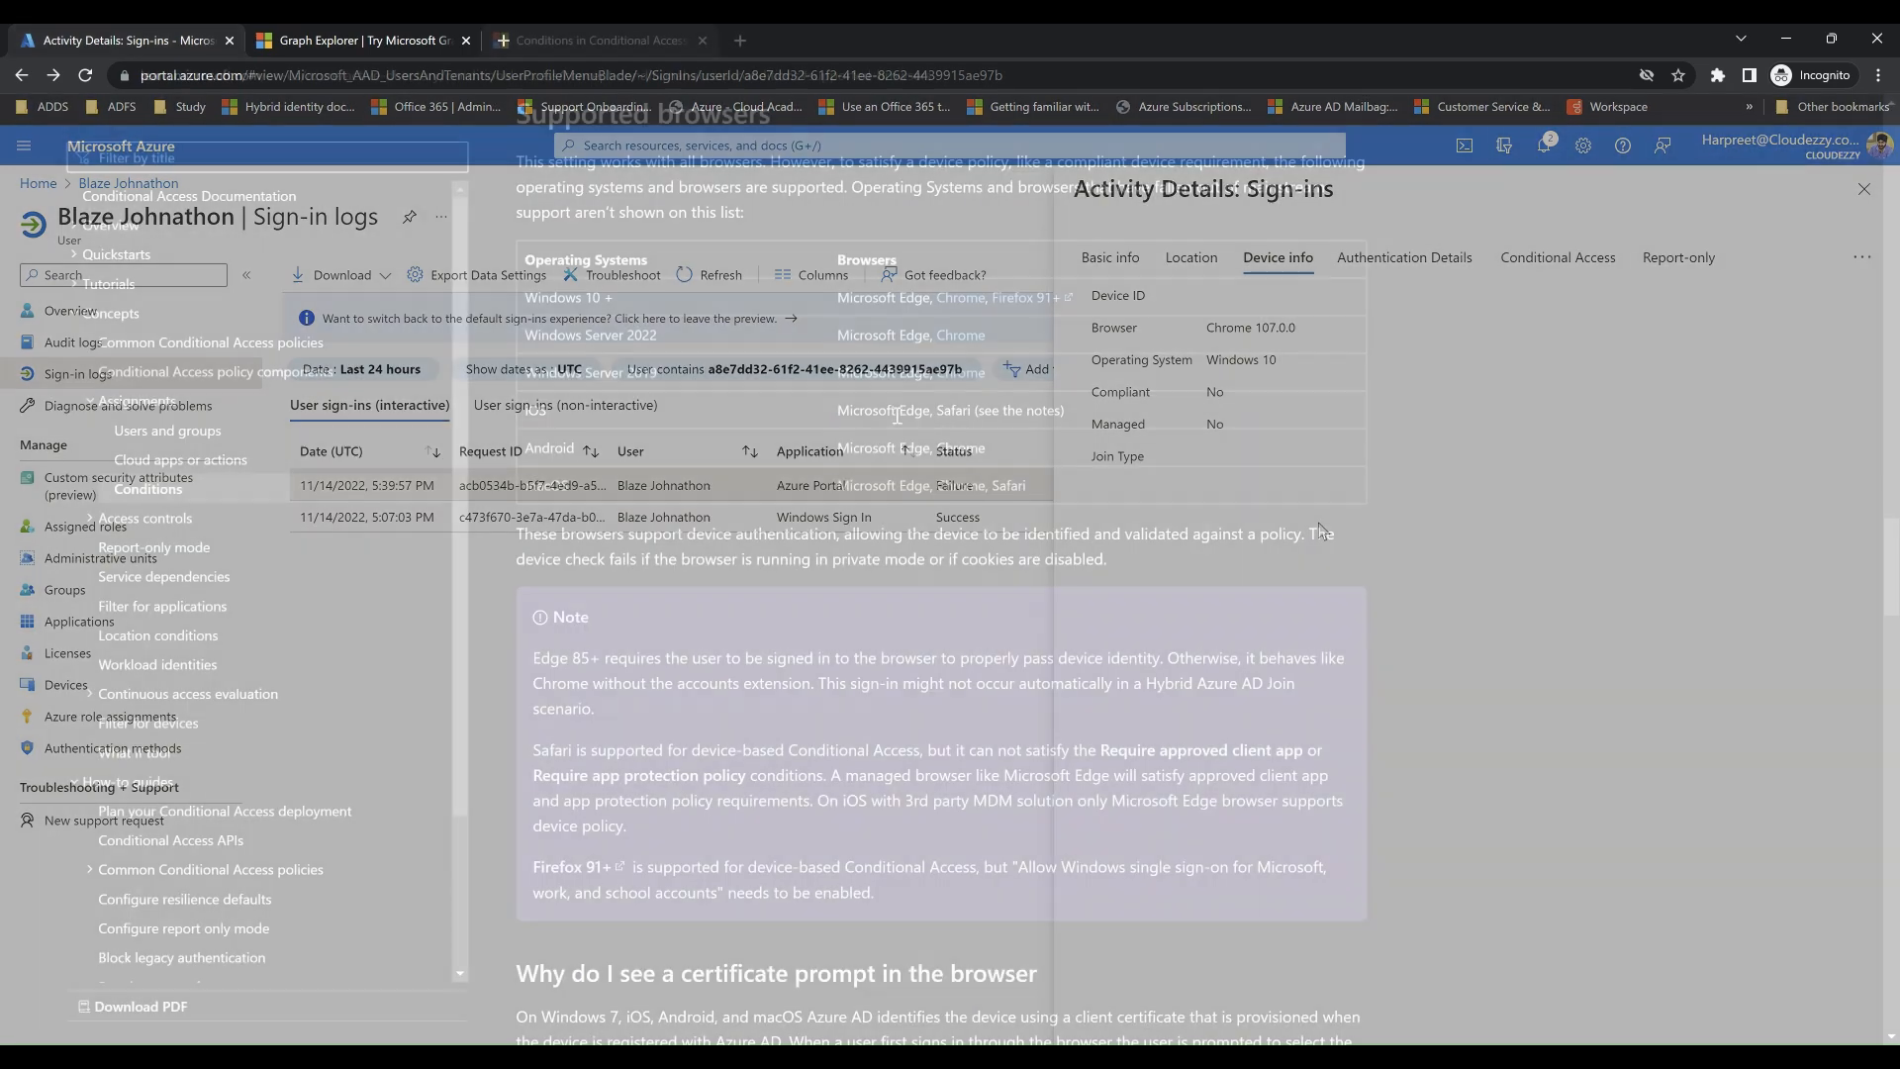
# Read Microsoft Learn's Chrome support guidance on the Windows Accounts extension, then return to Azure.
pyautogui.click(594, 41)
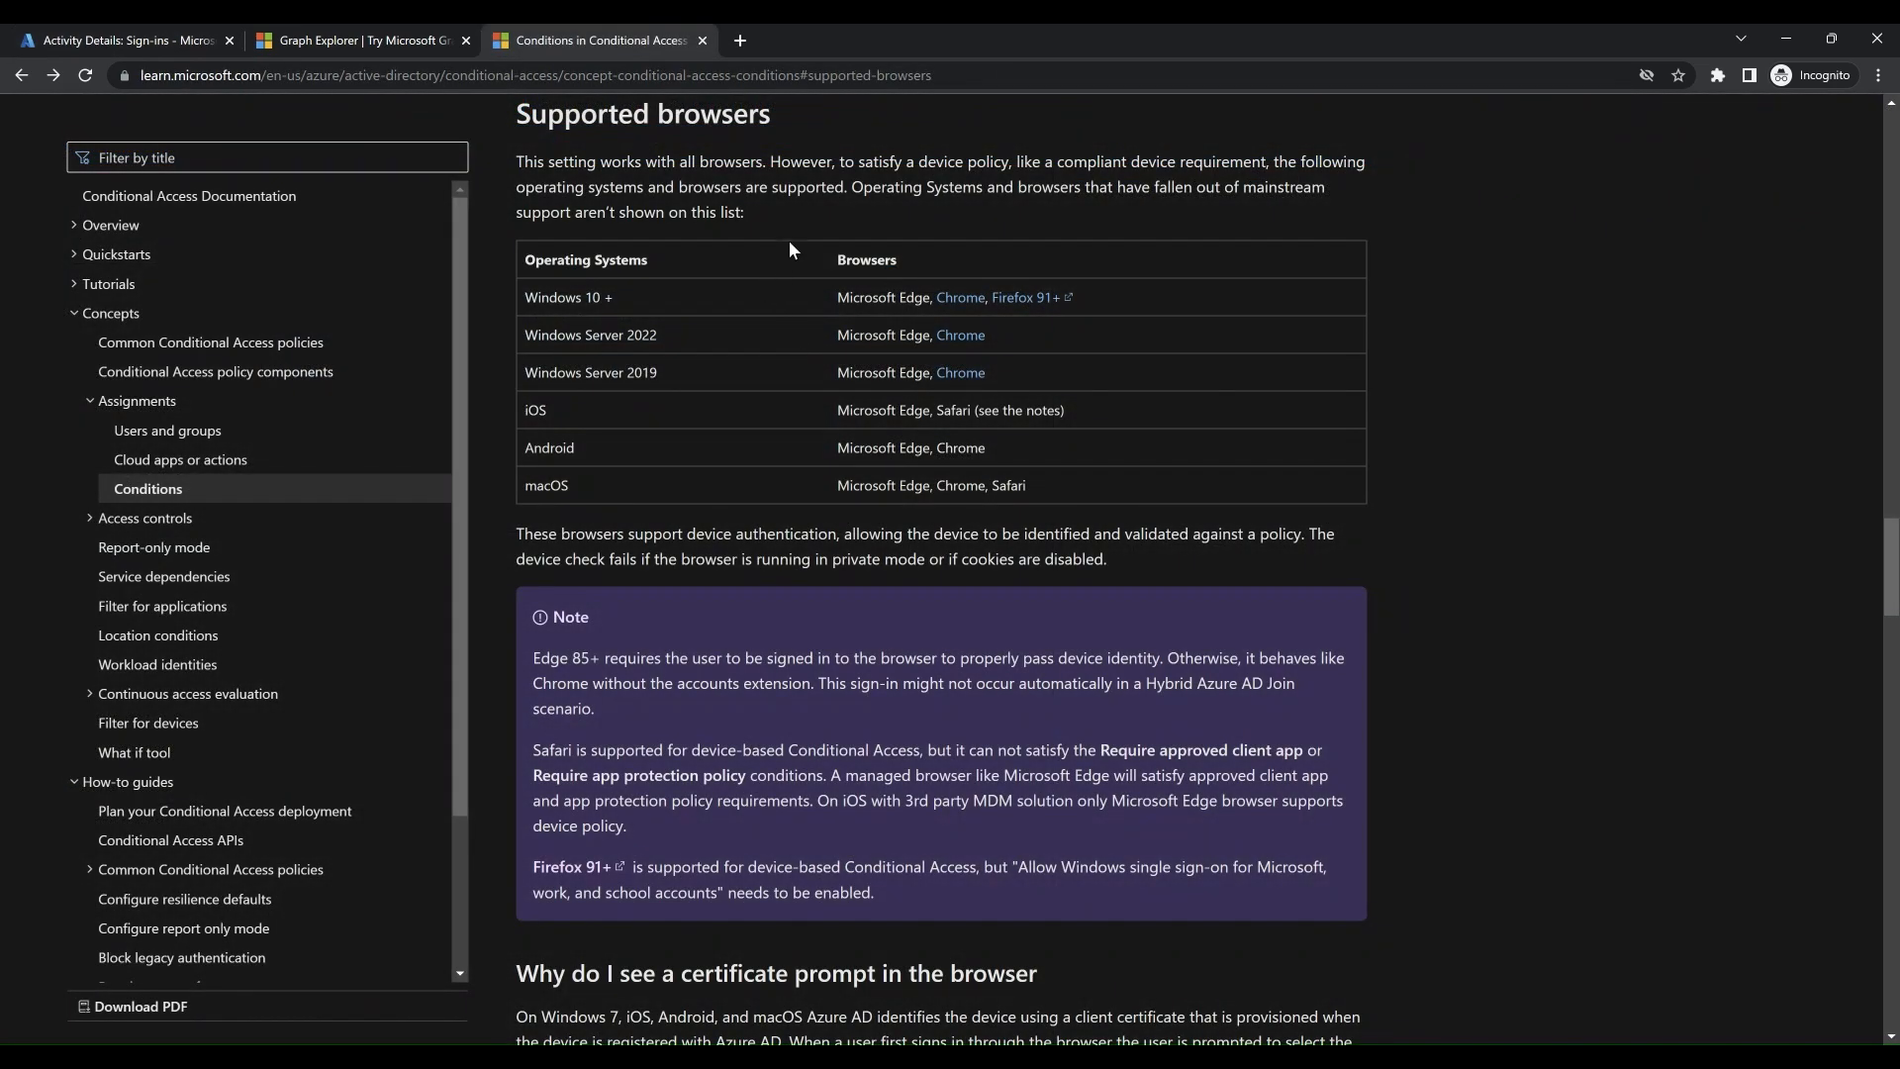
pyautogui.moveTo(891, 236)
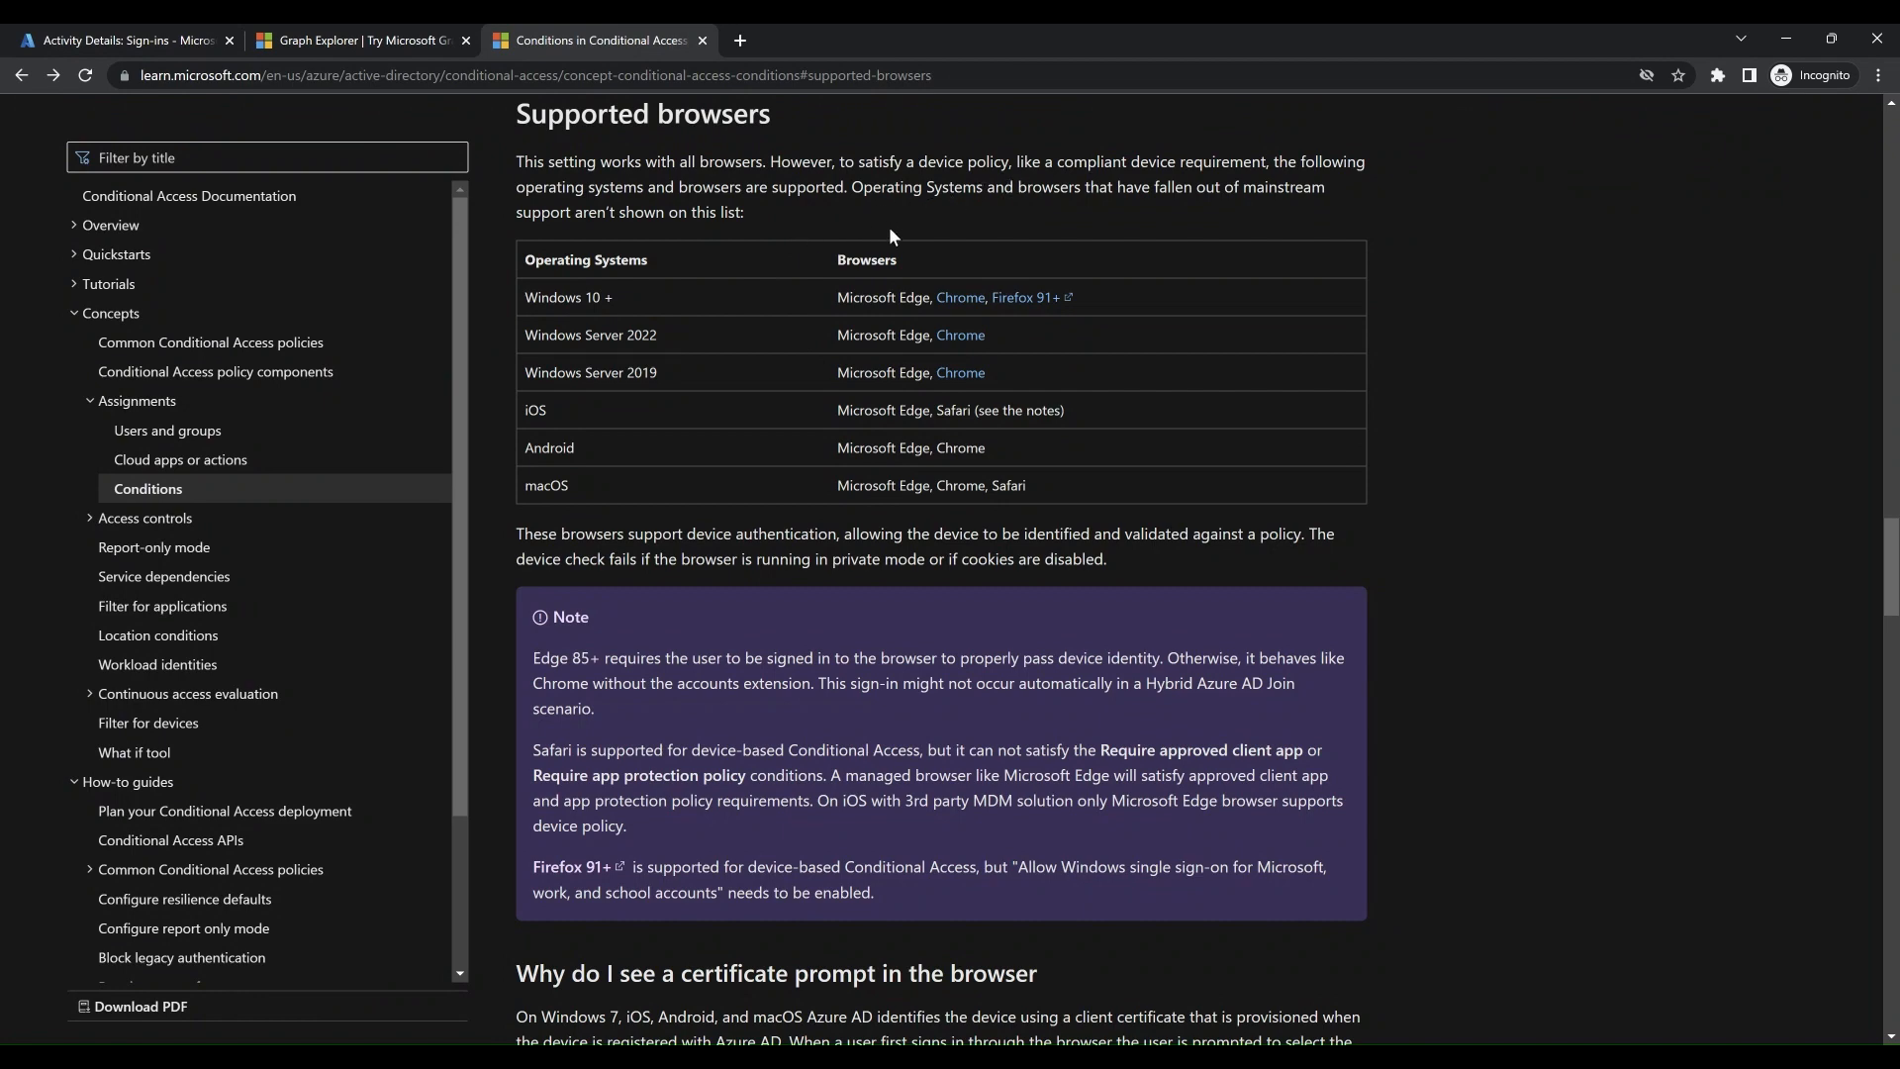
pyautogui.moveTo(959, 301)
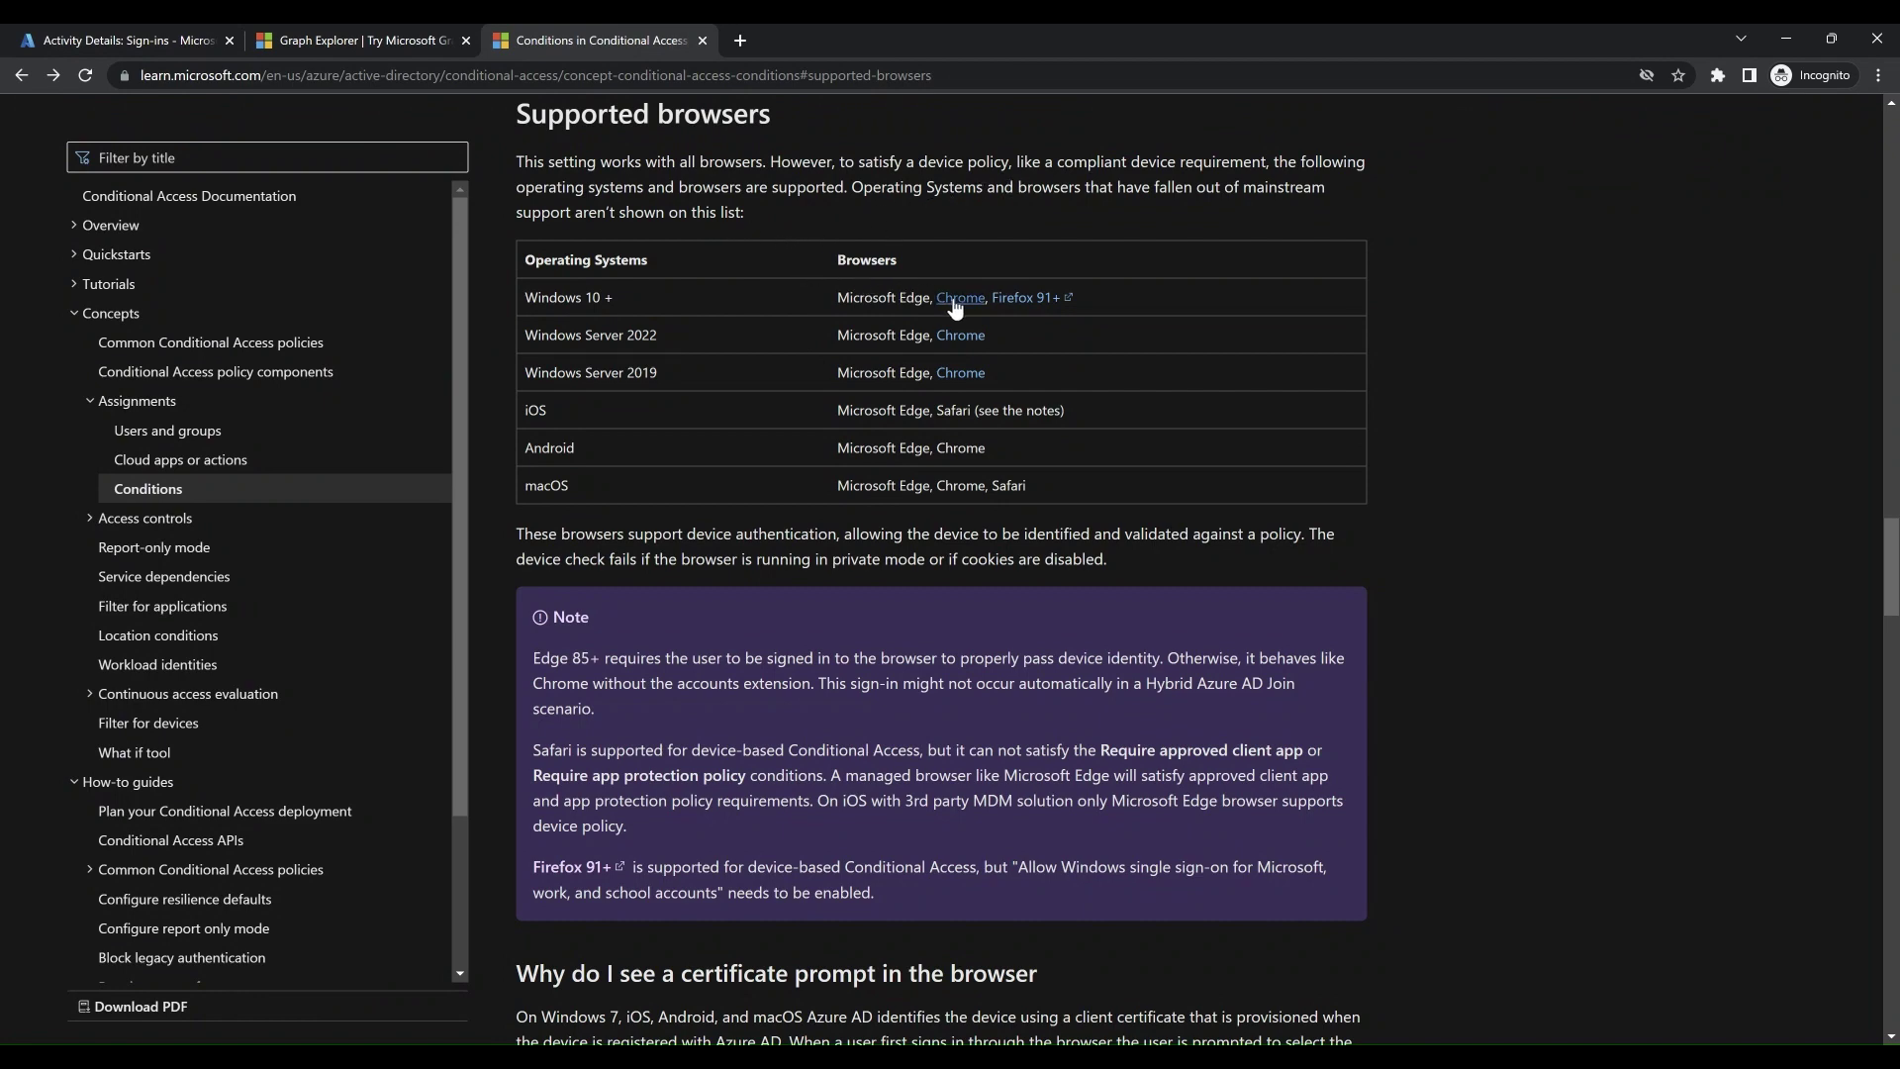
pyautogui.click(960, 298)
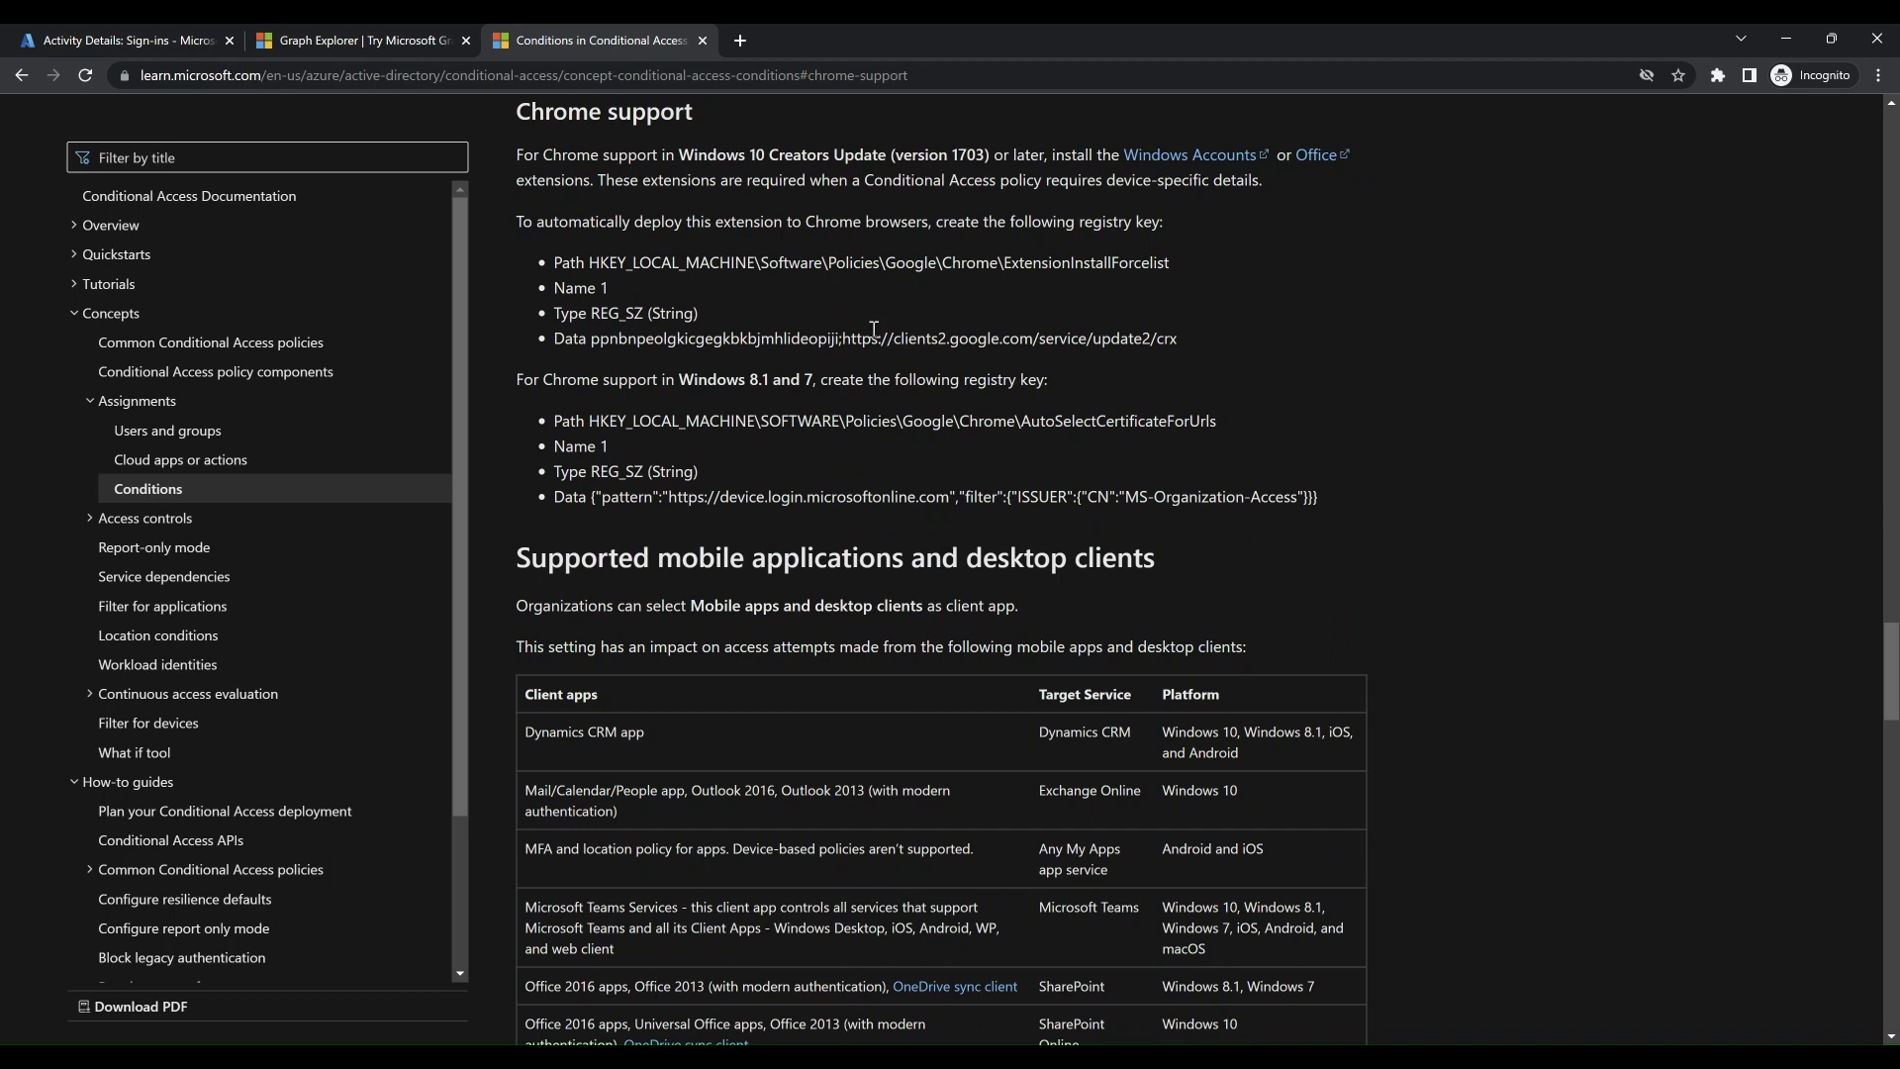
pyautogui.moveTo(851, 245)
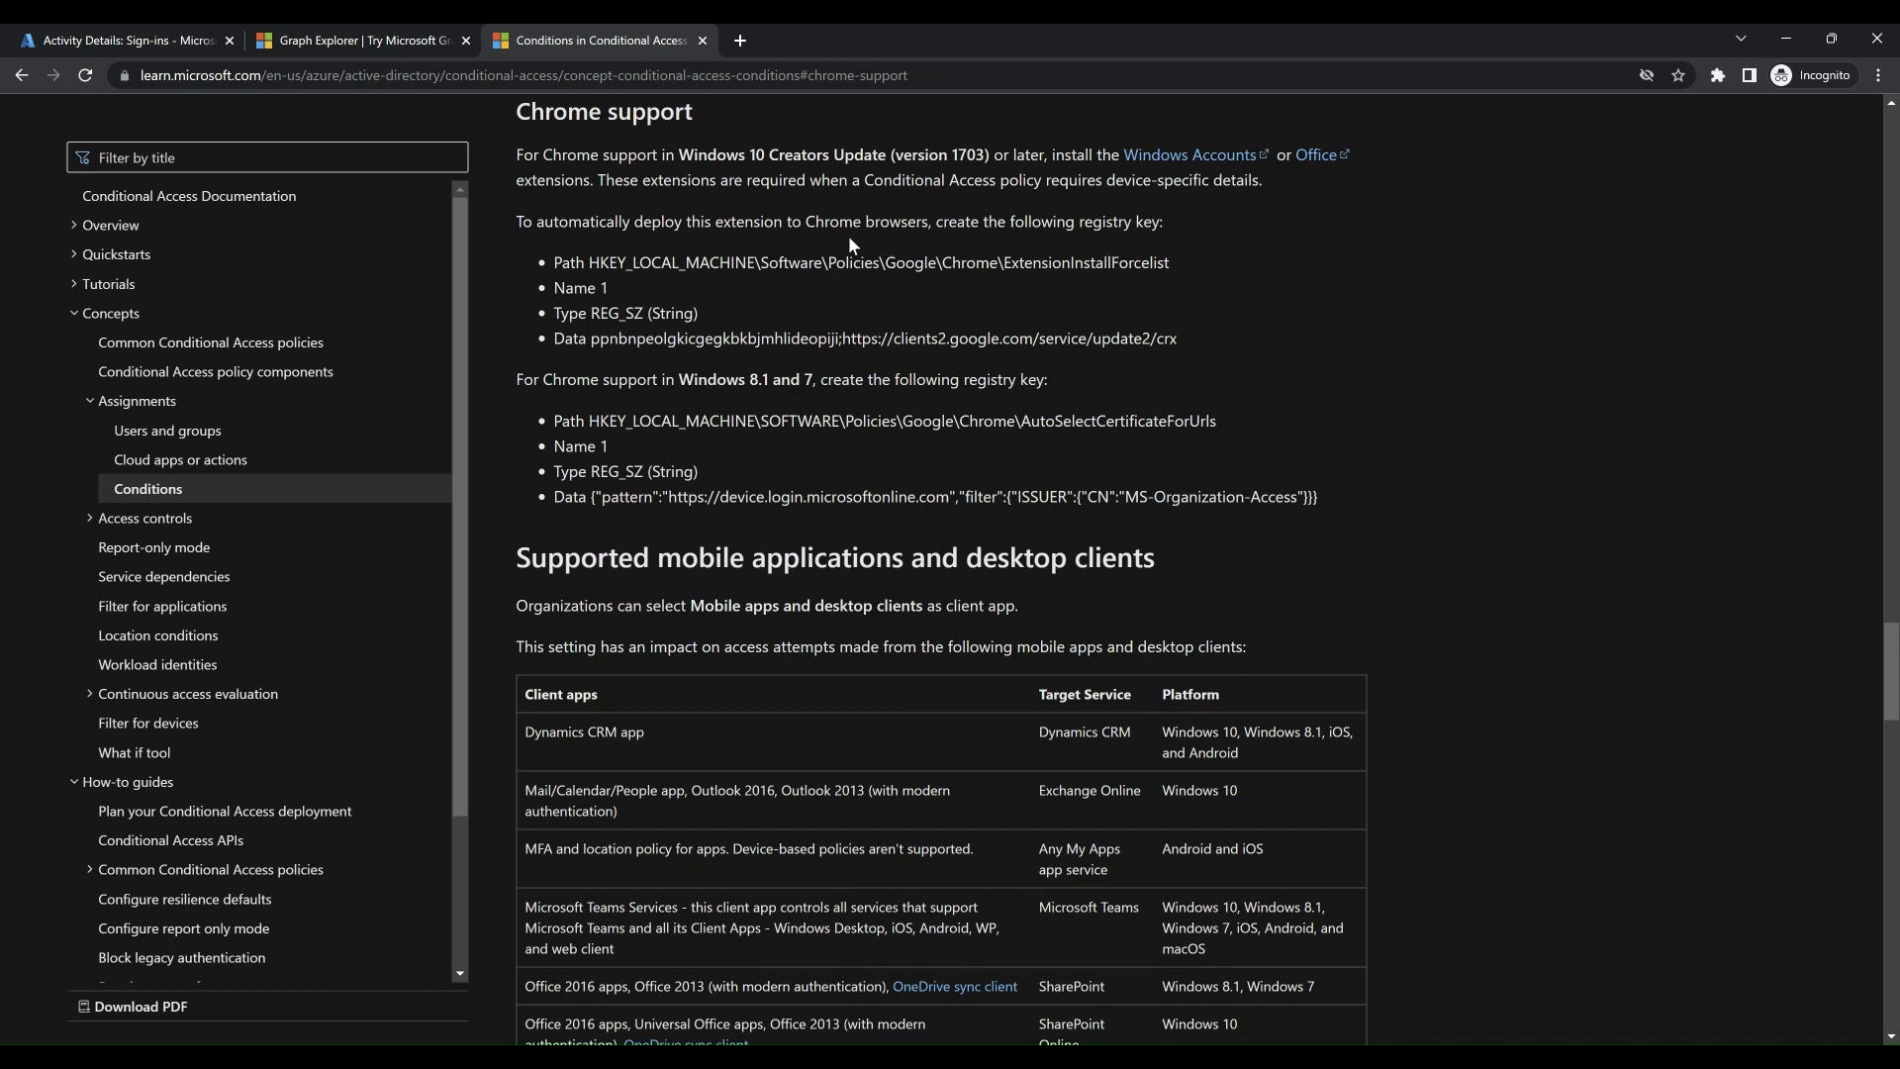
pyautogui.moveTo(993, 542)
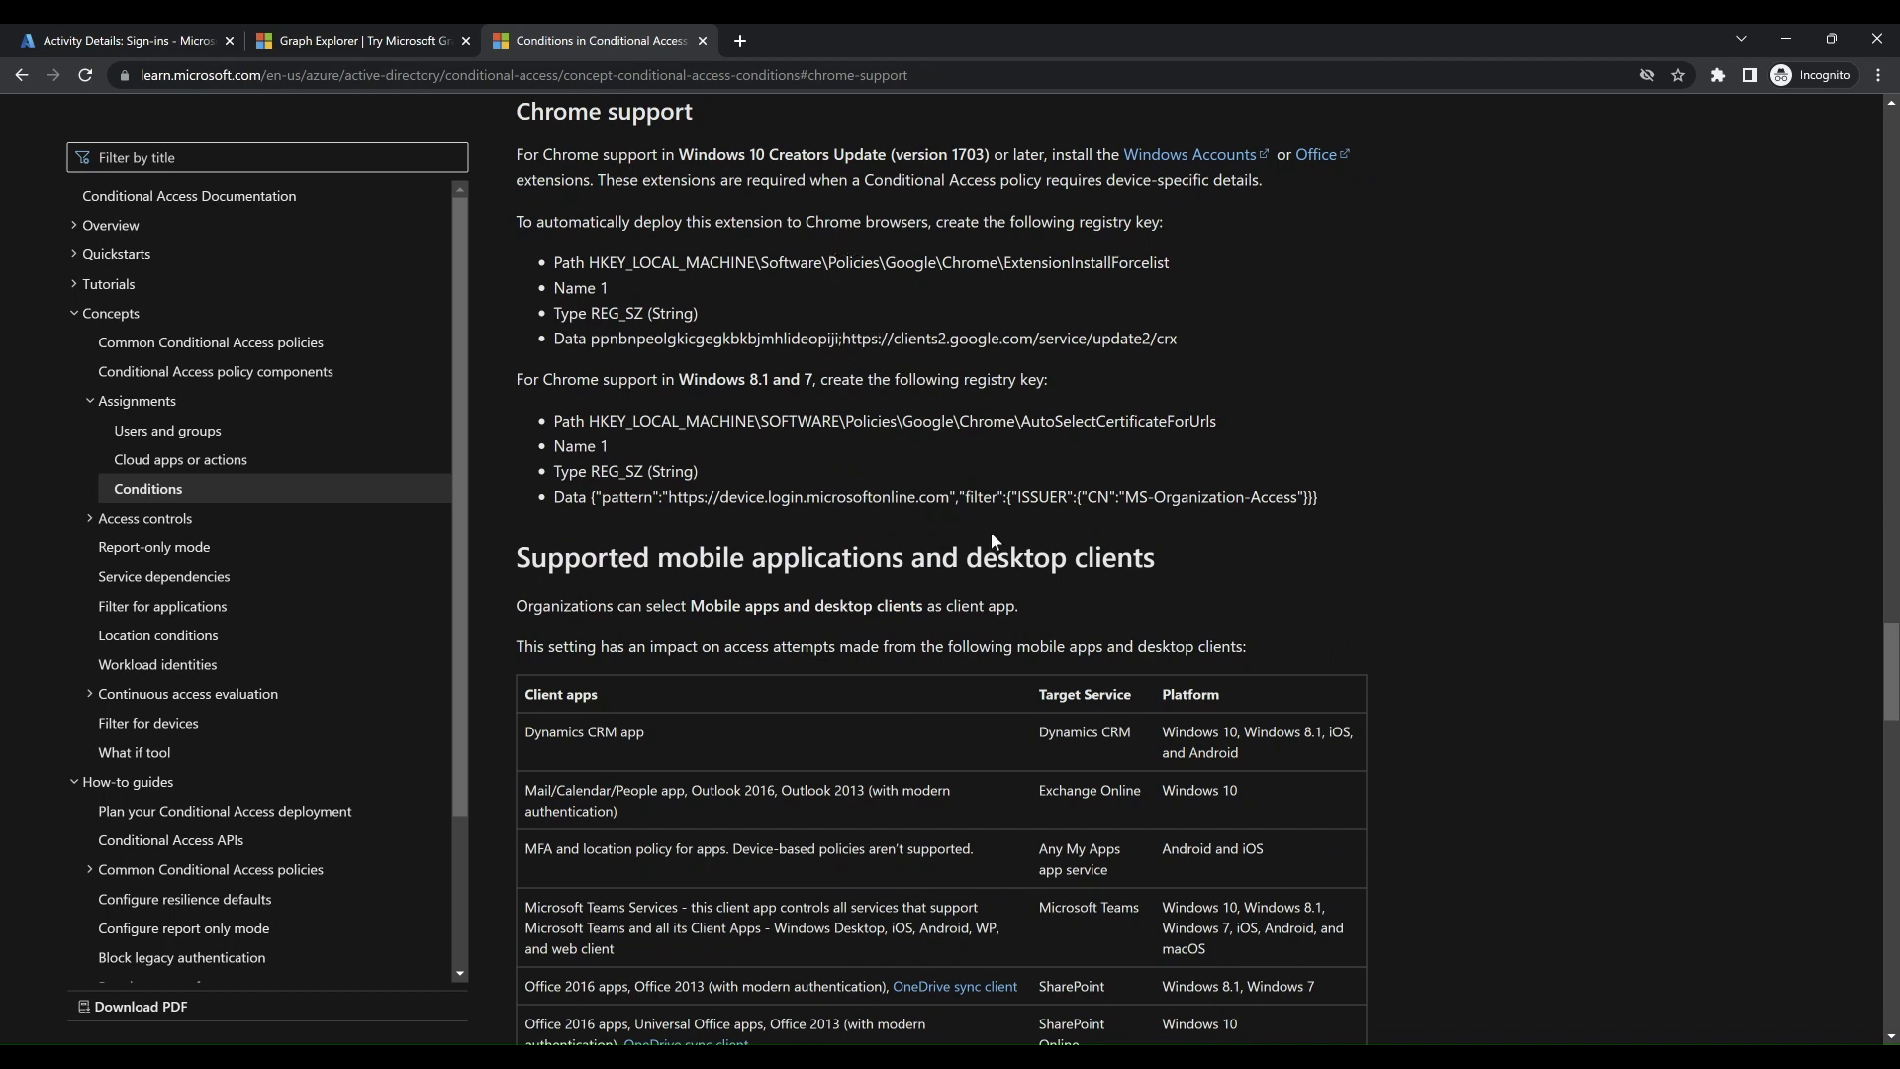
pyautogui.click(129, 39)
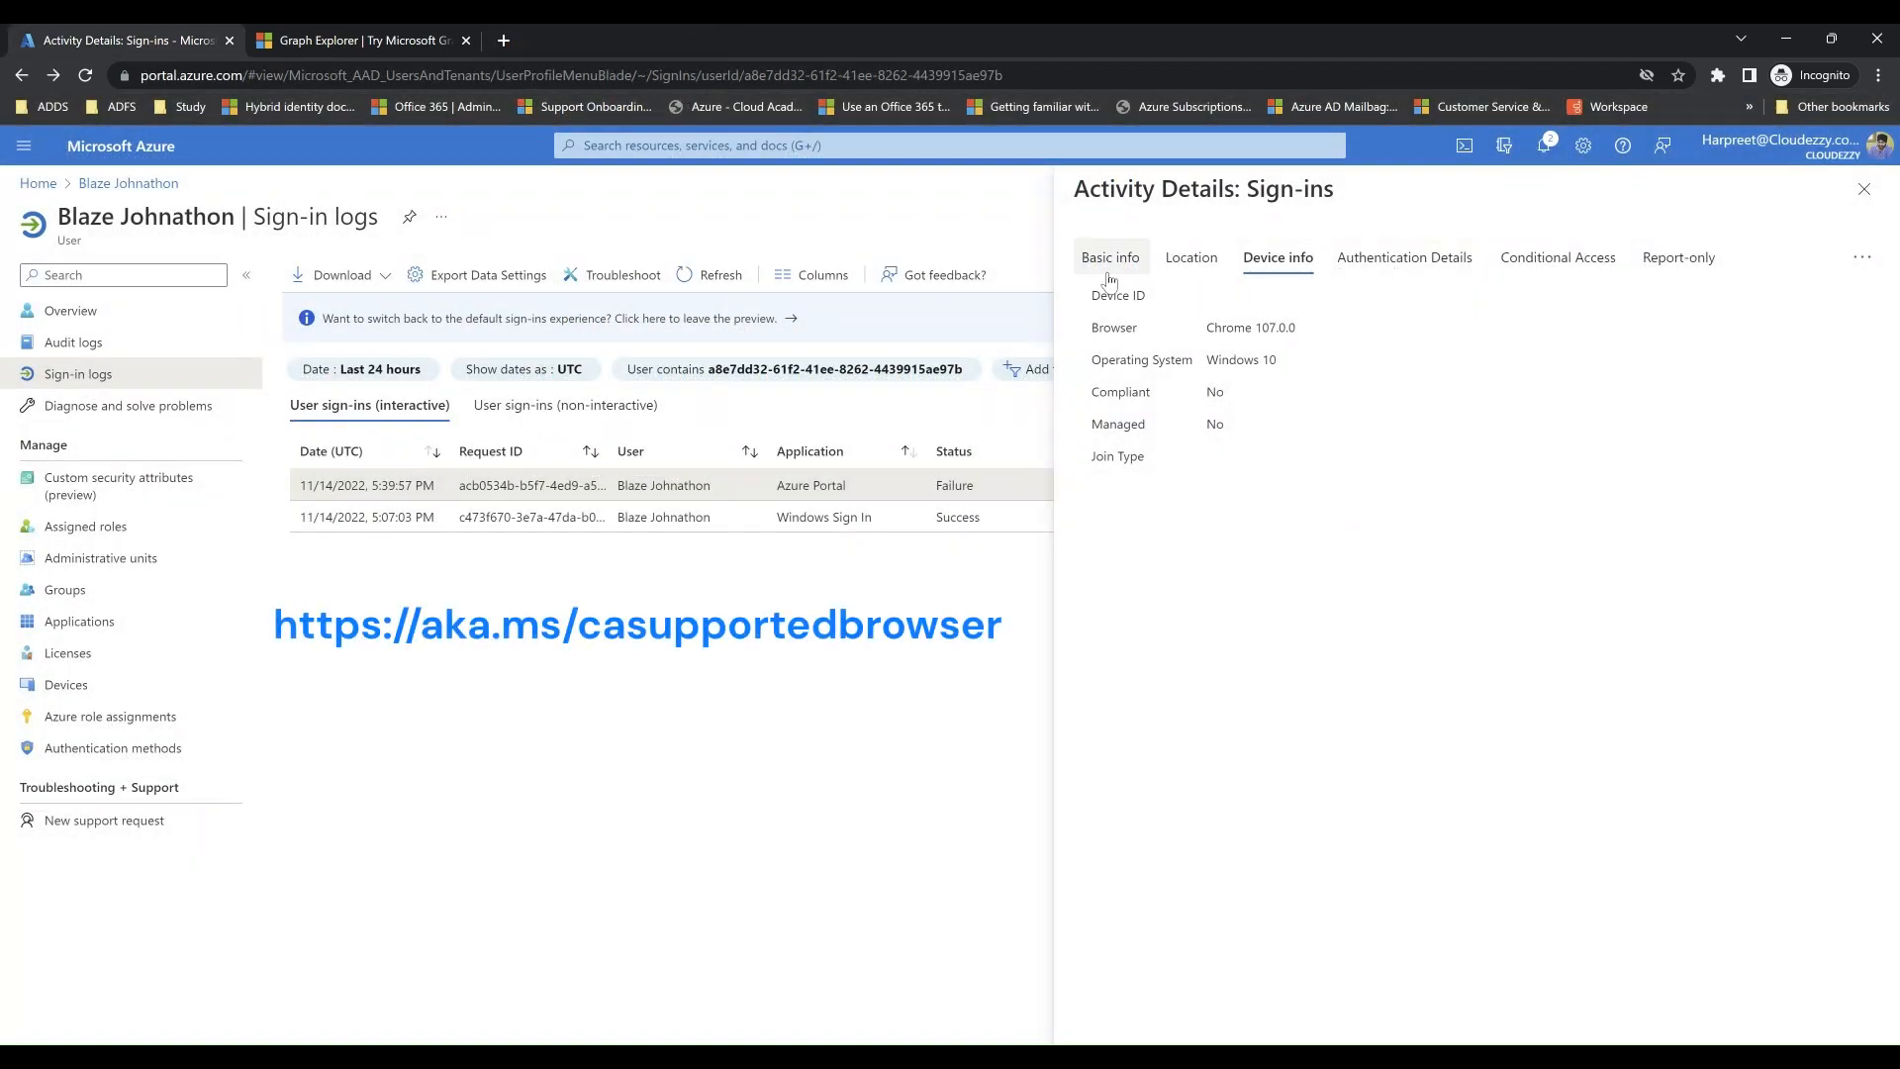
# Review the failed sign-in's Basic info showing error 53003, the Conditional Access block and user agent.
pyautogui.click(1111, 257)
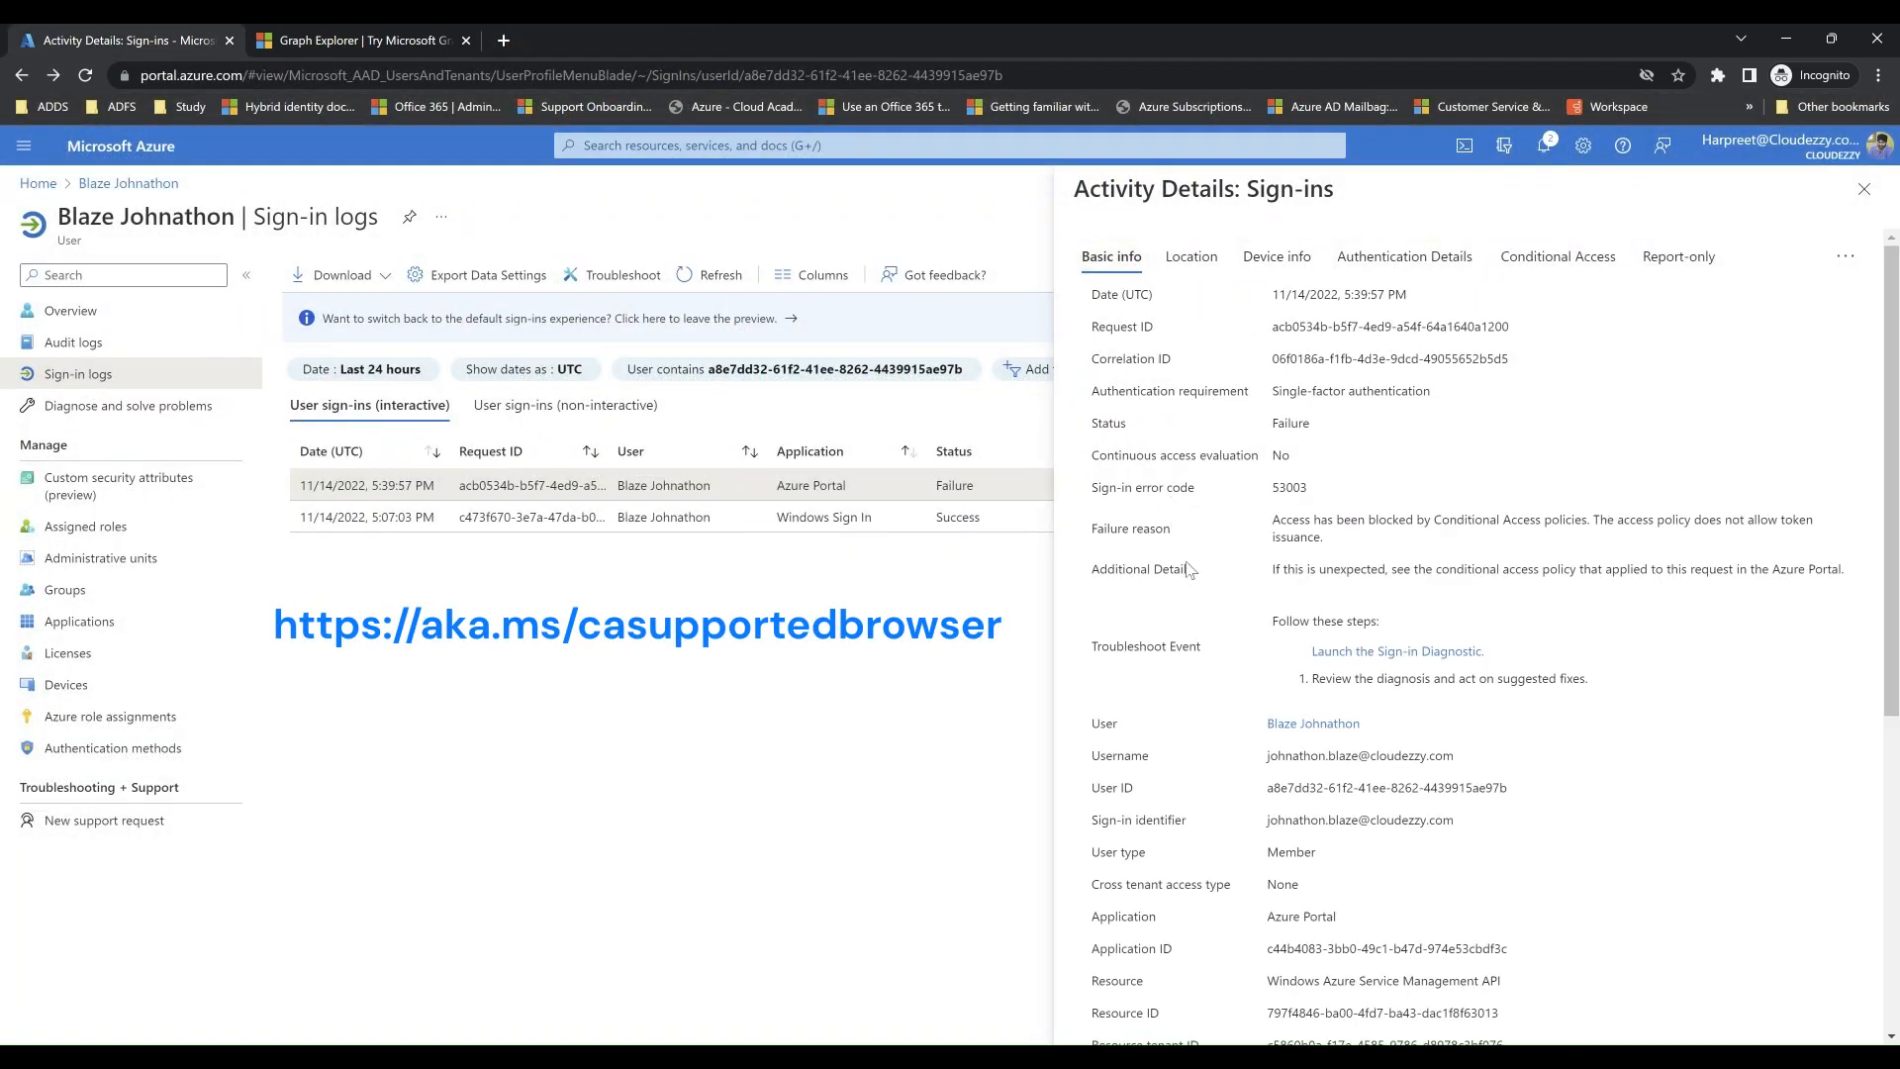
pyautogui.scroll(-3)
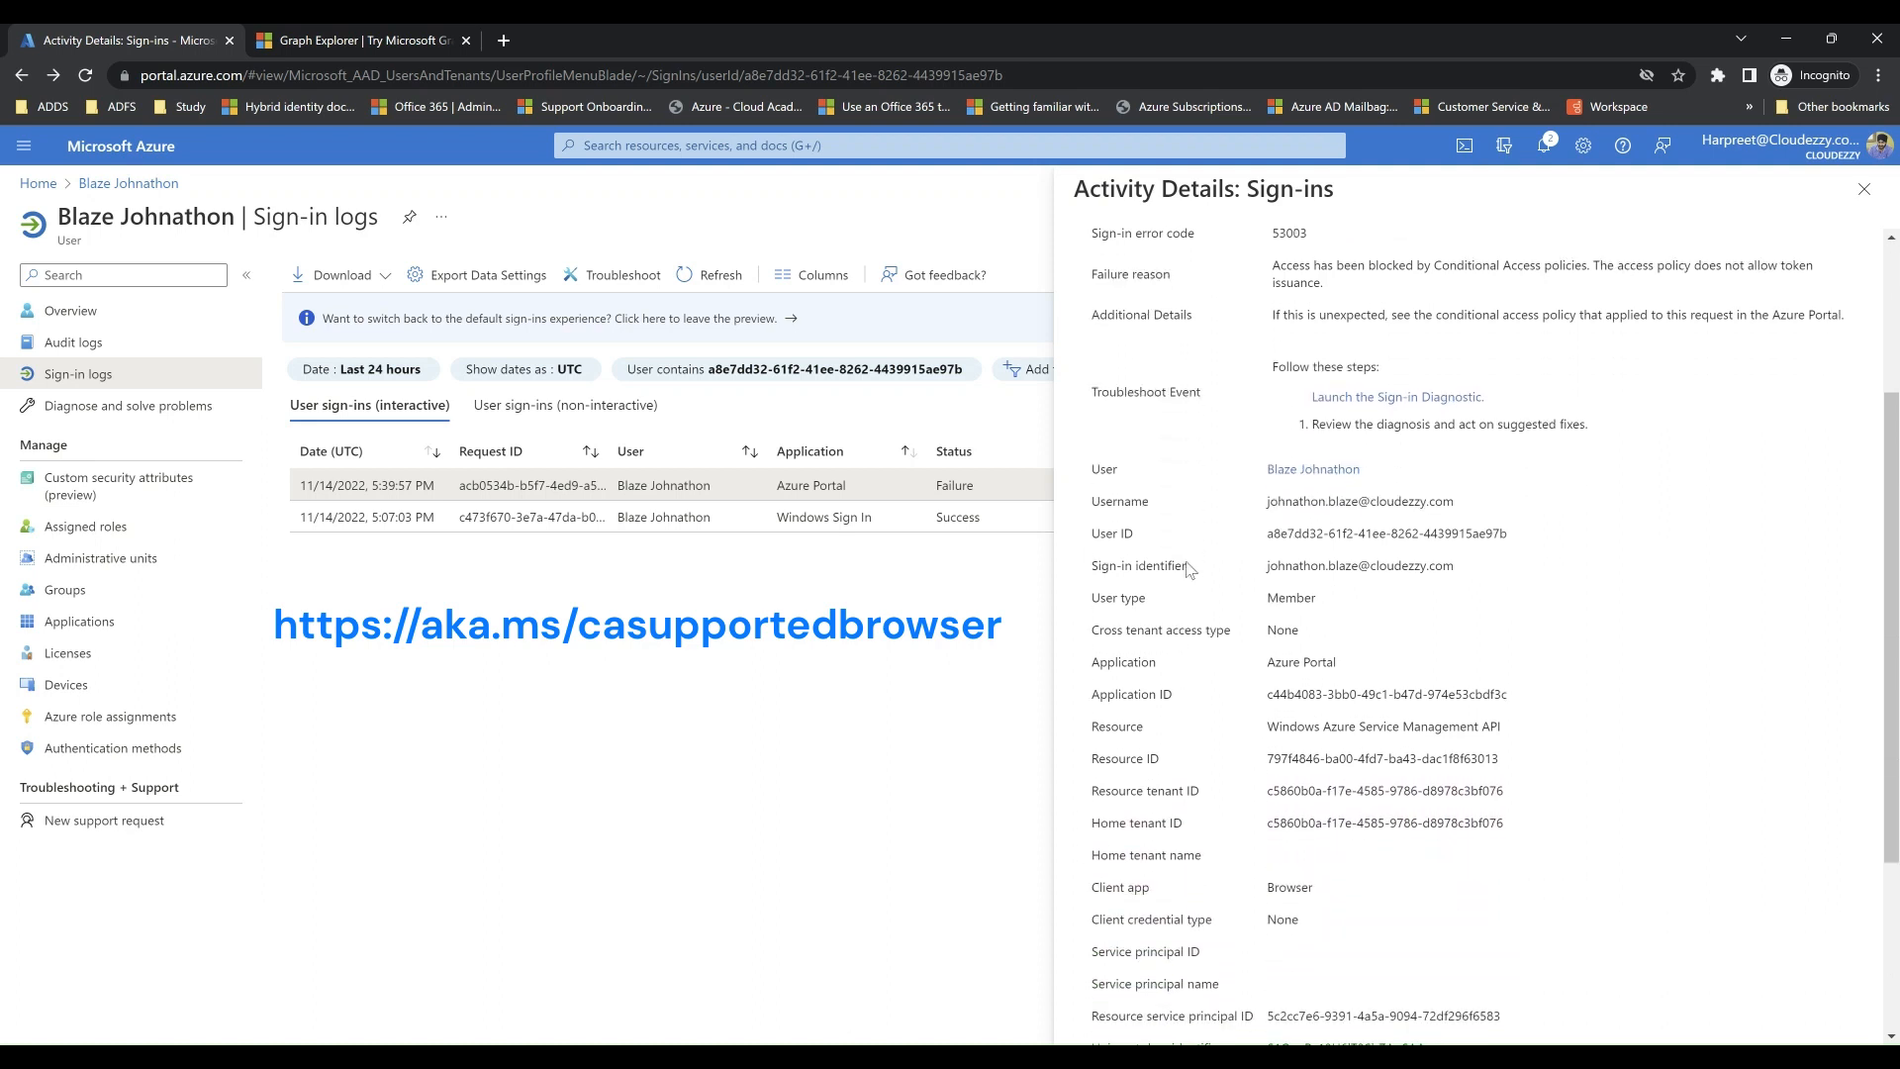
pyautogui.scroll(-3)
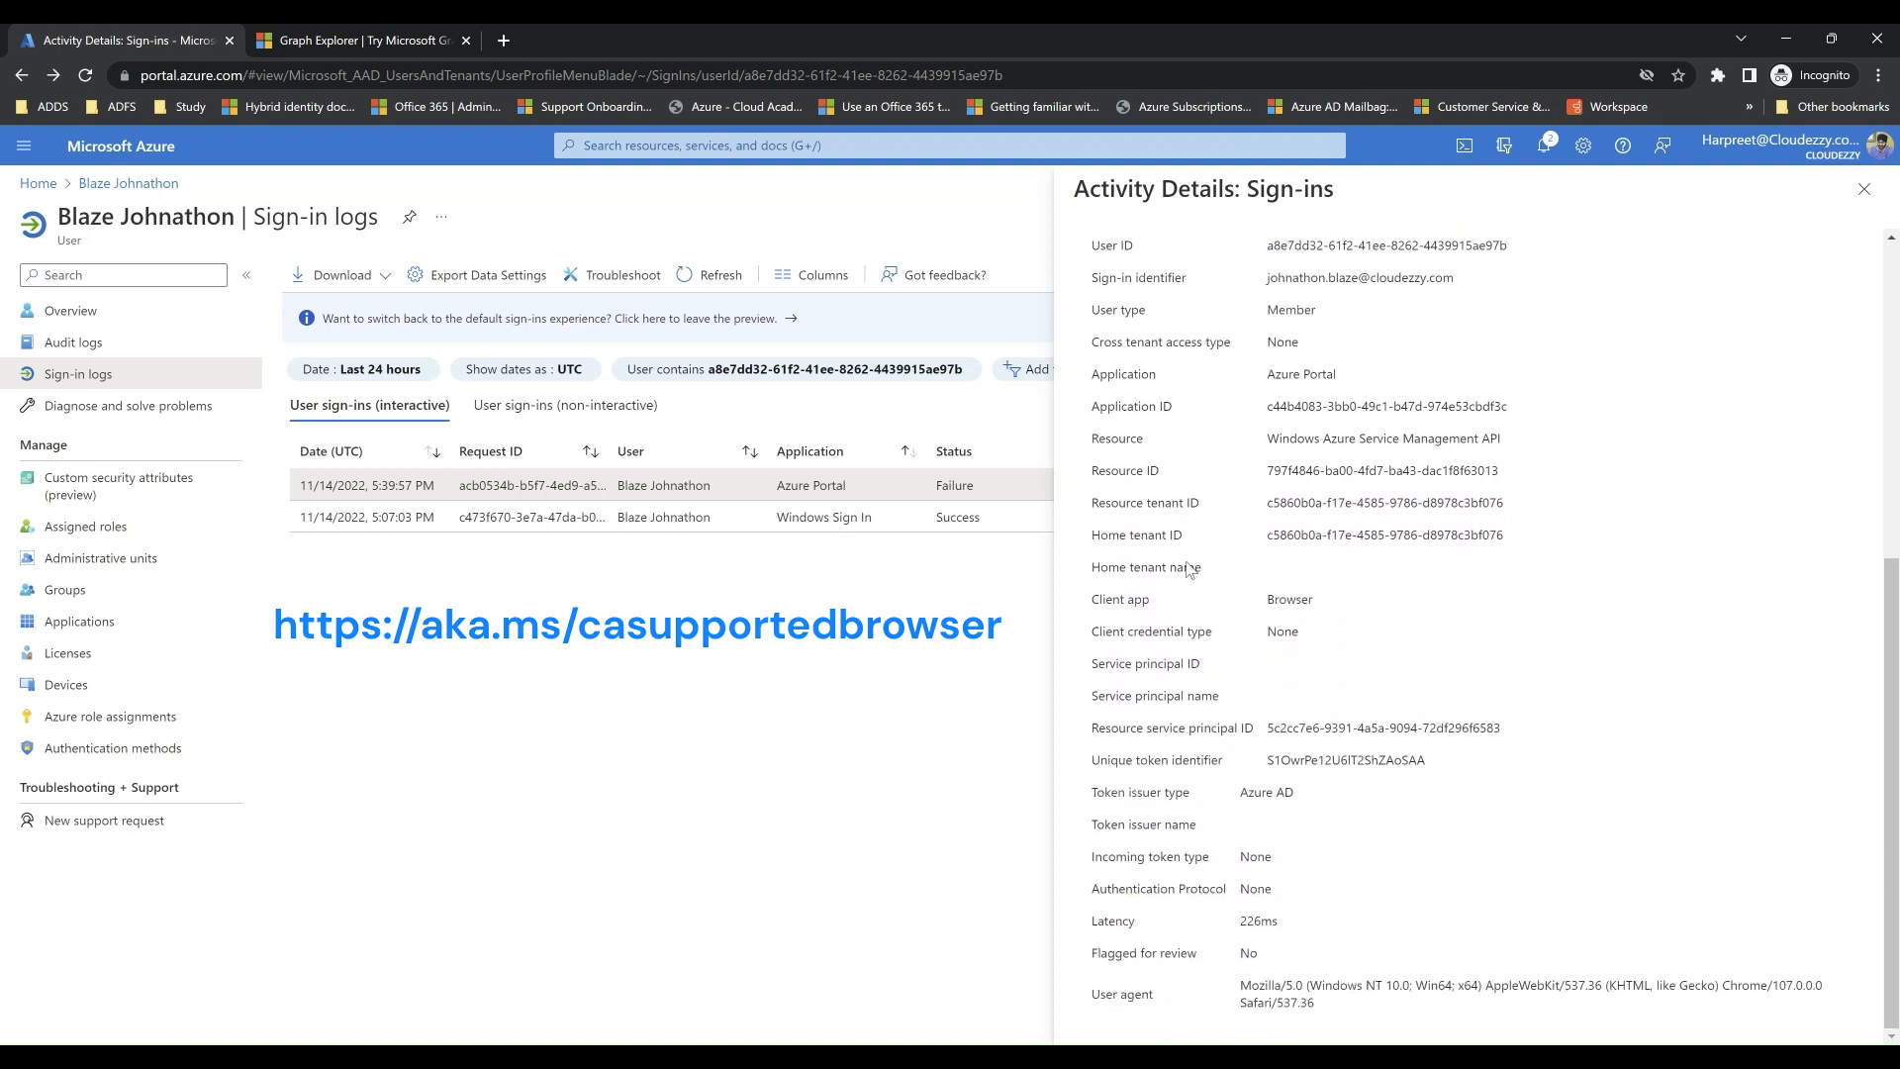
pyautogui.scroll(-3)
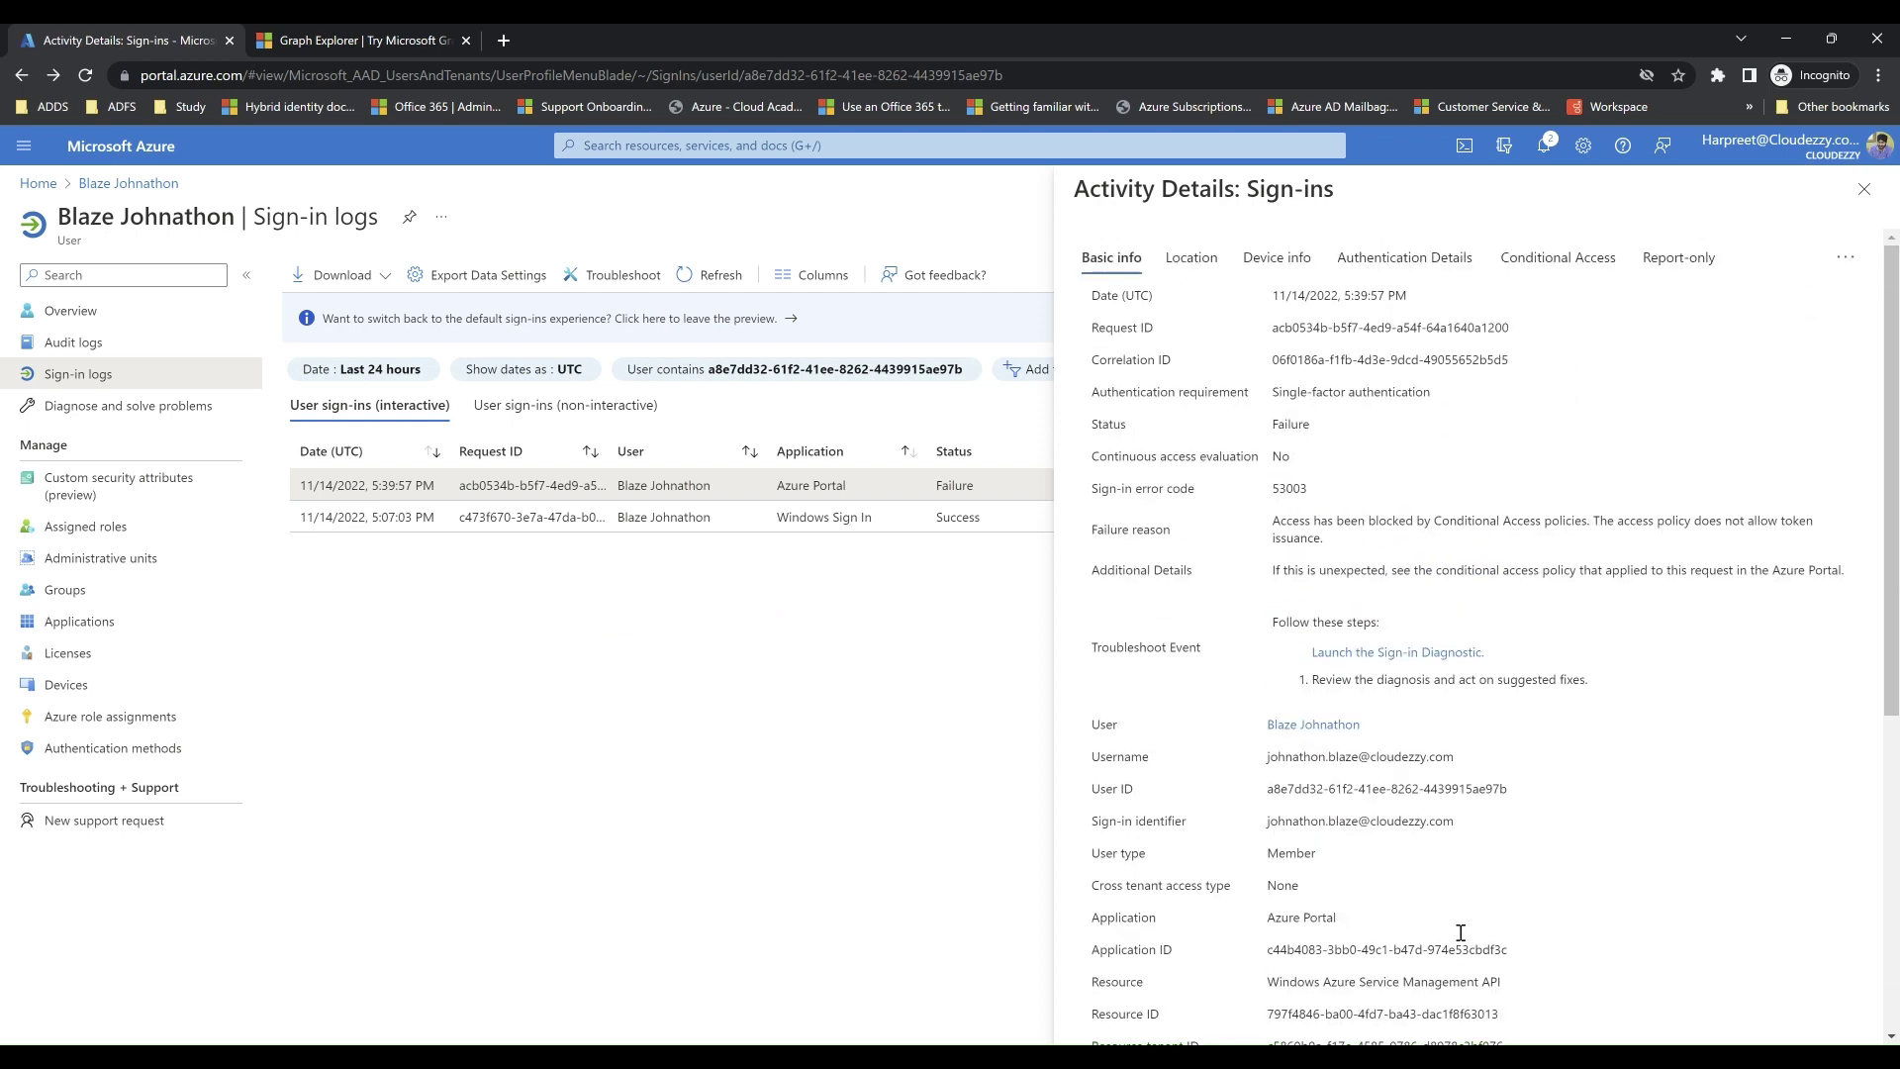
pyautogui.moveTo(1283, 292)
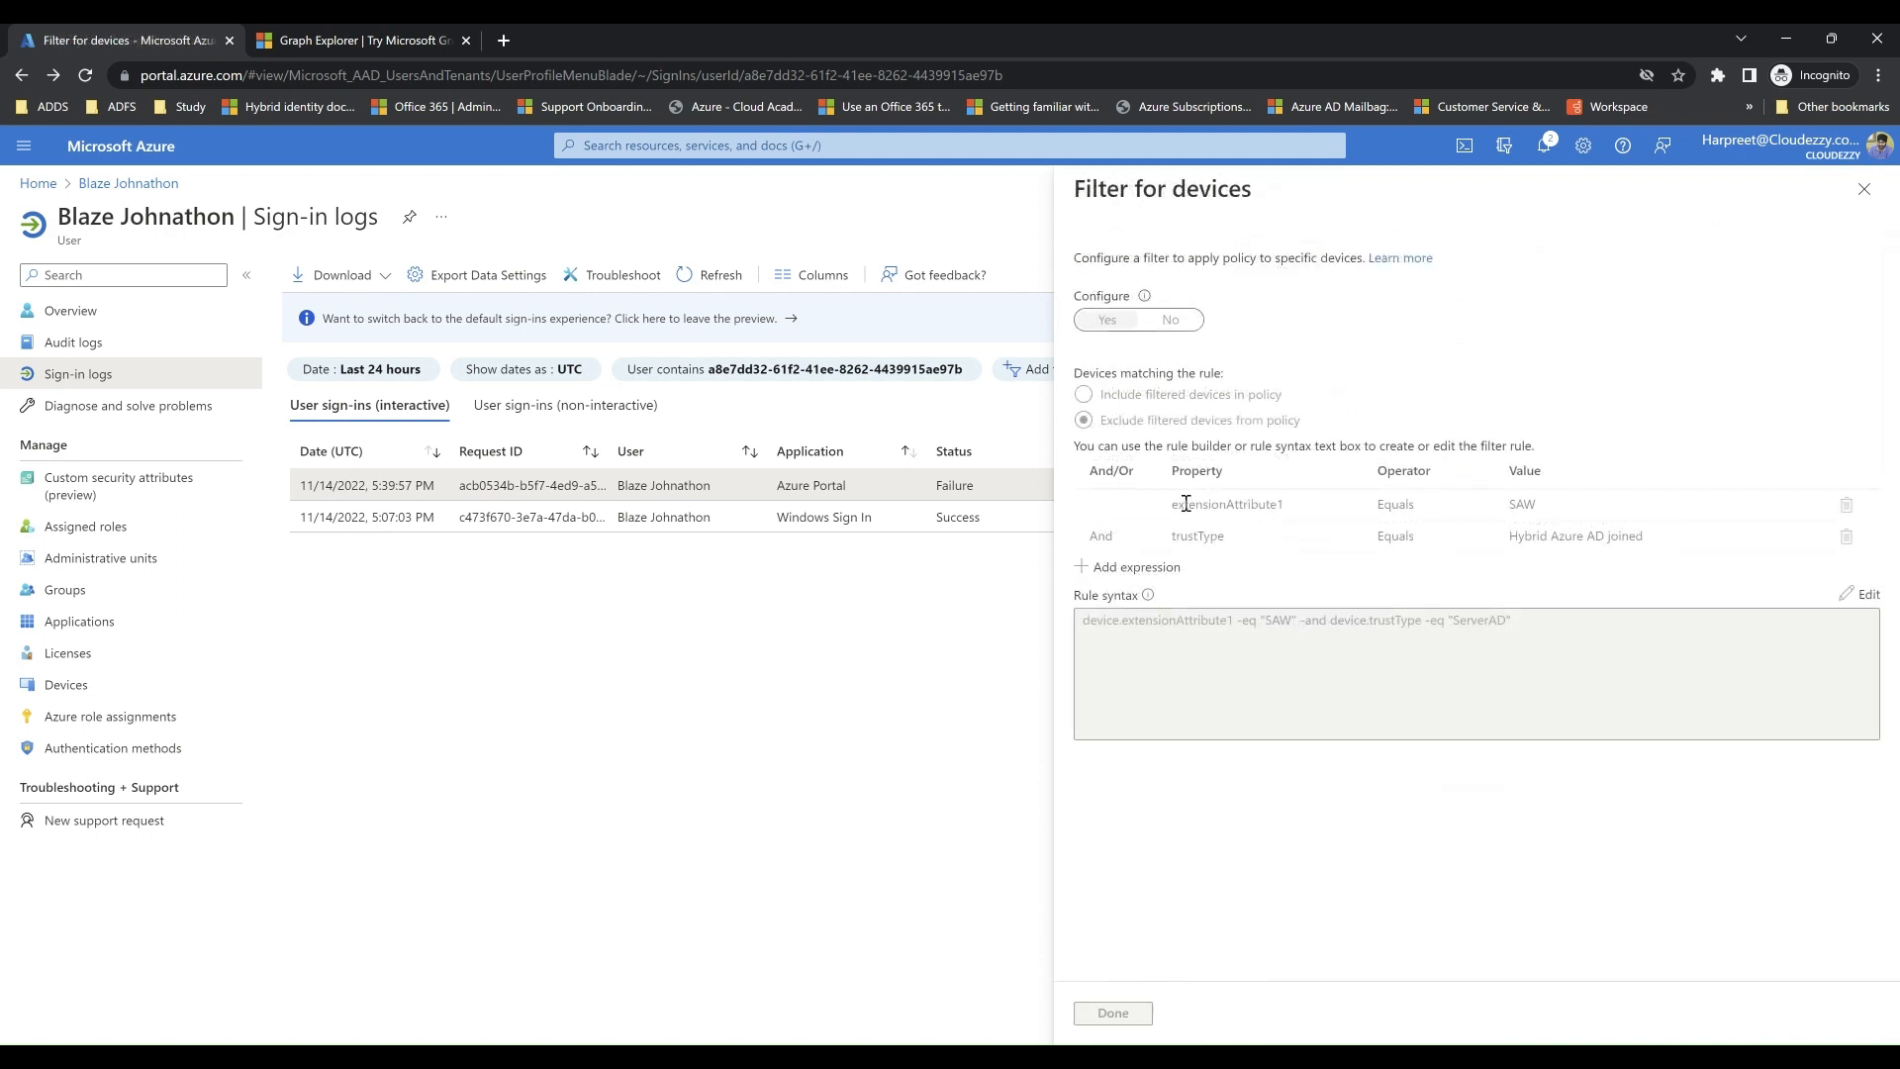
pyautogui.moveTo(1616, 536)
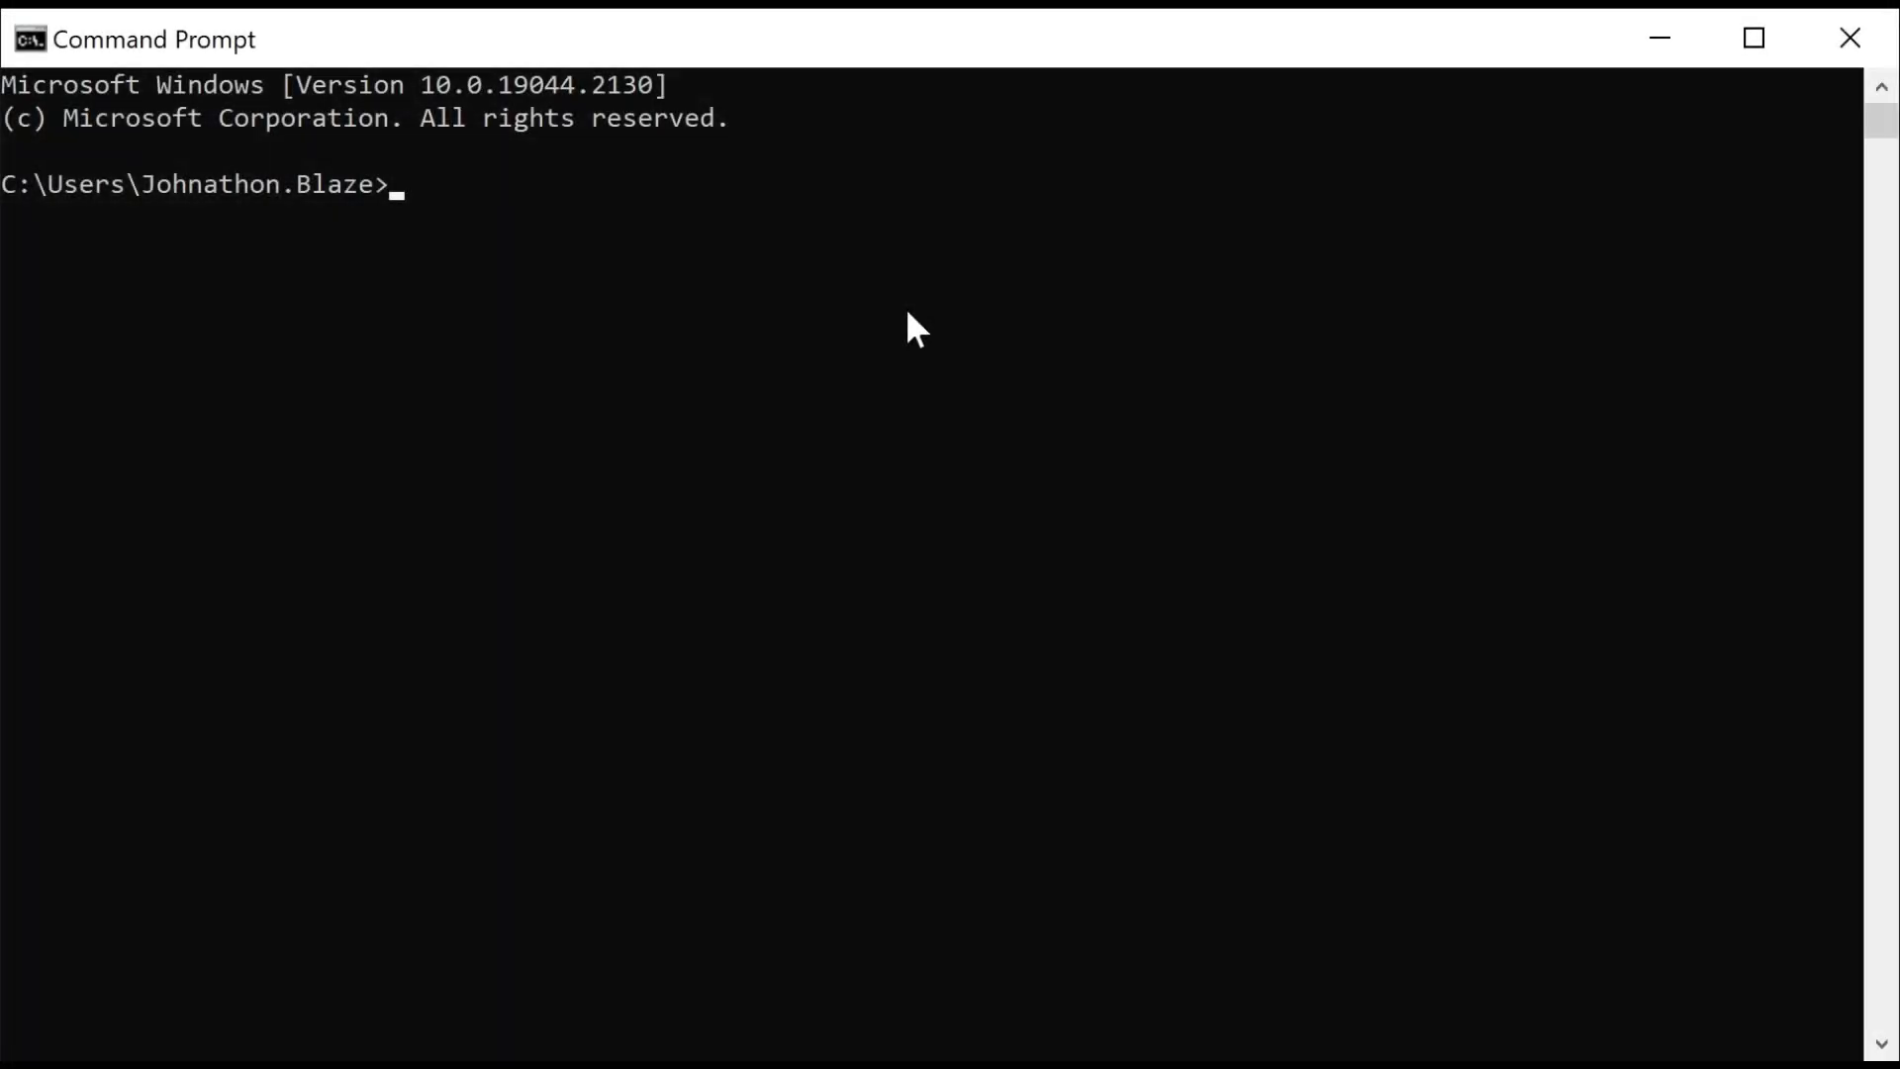
# Run dsregcmd /status and review the device's SSO State and Diagnostic Data.
pyautogui.write('ds')
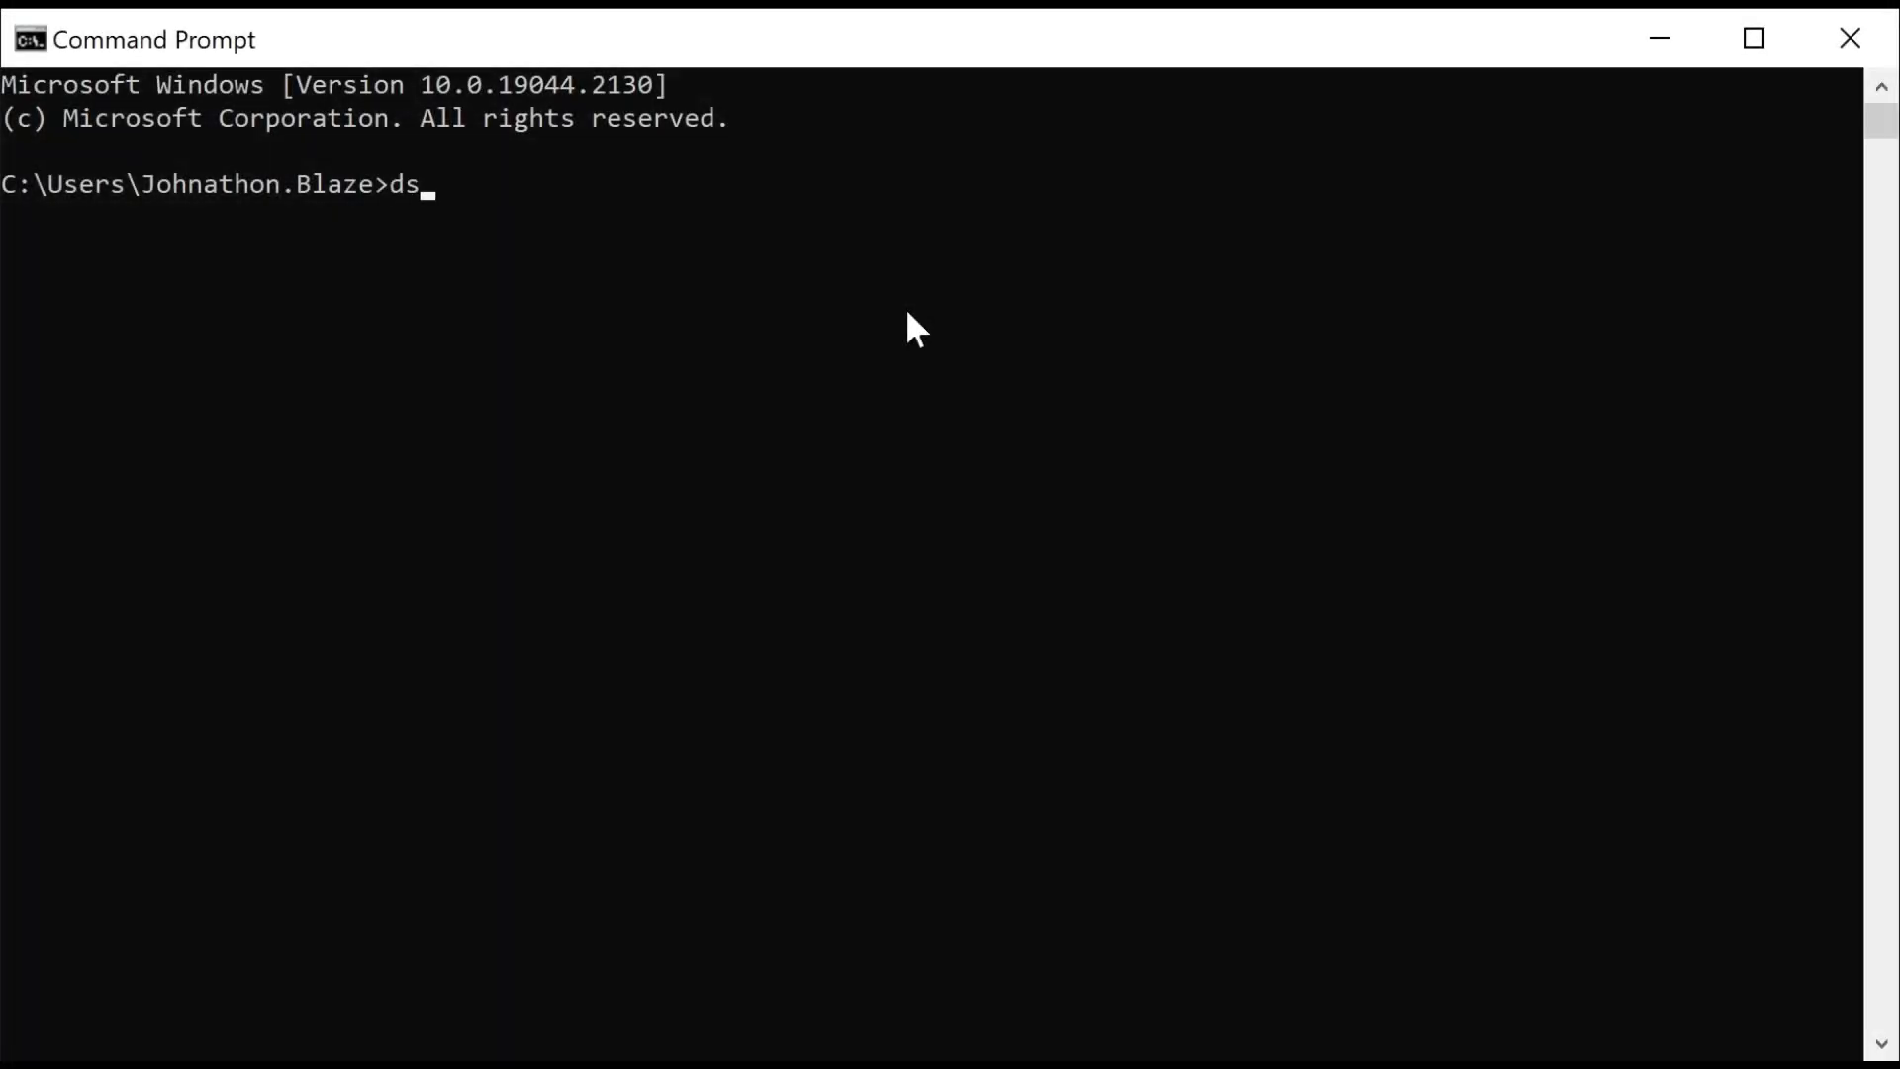
pyautogui.write('regcm')
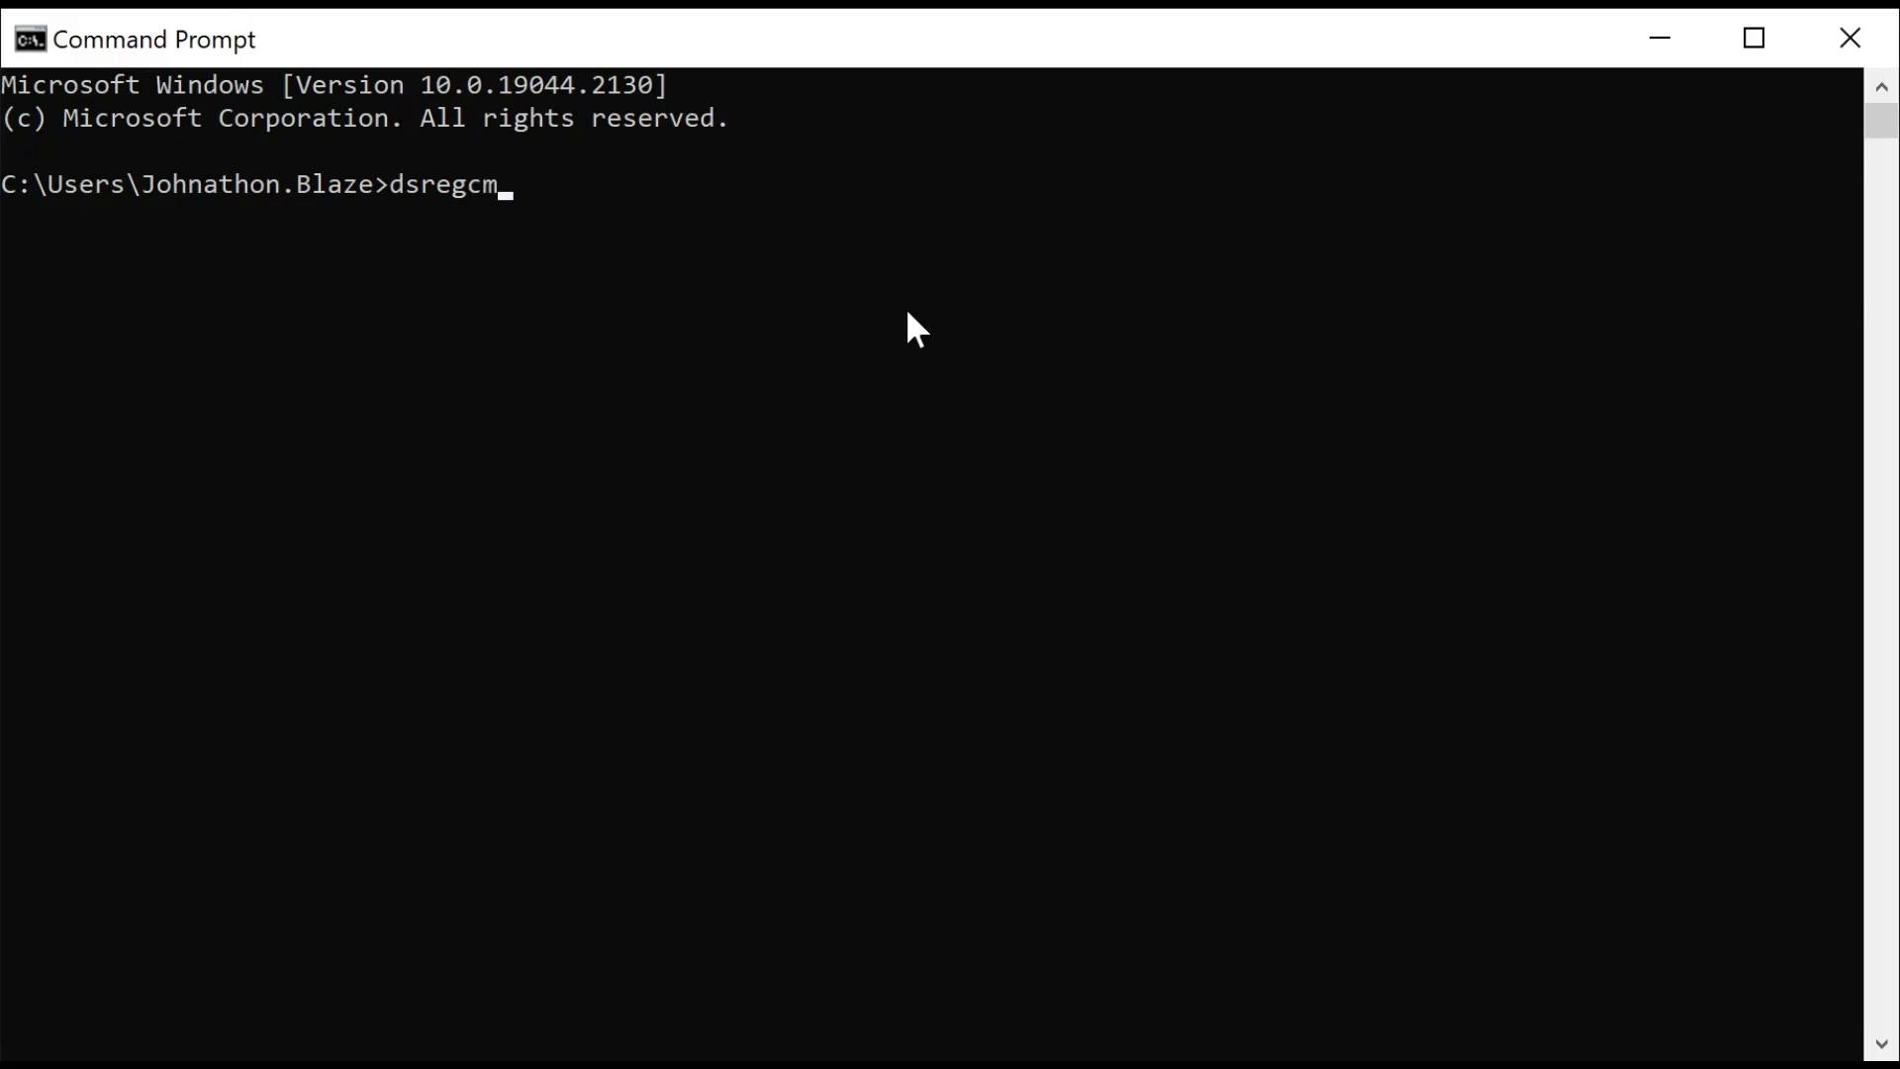
pyautogui.write('d')
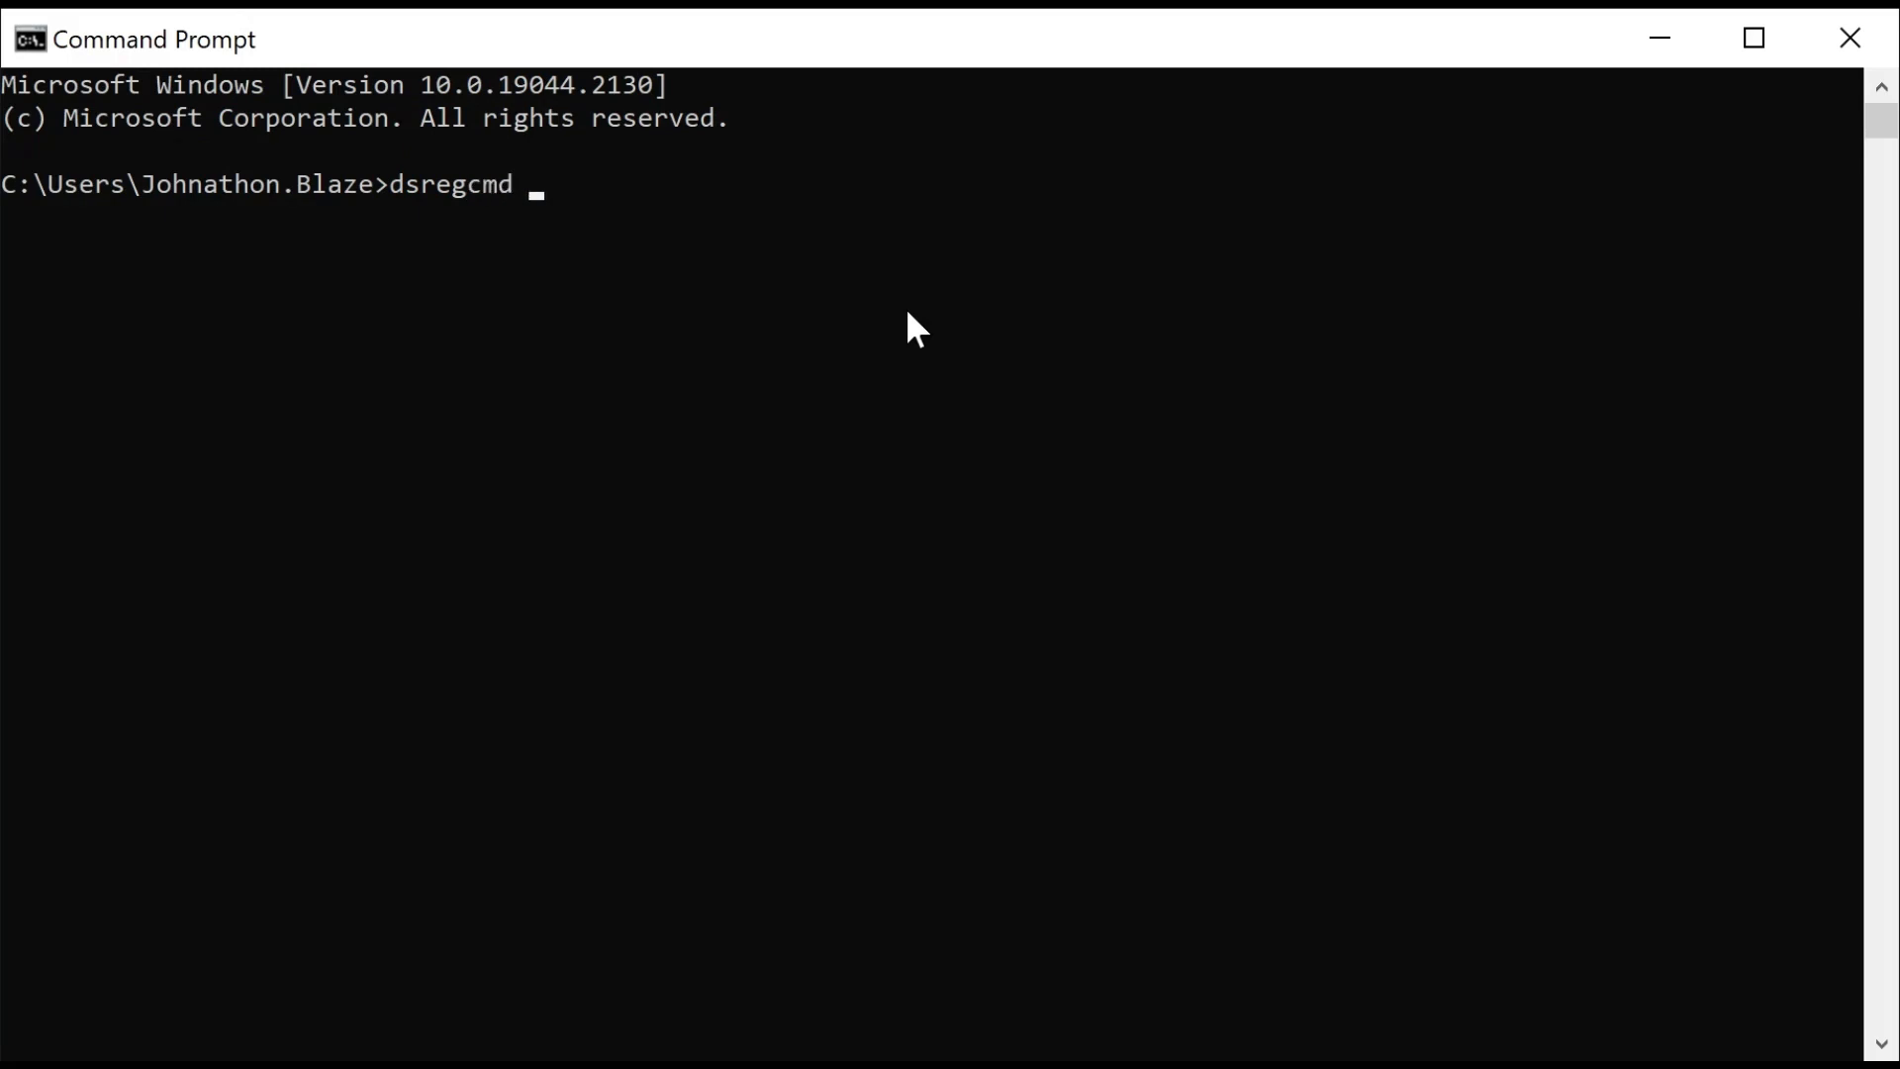
pyautogui.write('/sta')
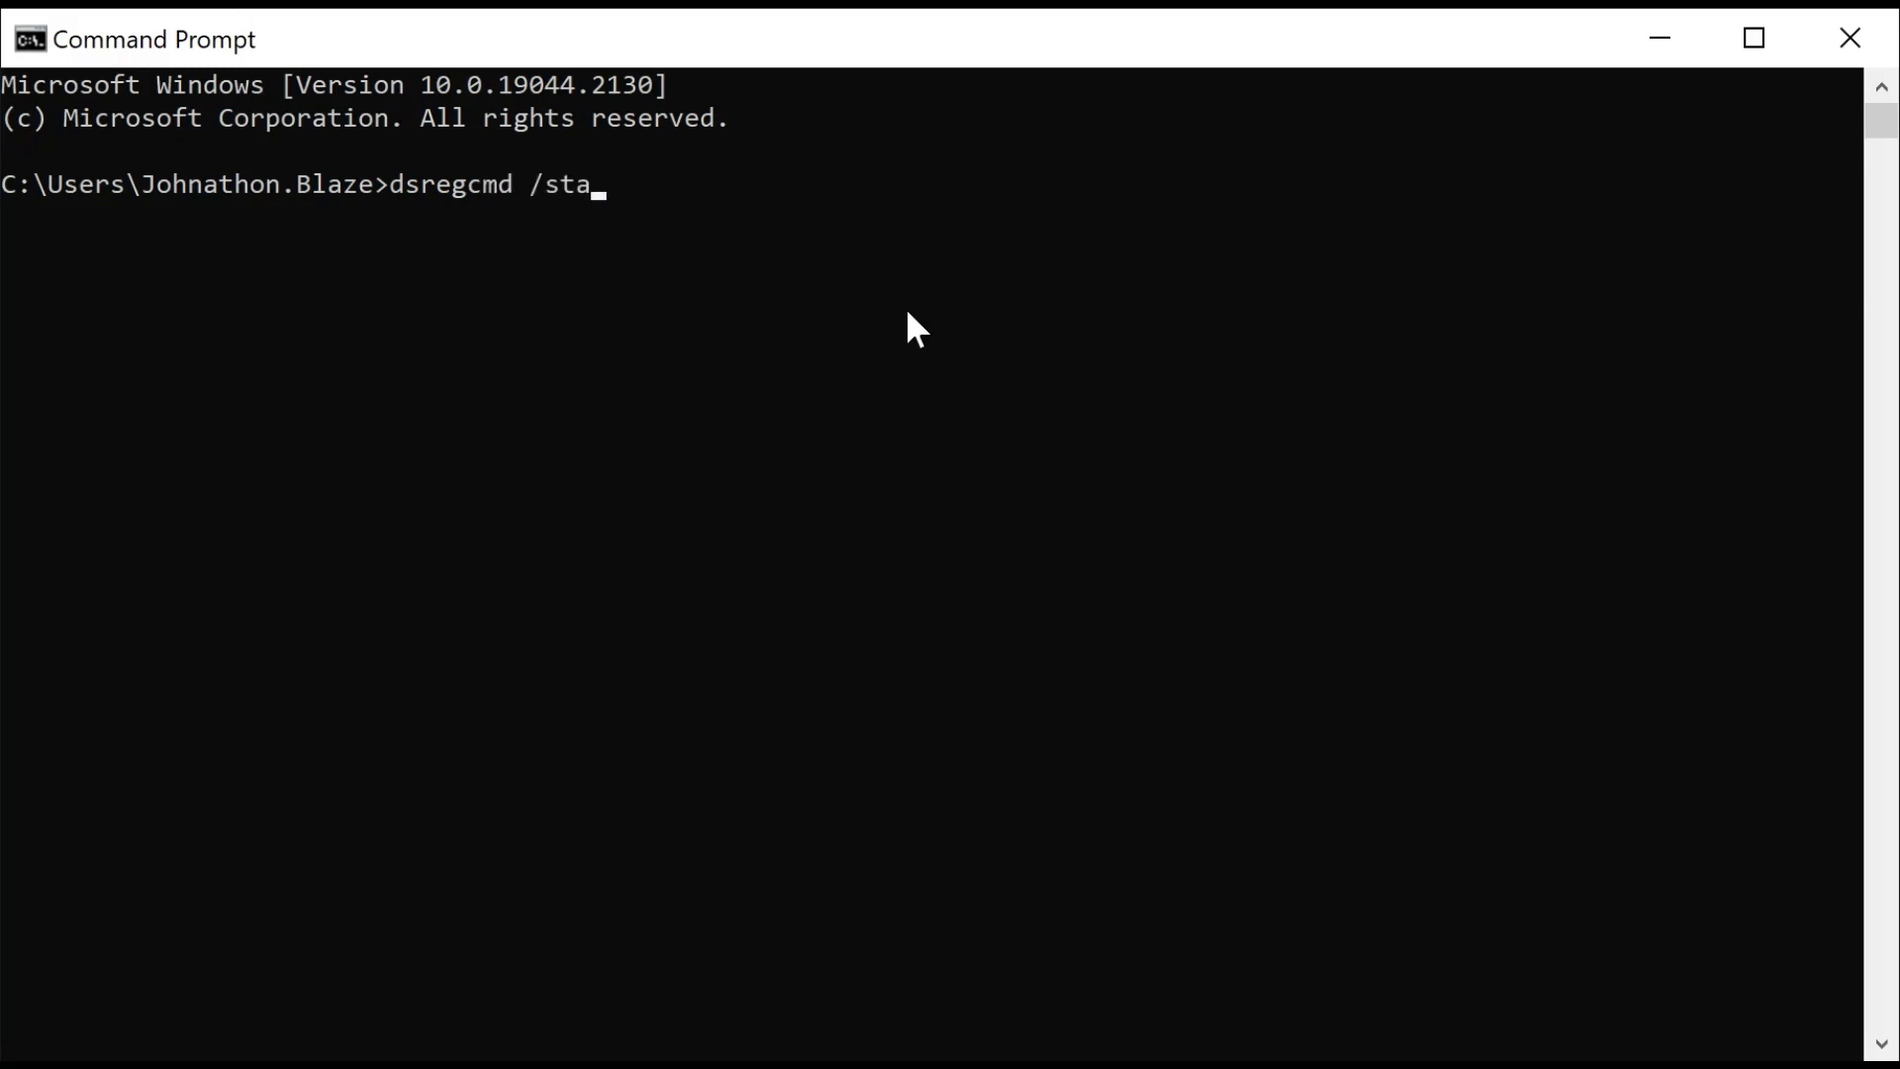
pyautogui.write('tus')
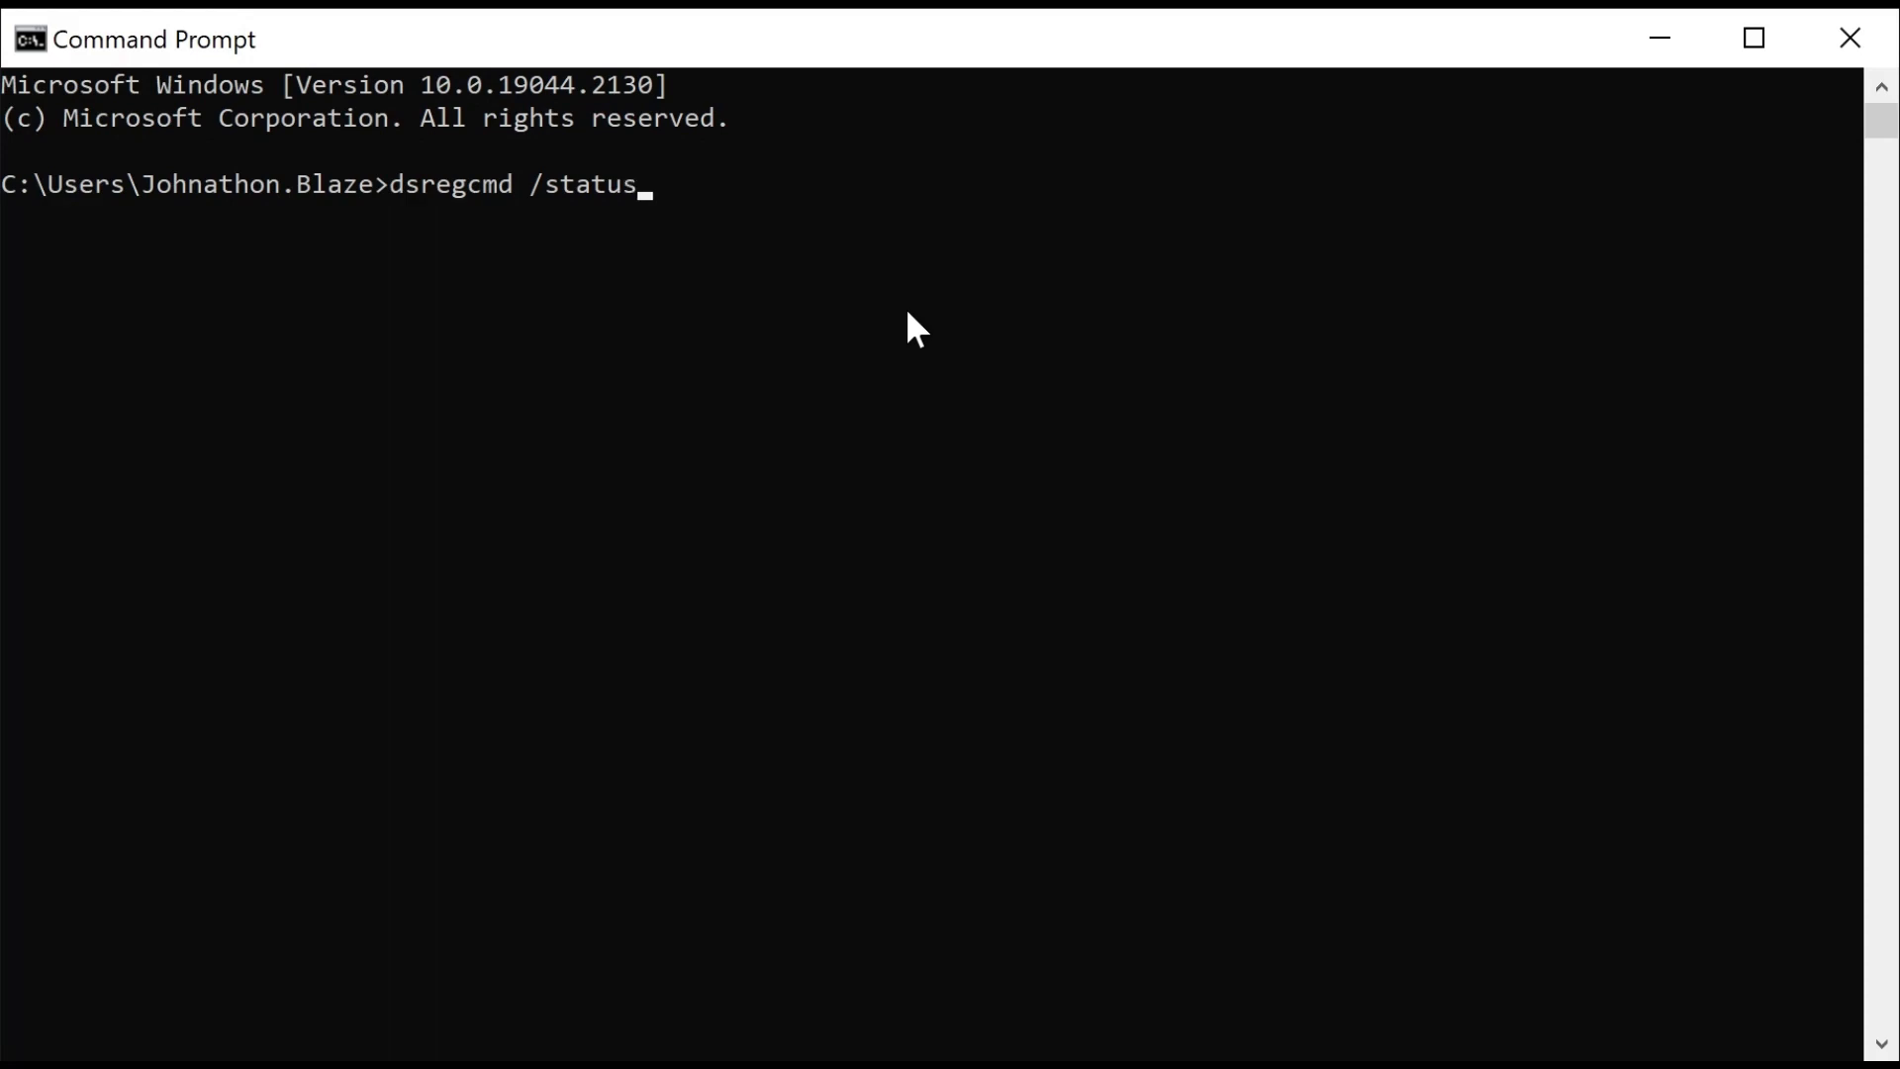
pyautogui.press('Enter')
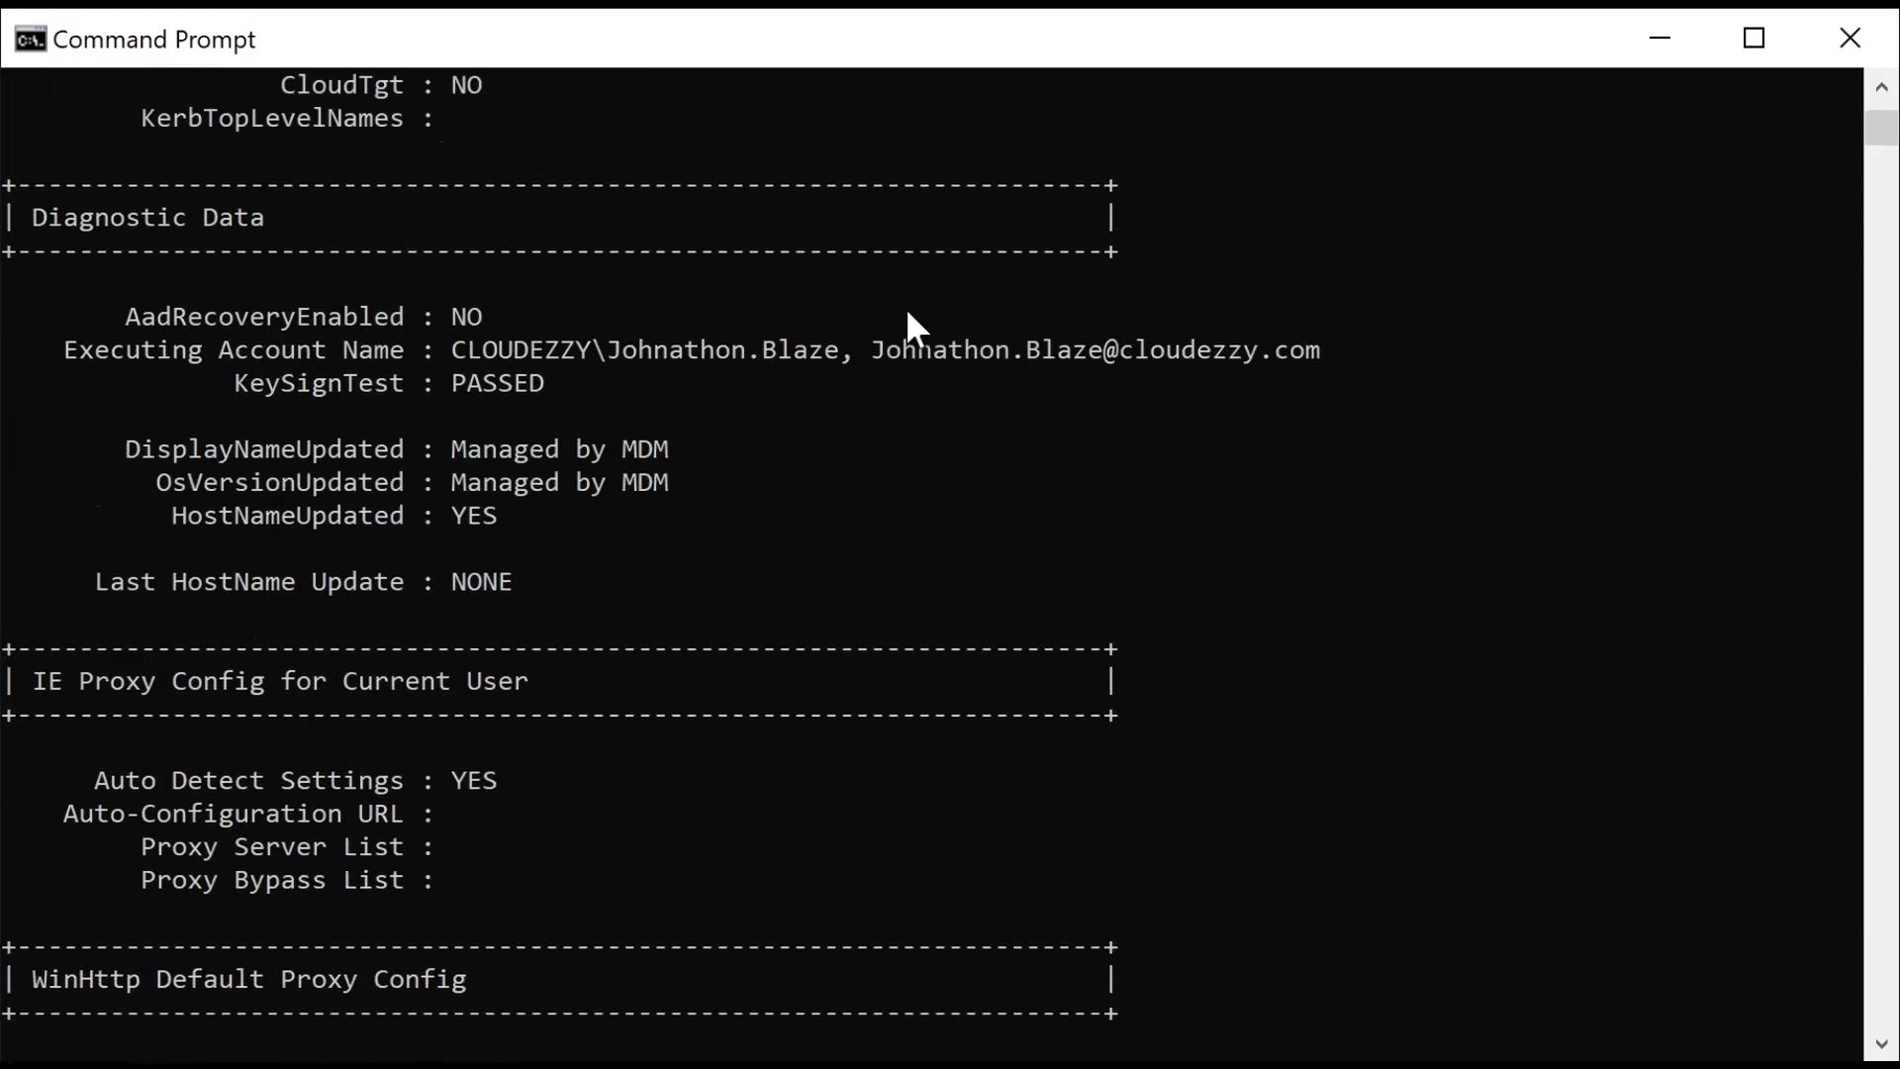
pyautogui.scroll(3)
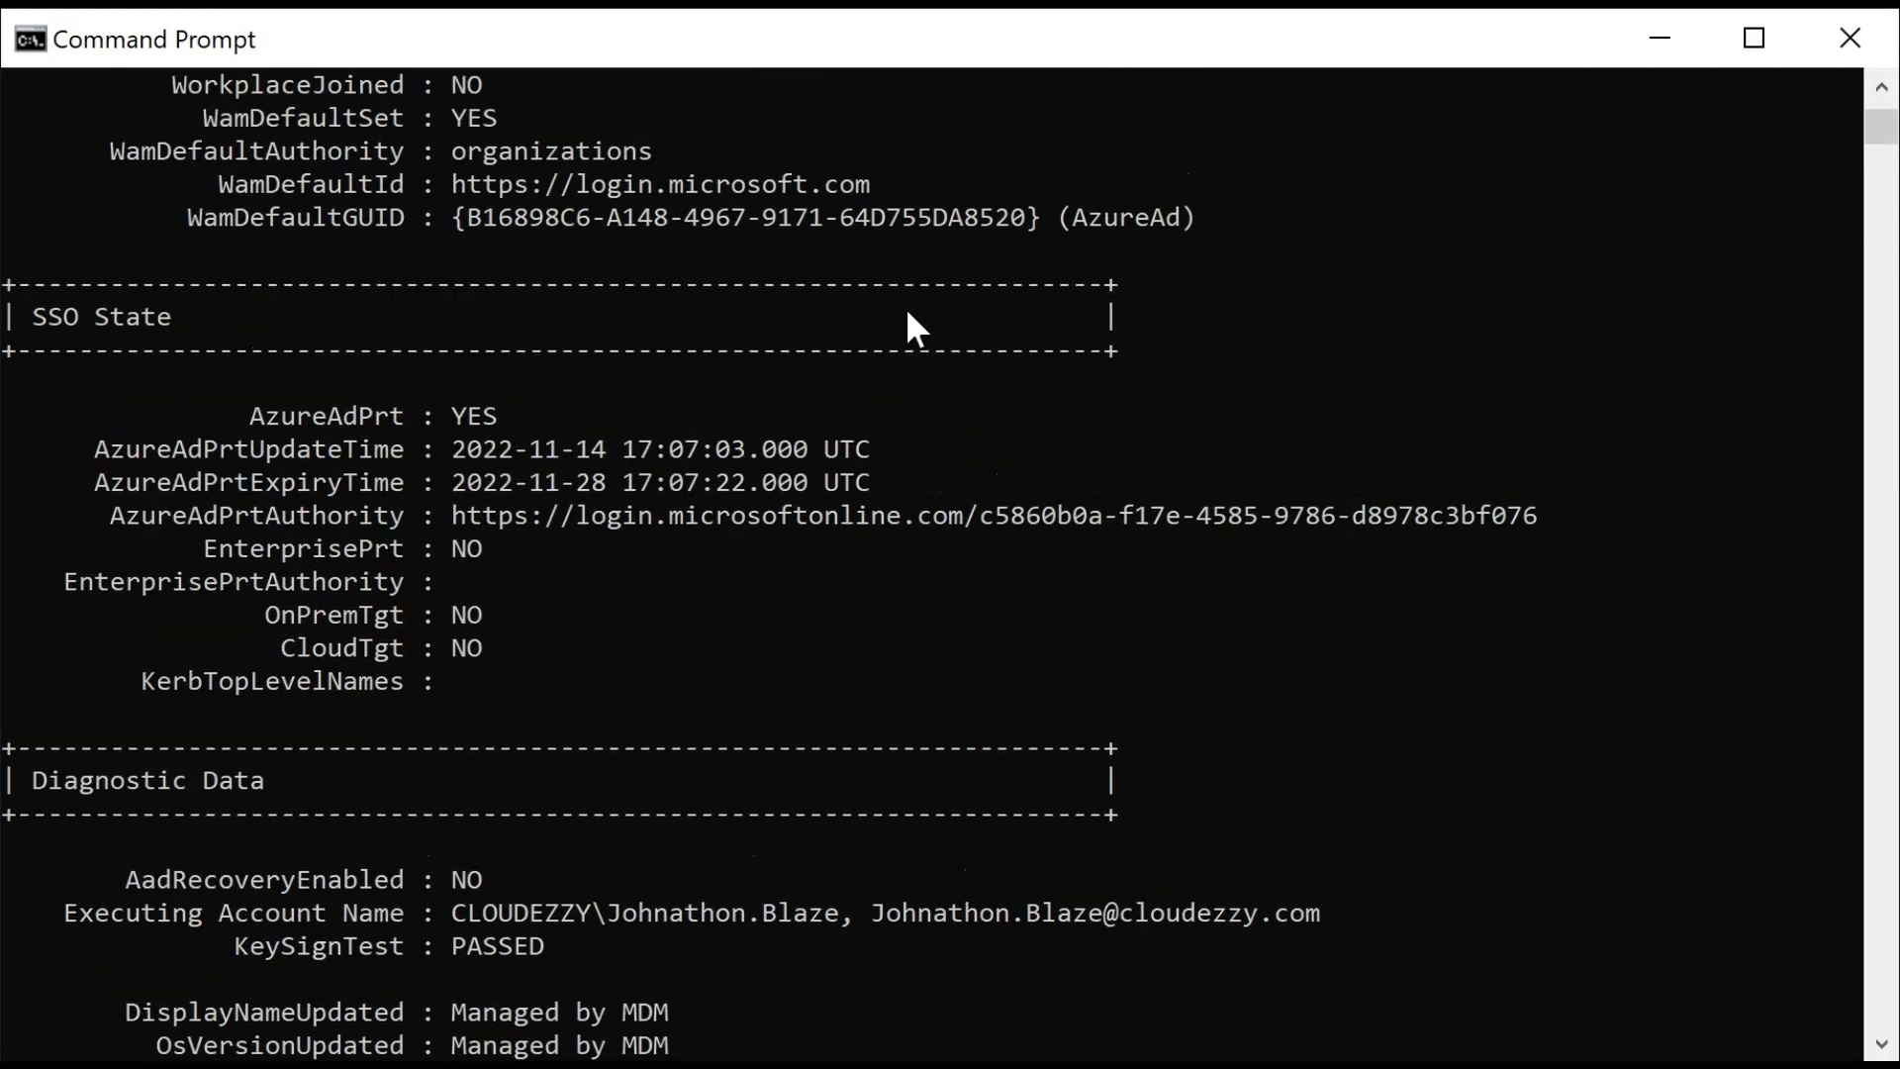
pyautogui.scroll(3)
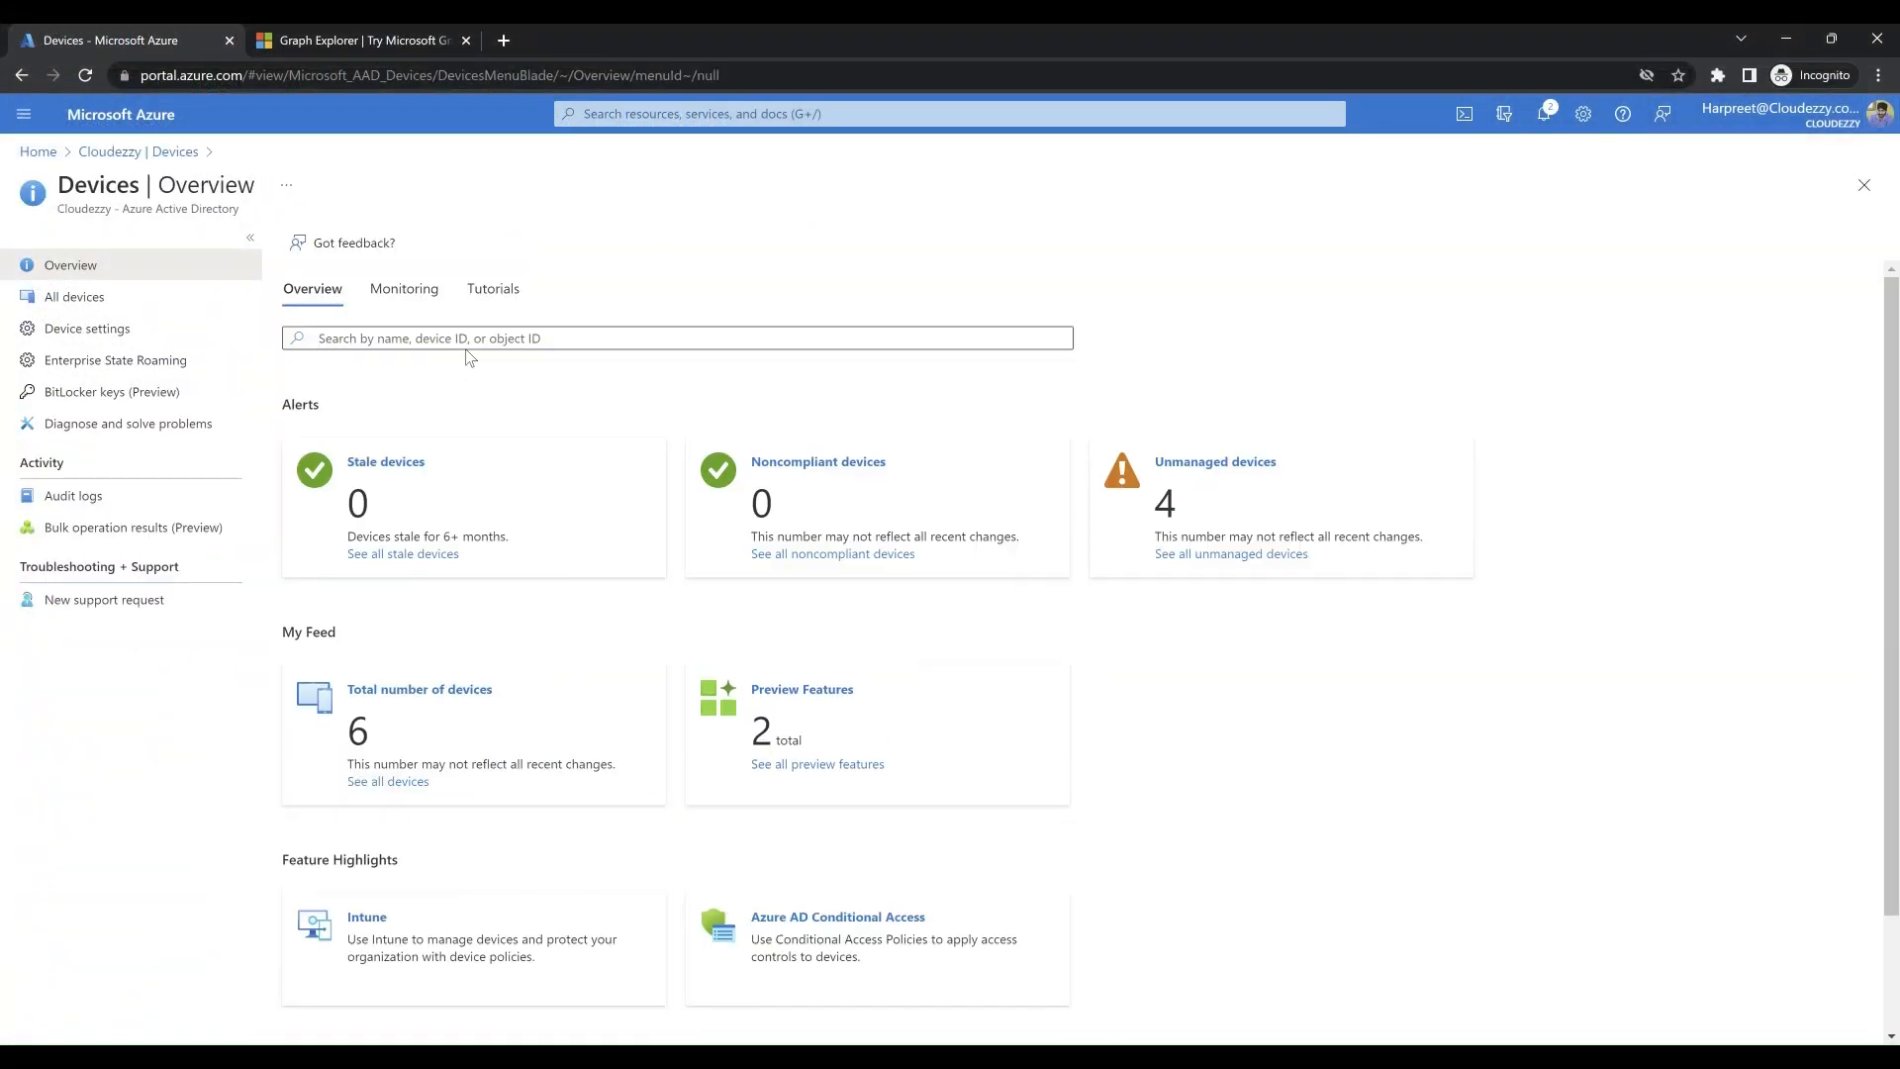
# Find device 845e3d01-51a8-4992-8eb9-82d1580d5586 and open AADREGISTER's properties.
pyautogui.write('845e3d01-51a8-4992-8eb9-82d1580d5586')
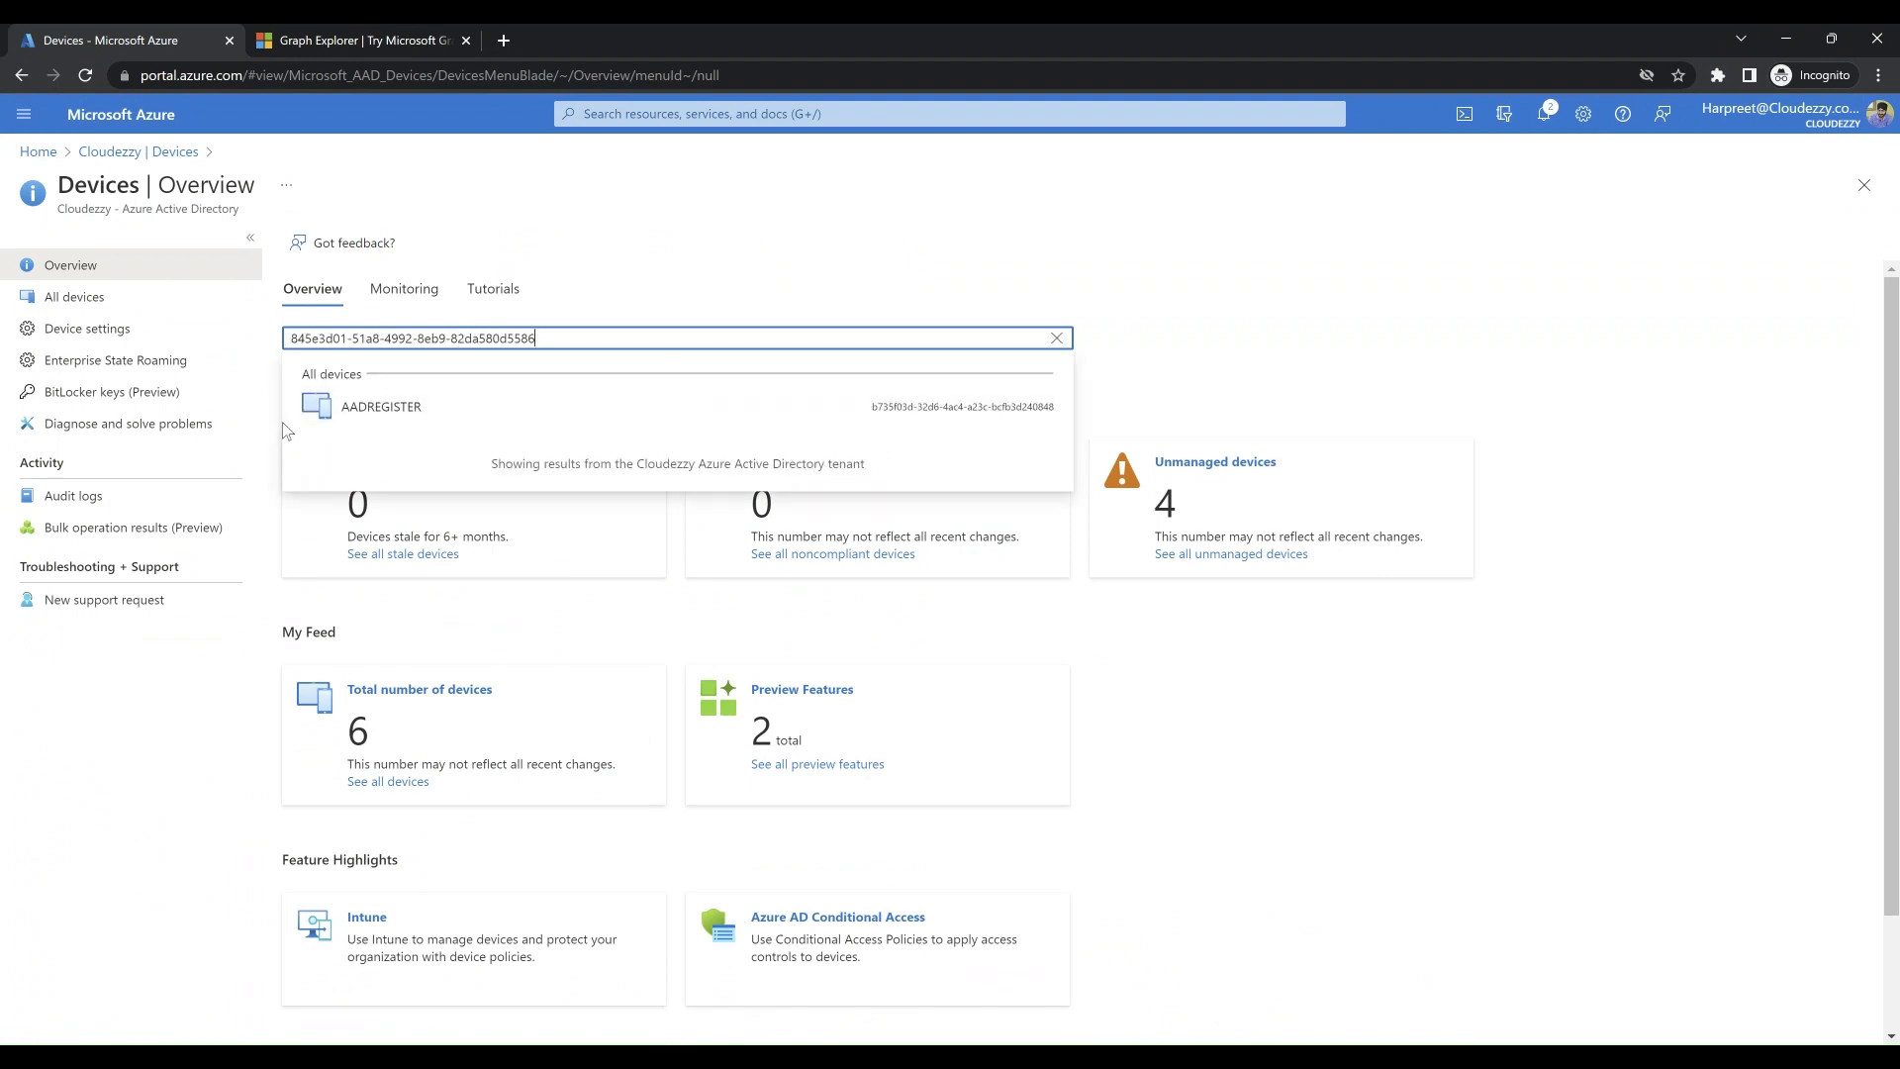
pyautogui.click(381, 407)
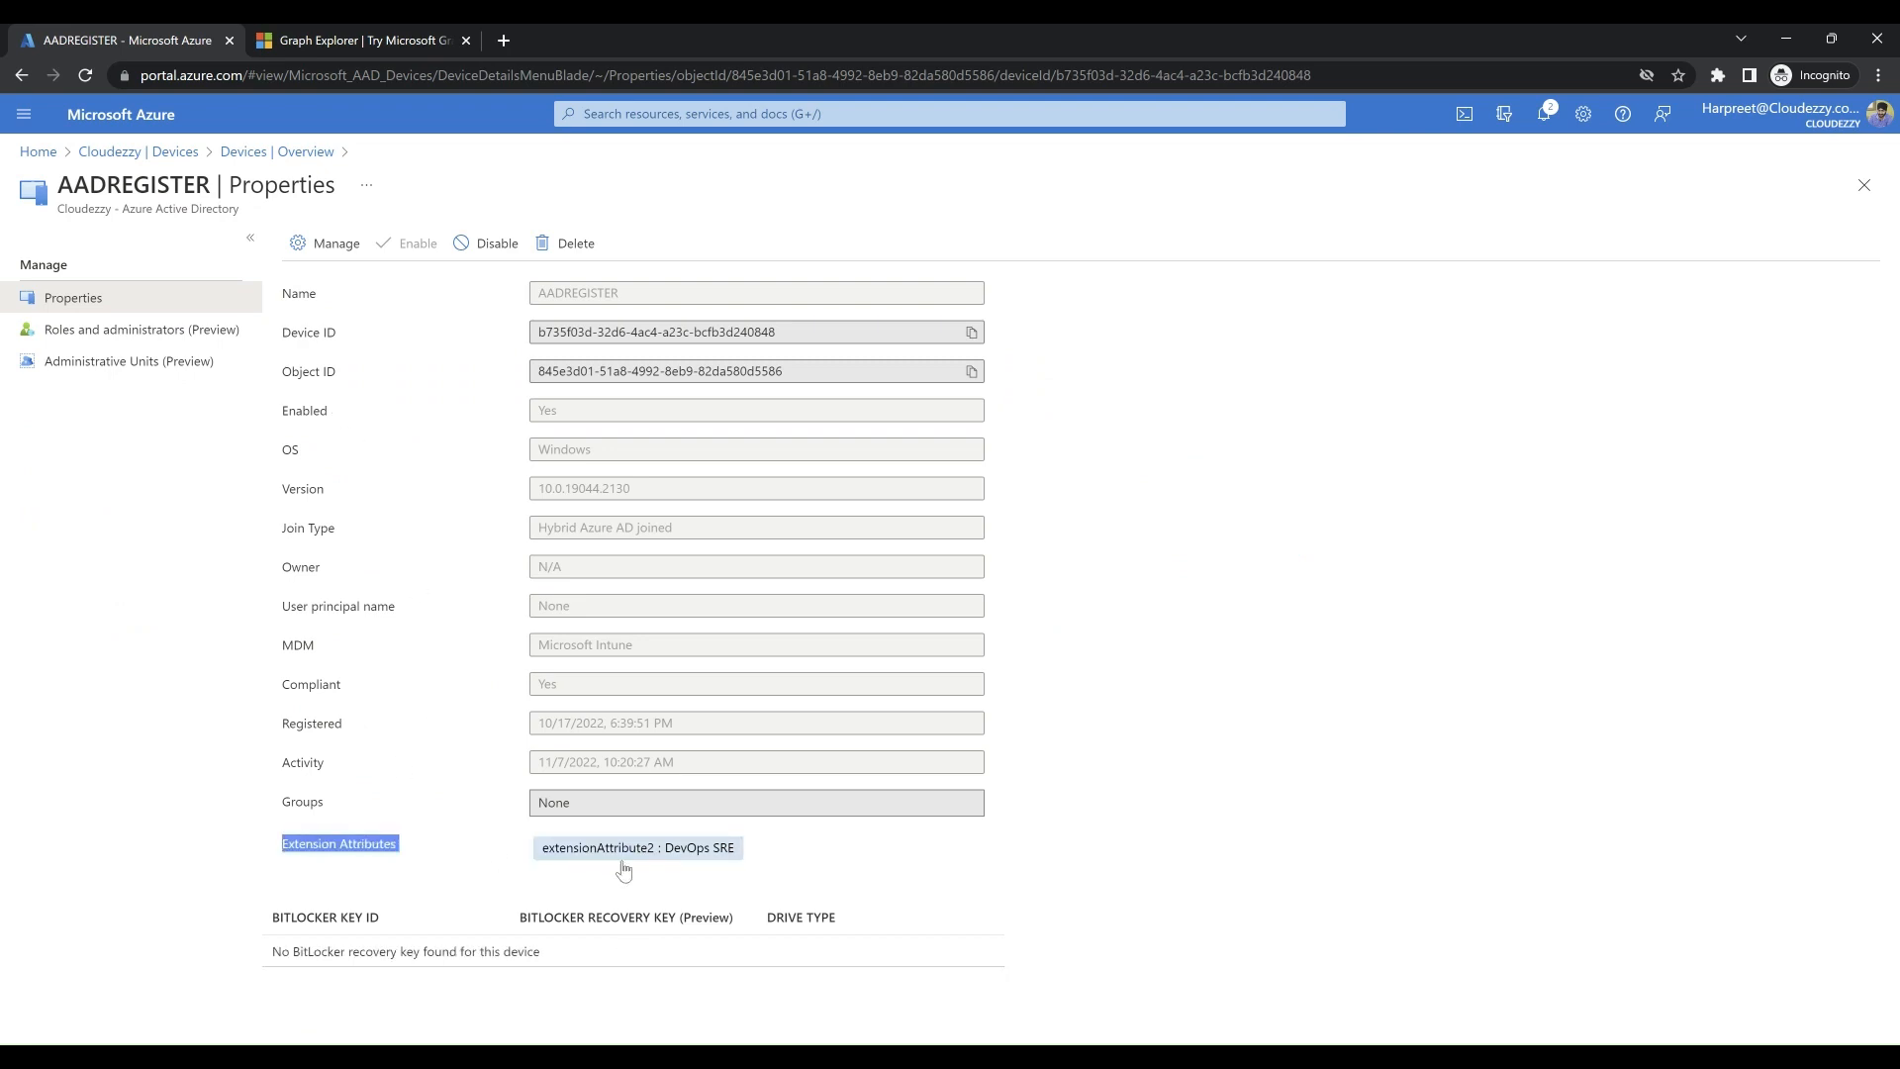
pyautogui.moveTo(774, 868)
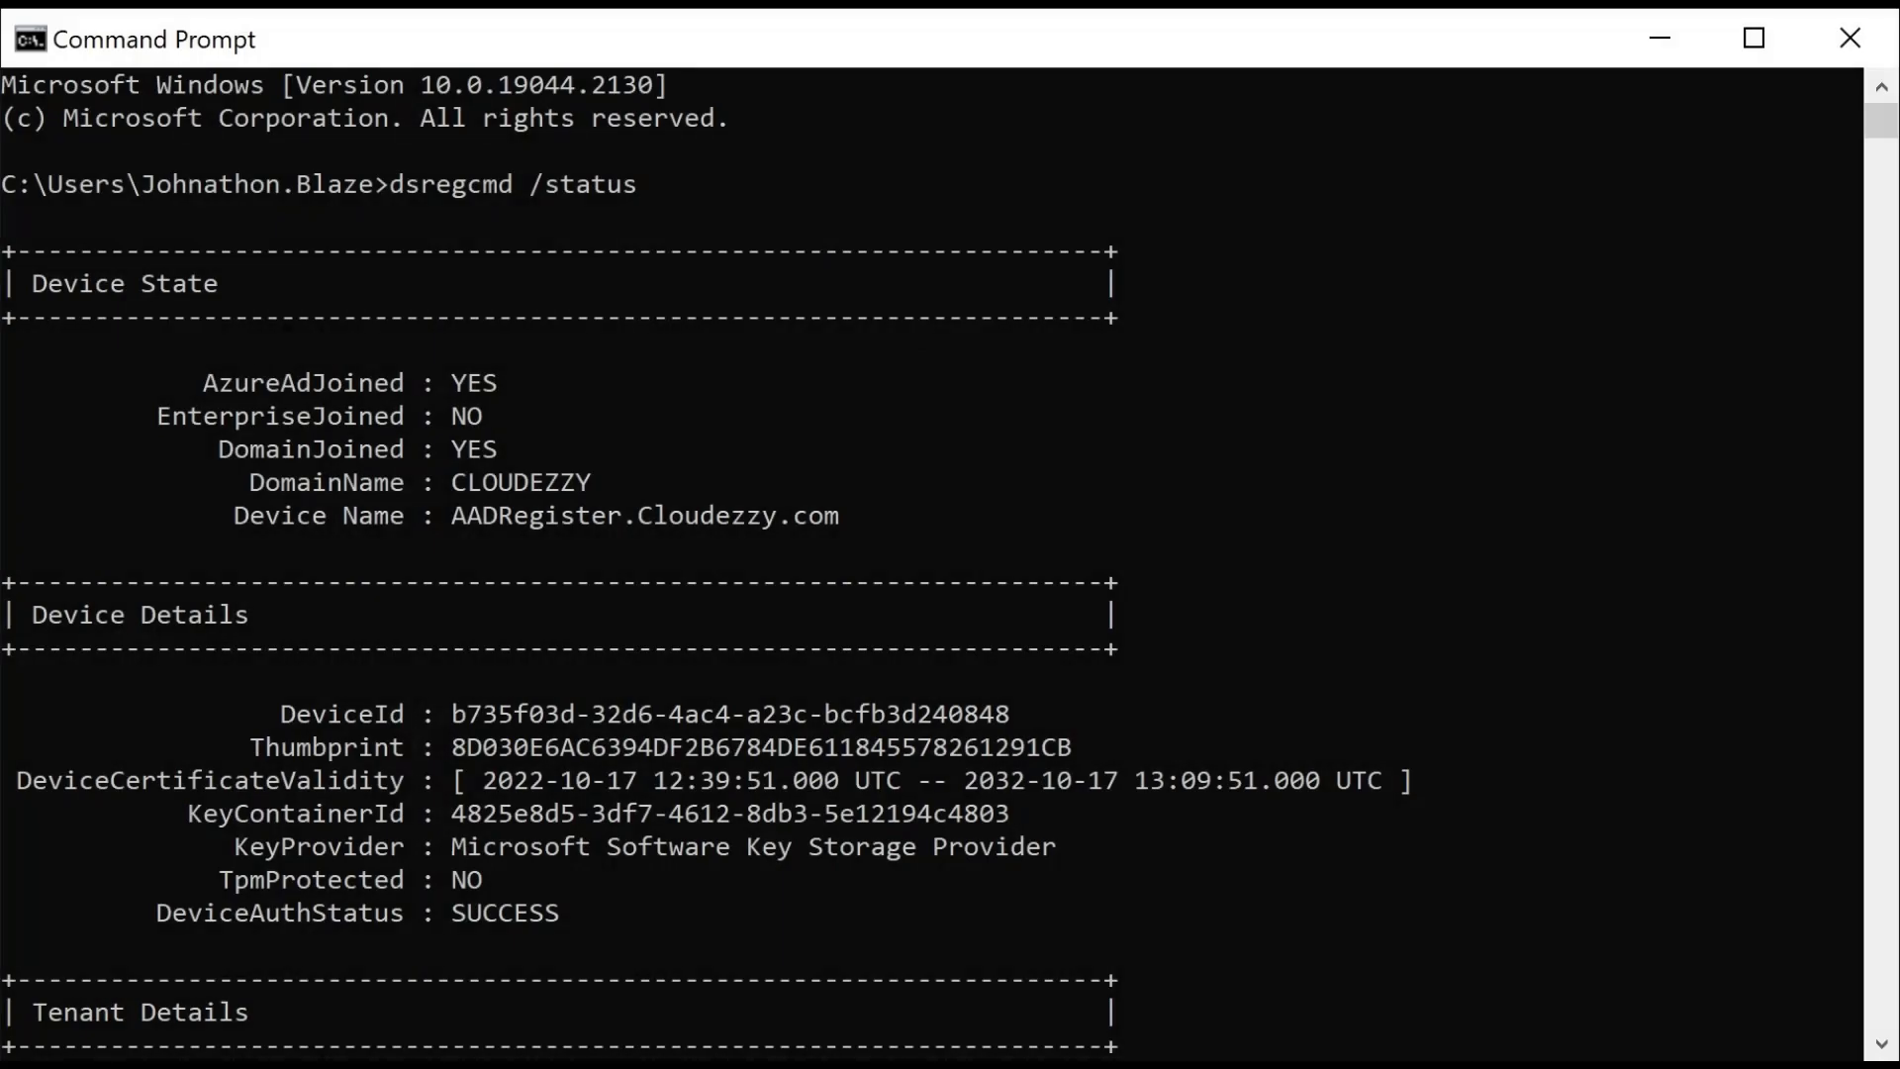
pyautogui.moveTo(1400, 1012)
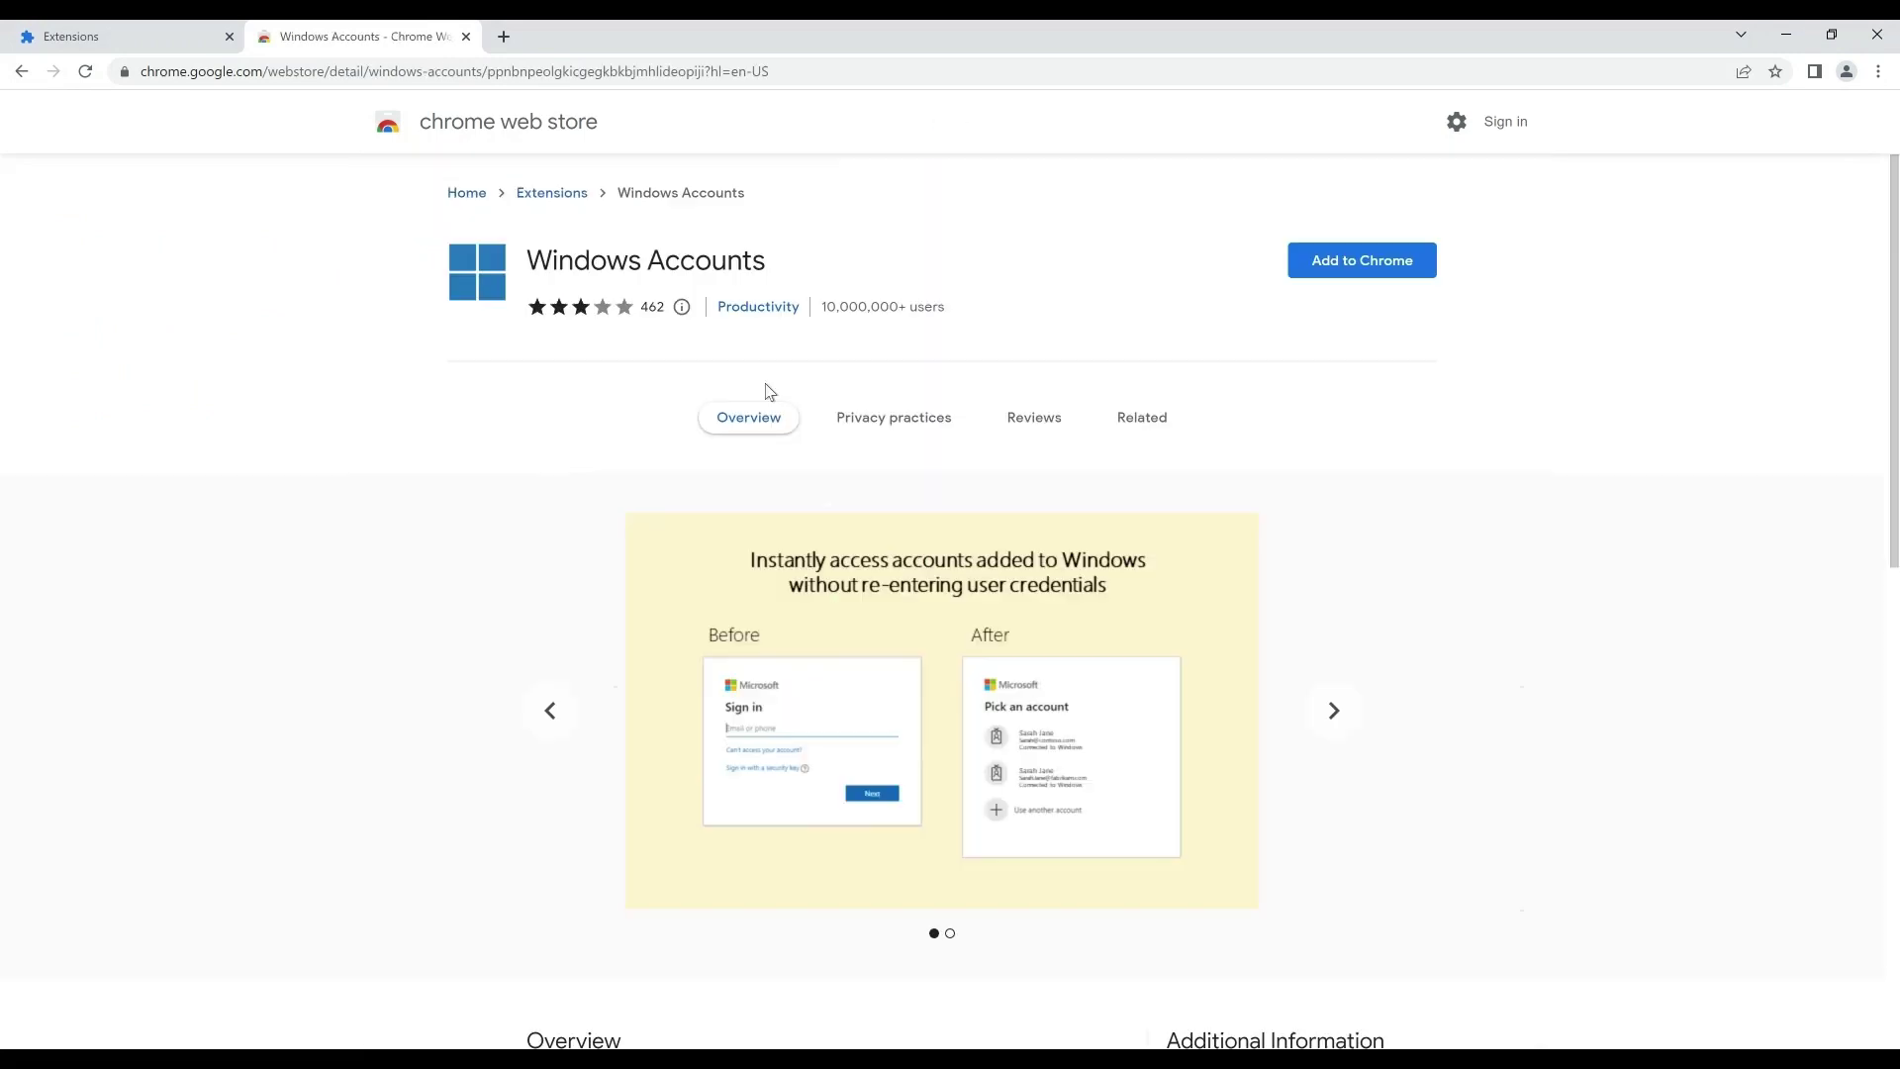
pyautogui.moveTo(1469, 260)
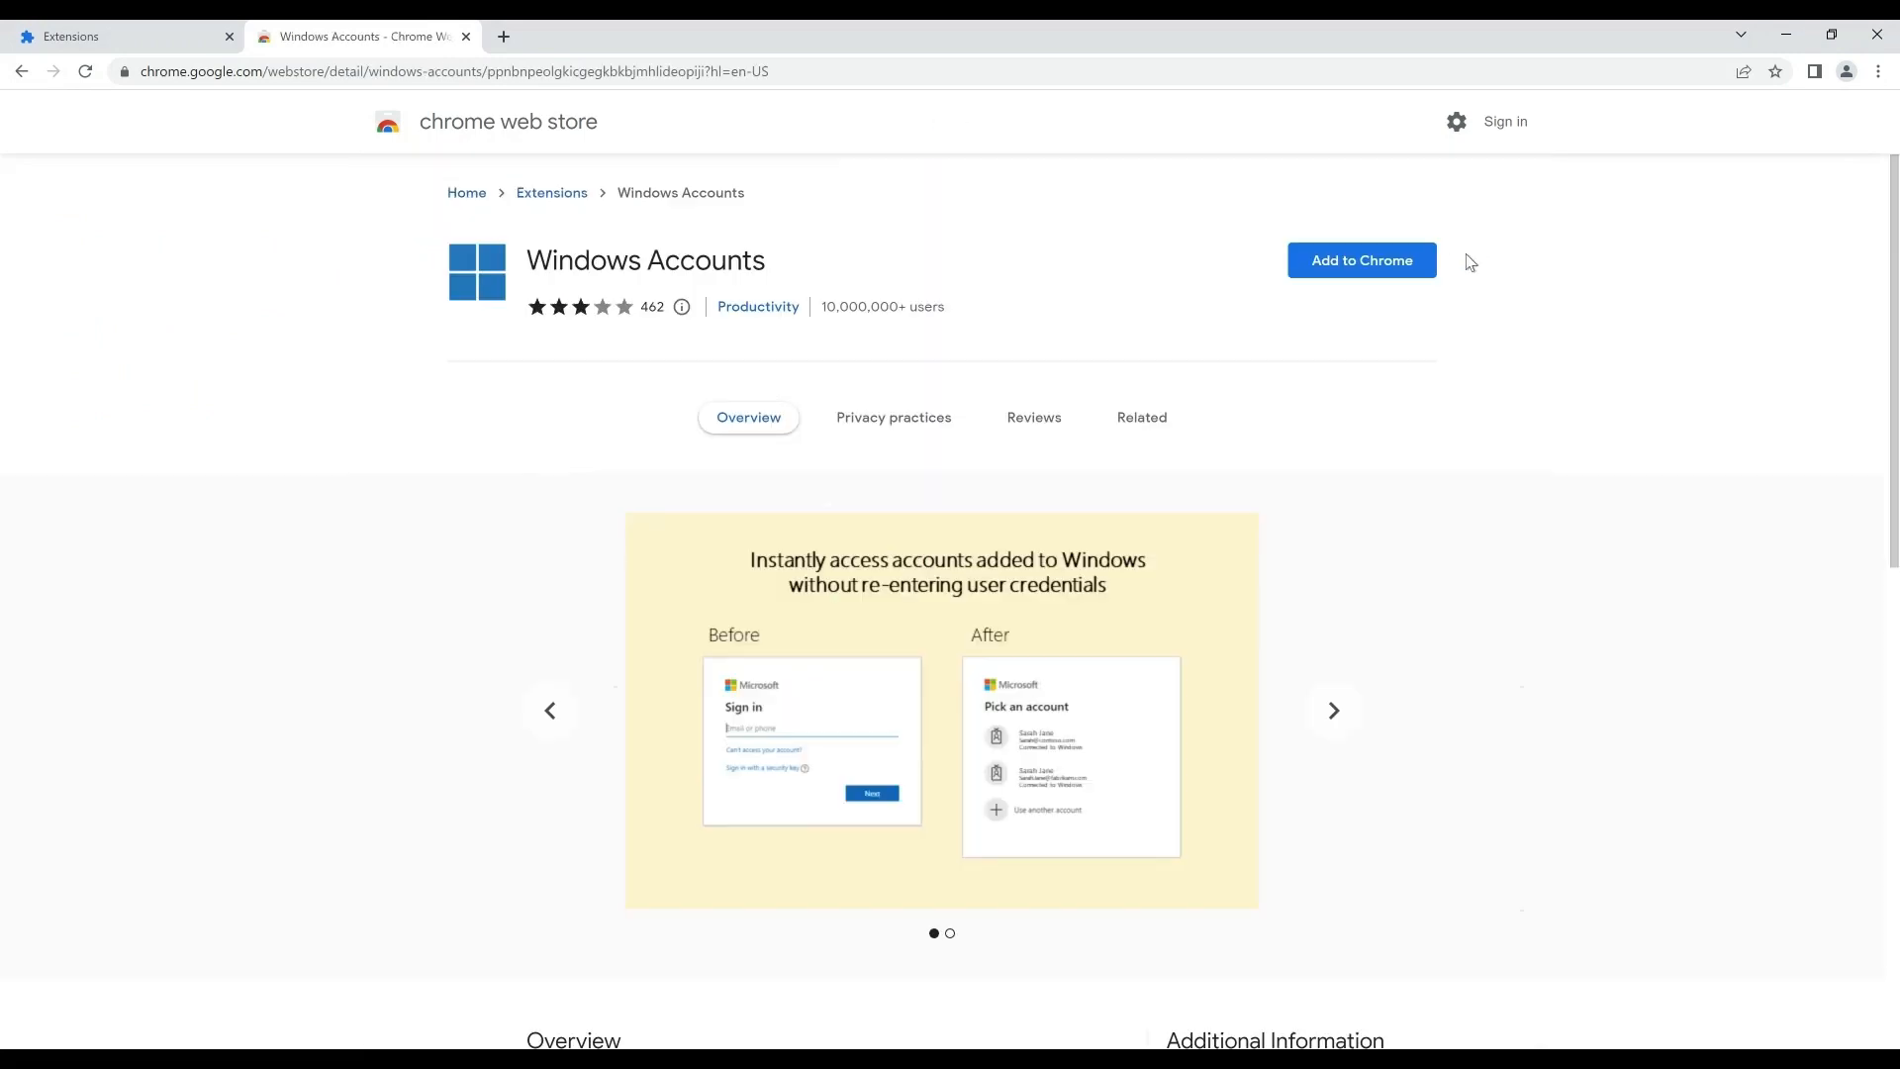
pyautogui.moveTo(1378, 280)
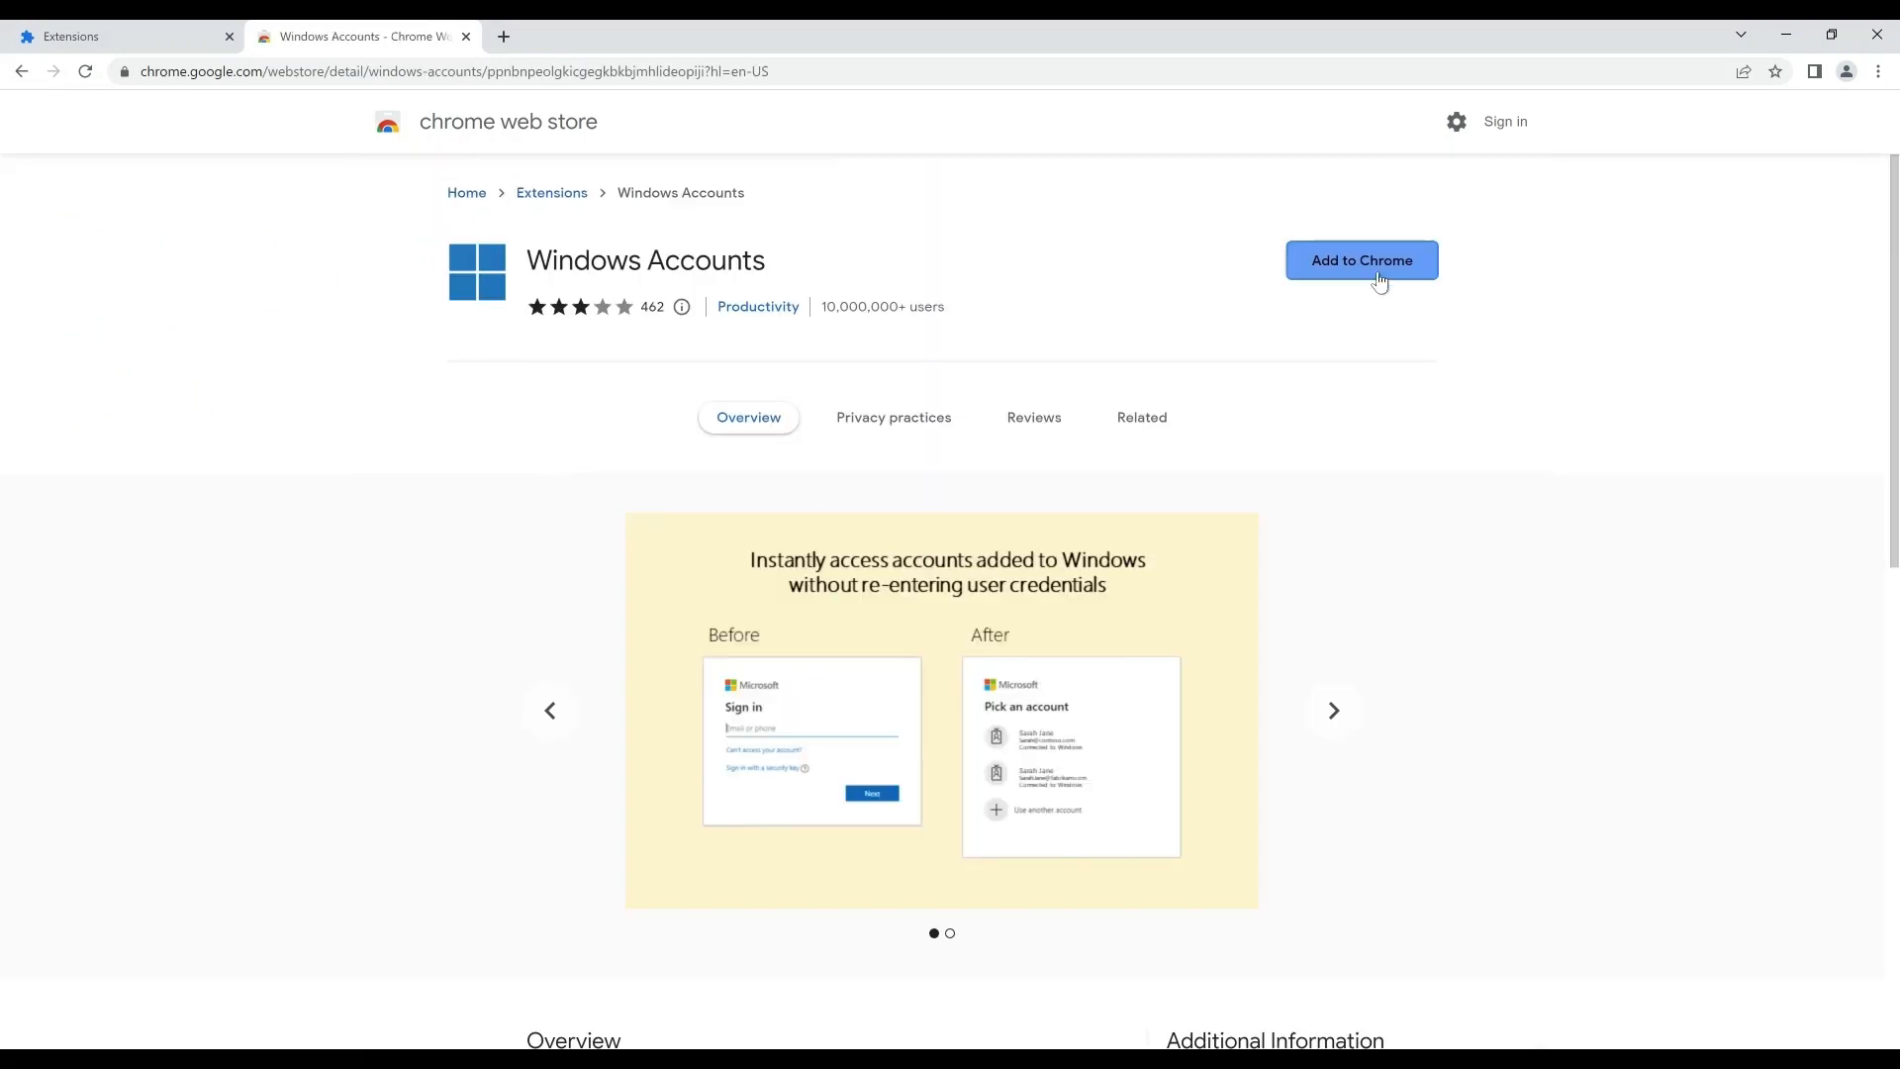
# Add the Windows Accounts extension to Chrome from the Chrome Web Store.
pyautogui.click(1375, 272)
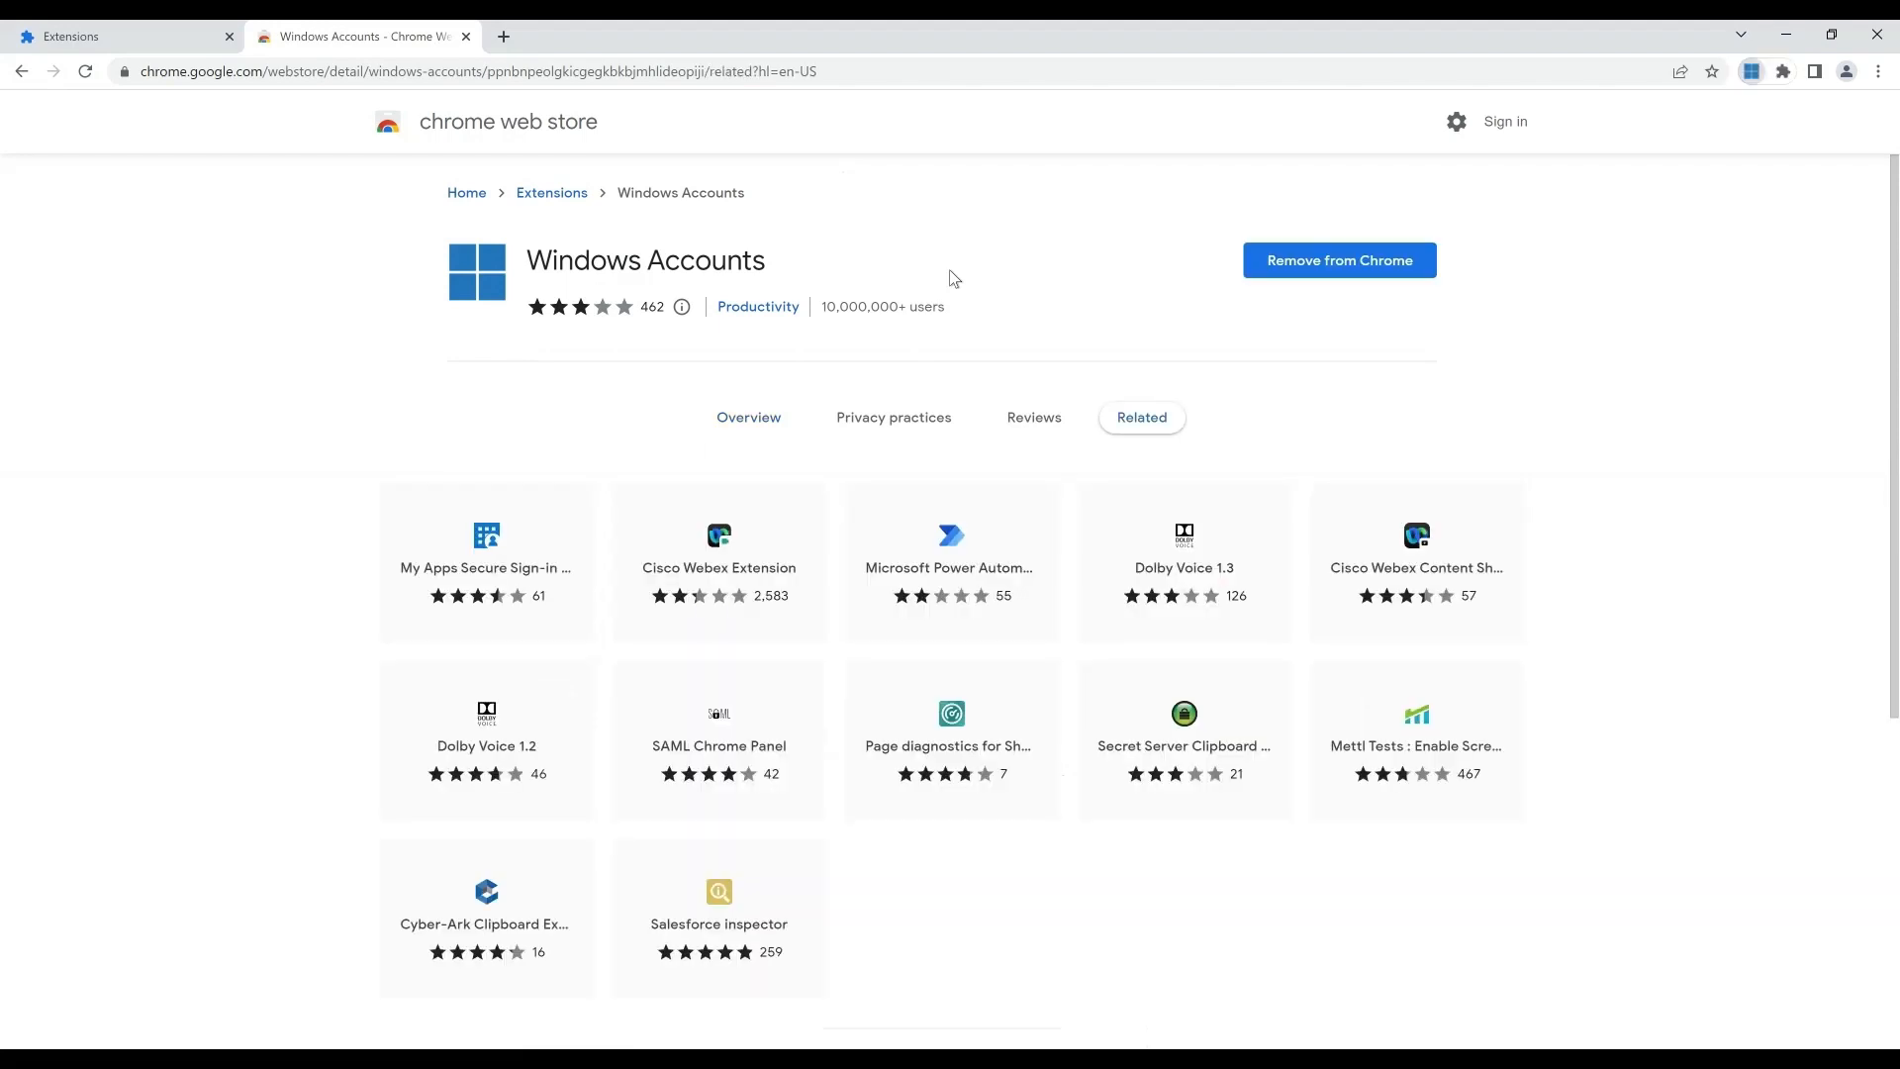
pyautogui.moveTo(1587, 282)
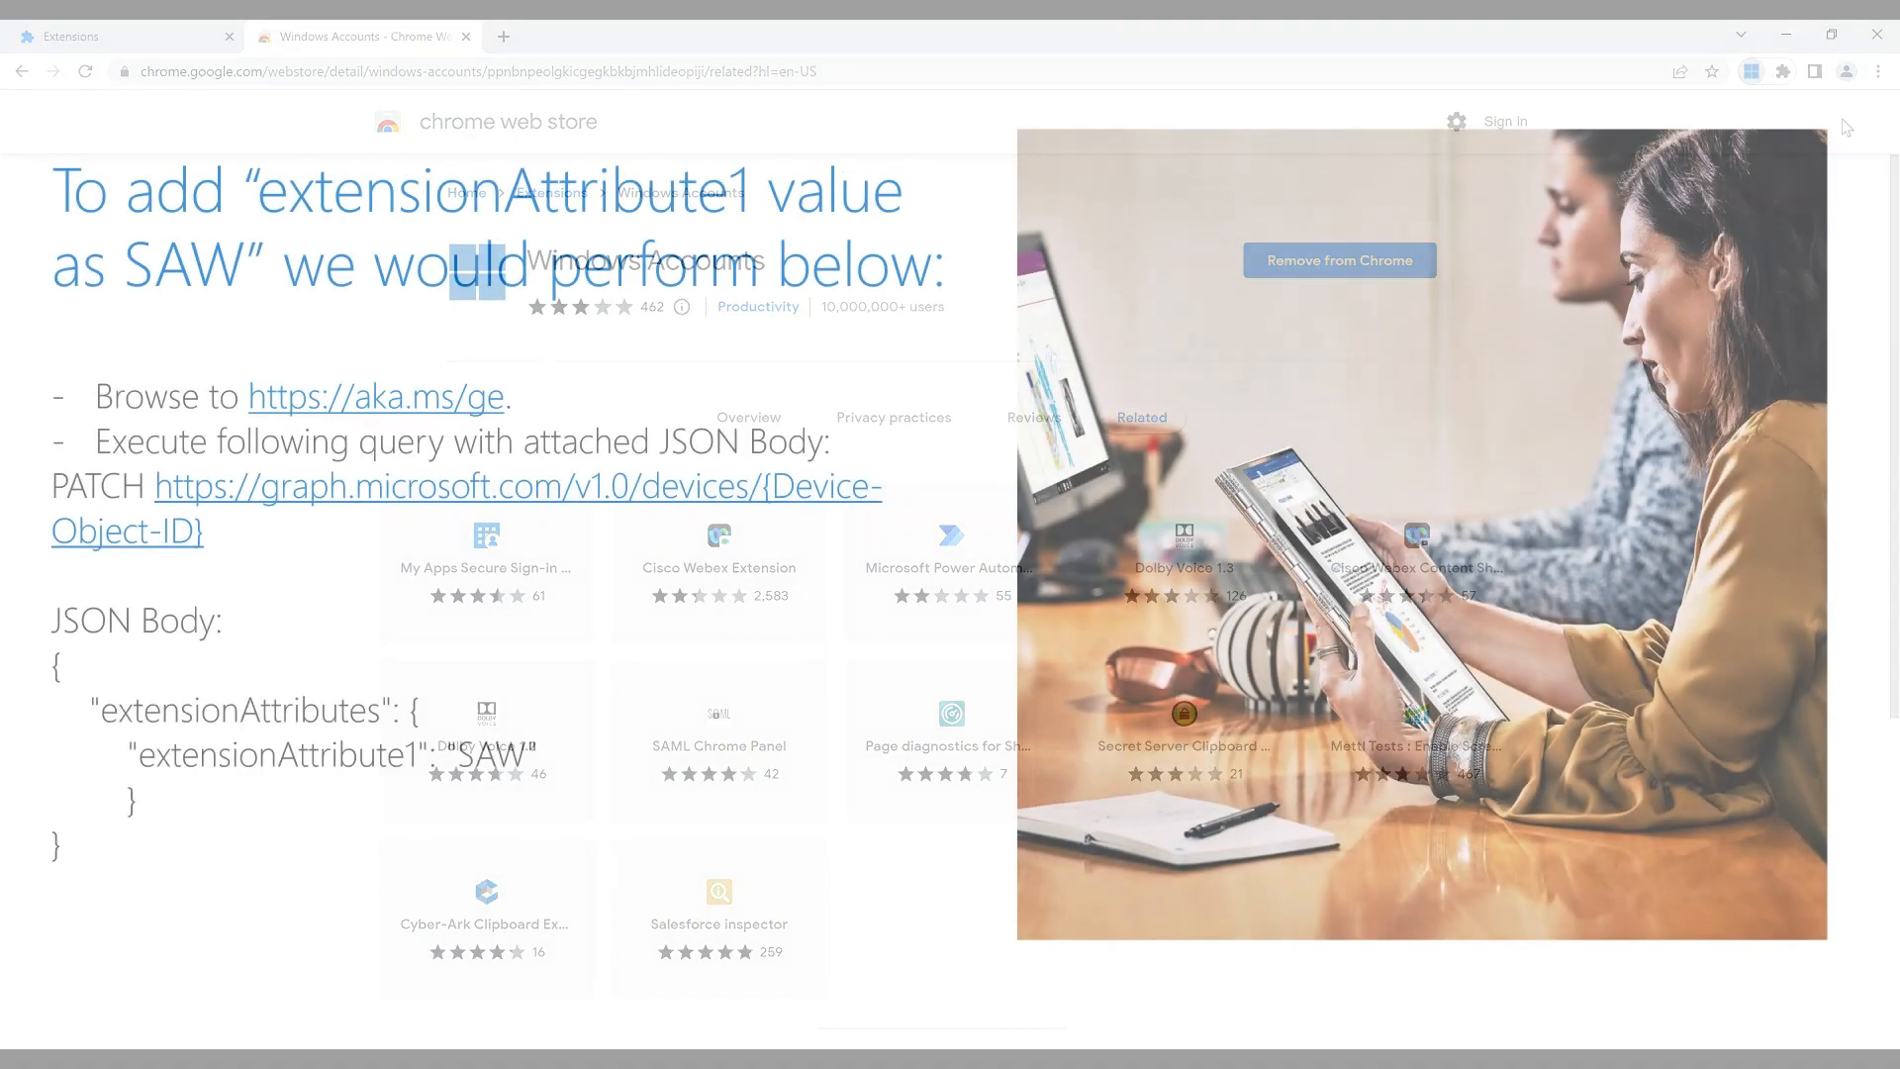
# Copy the AADREGISTER device's Object ID from its Properties page.
pyautogui.click(112, 37)
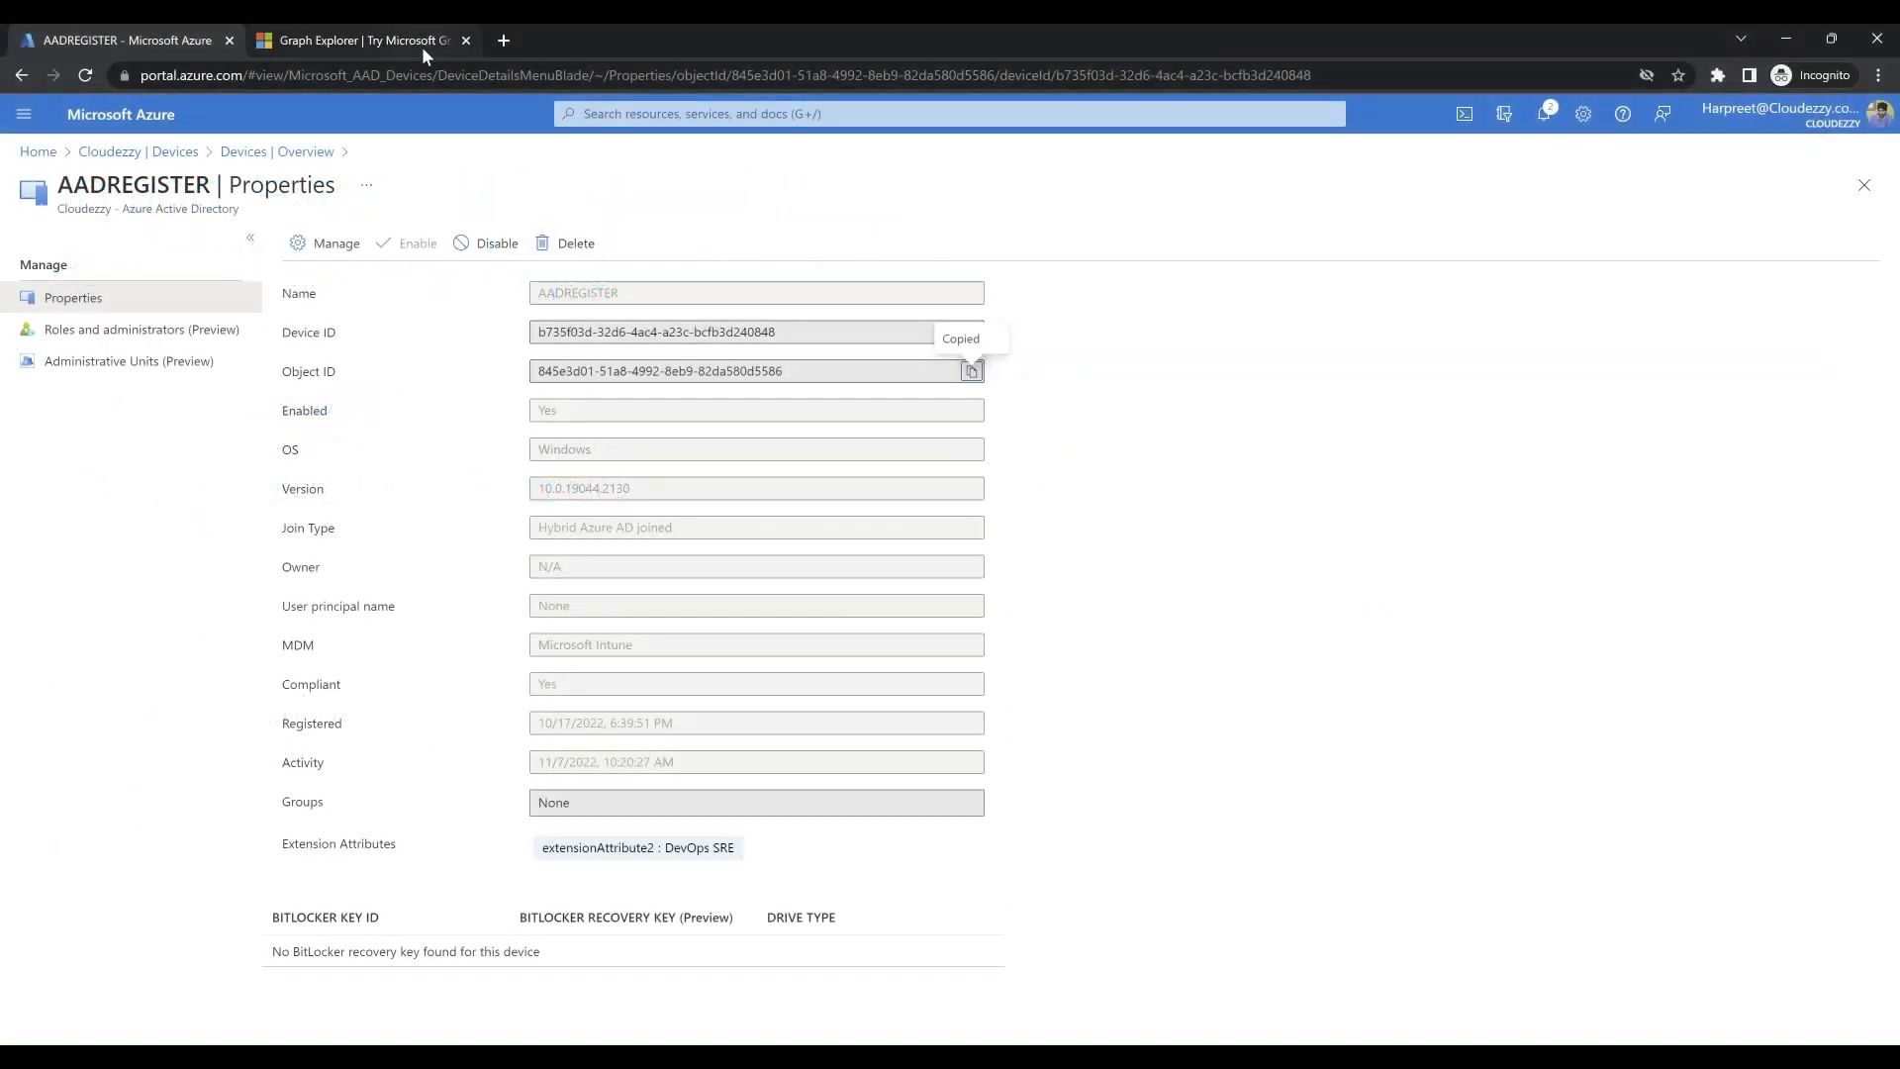
# Run a PATCH on device 845e3d61-51a8-4992-8eb9-82da580d5586 setting extensionAttribute1 to SAW, returning 204 No Content.
pyautogui.click(348, 40)
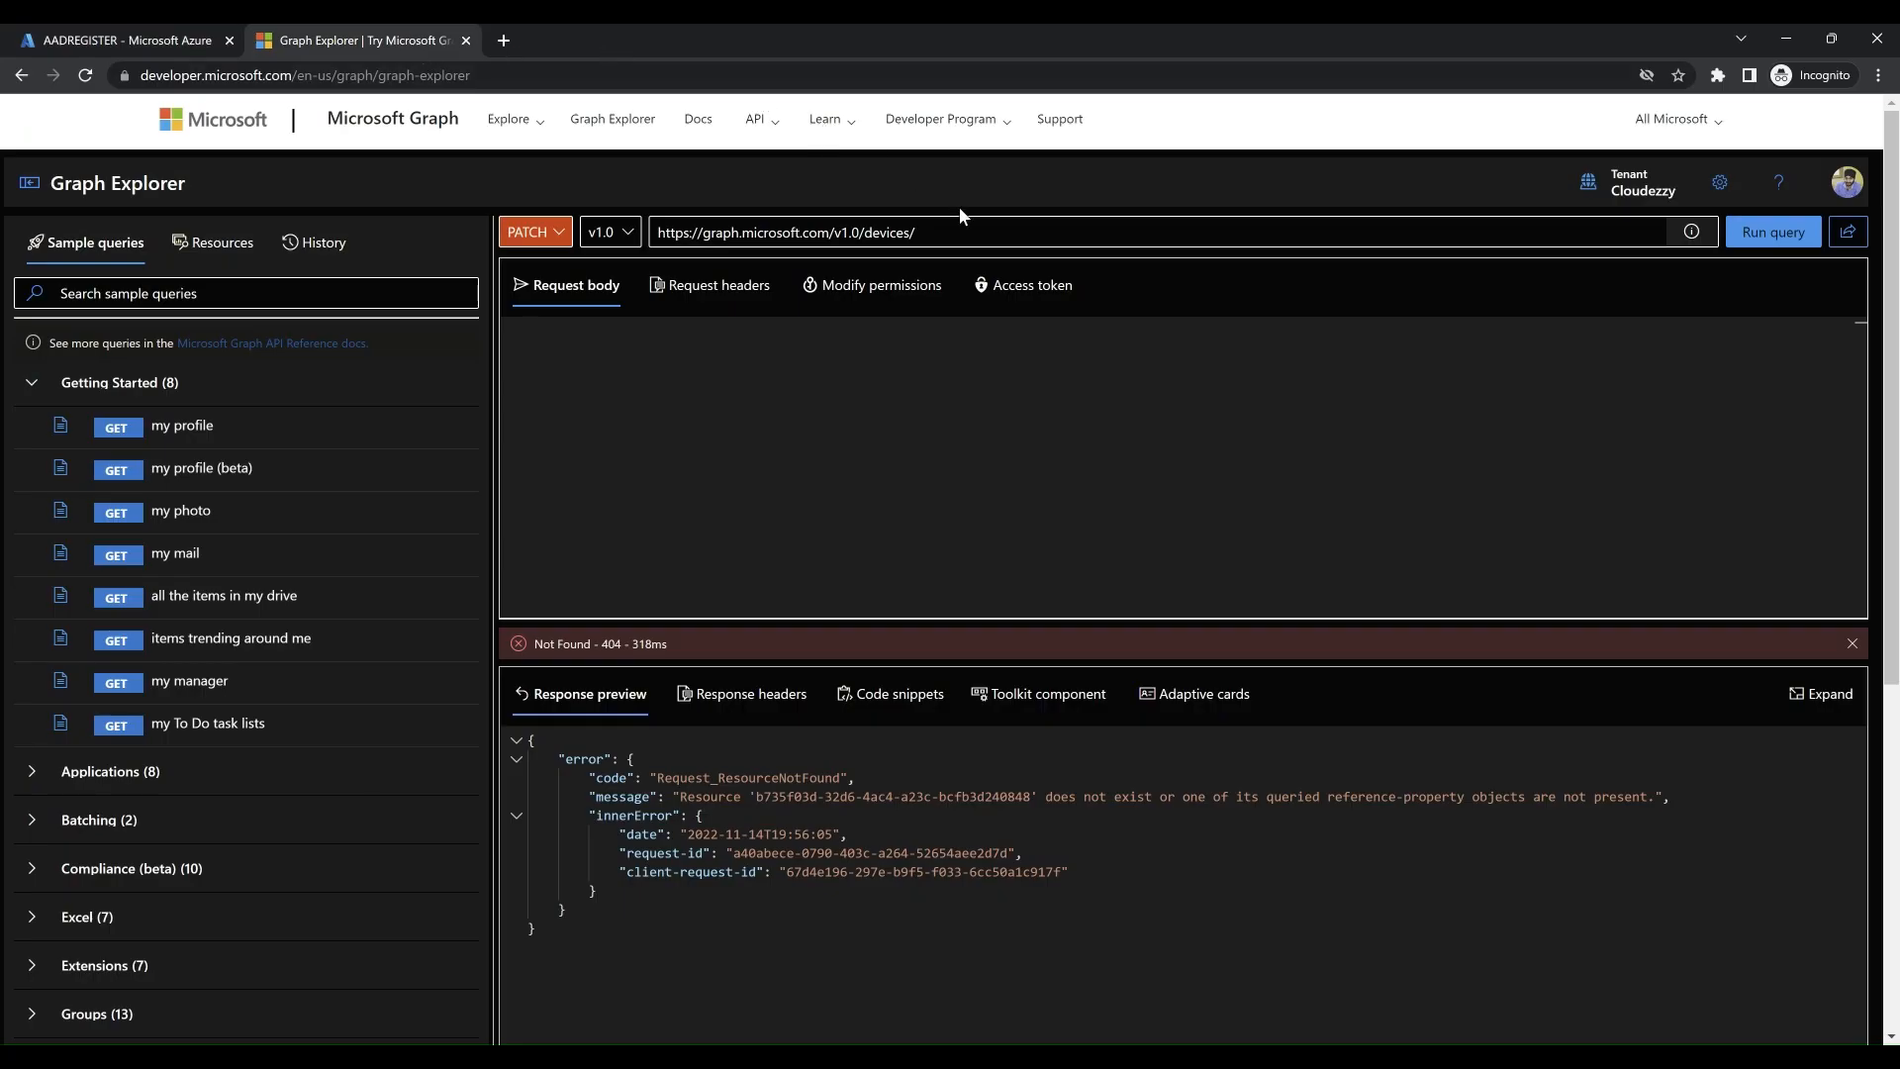
pyautogui.write('845e3d61-51a8-4992-8eb9-82da580d5586')
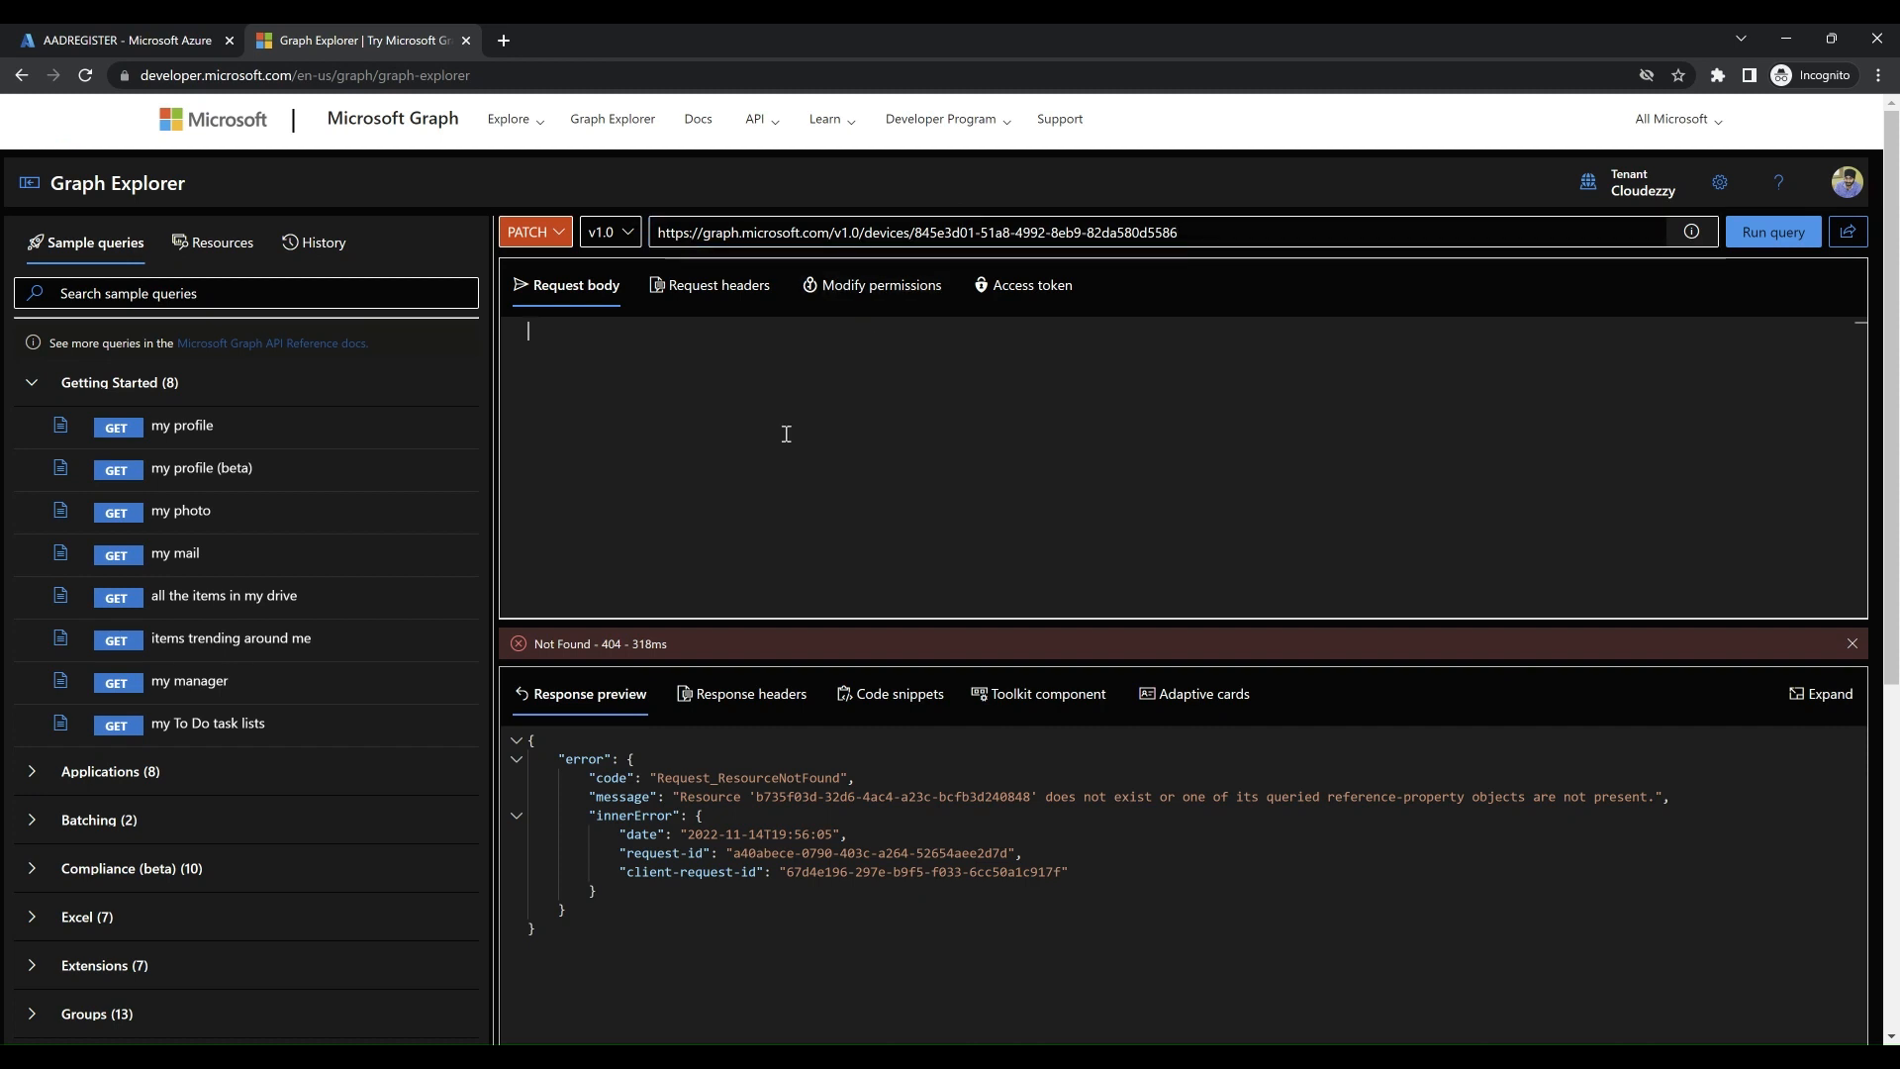
pyautogui.moveTo(653, 708)
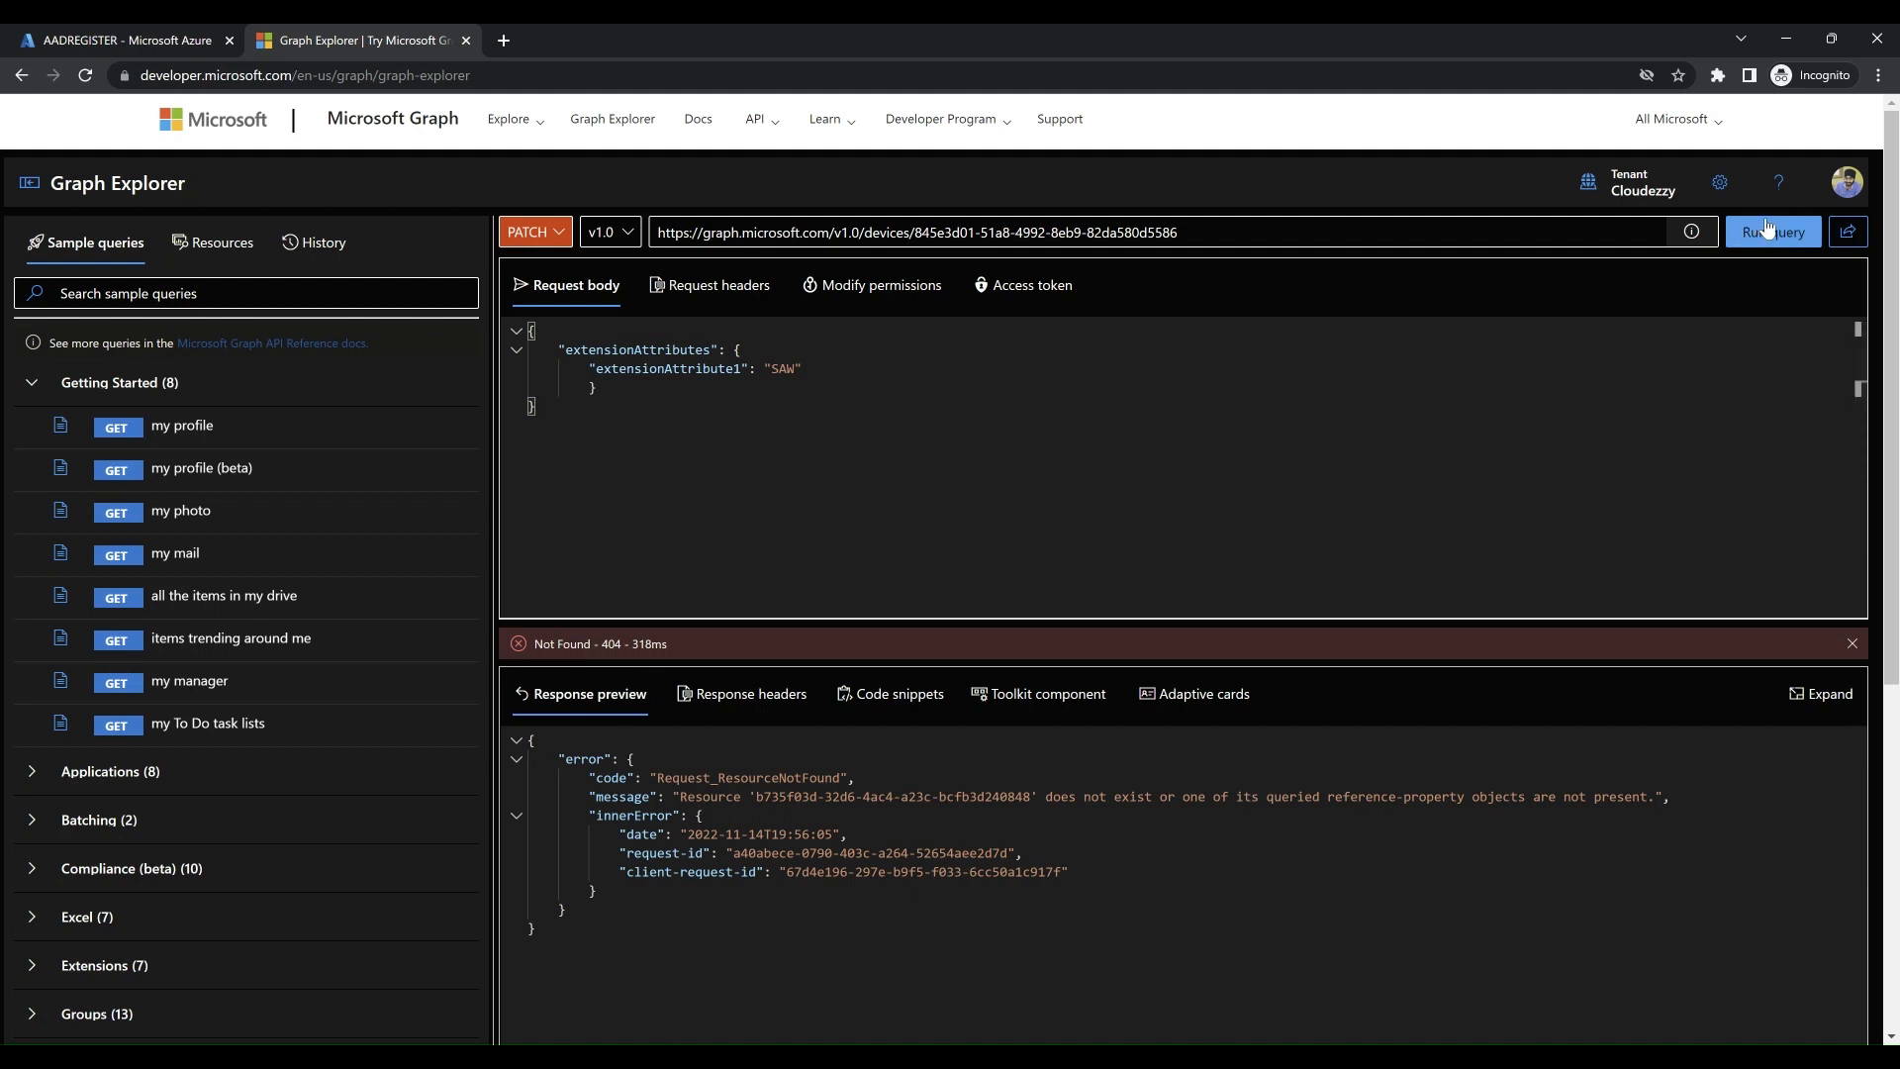
pyautogui.click(1773, 231)
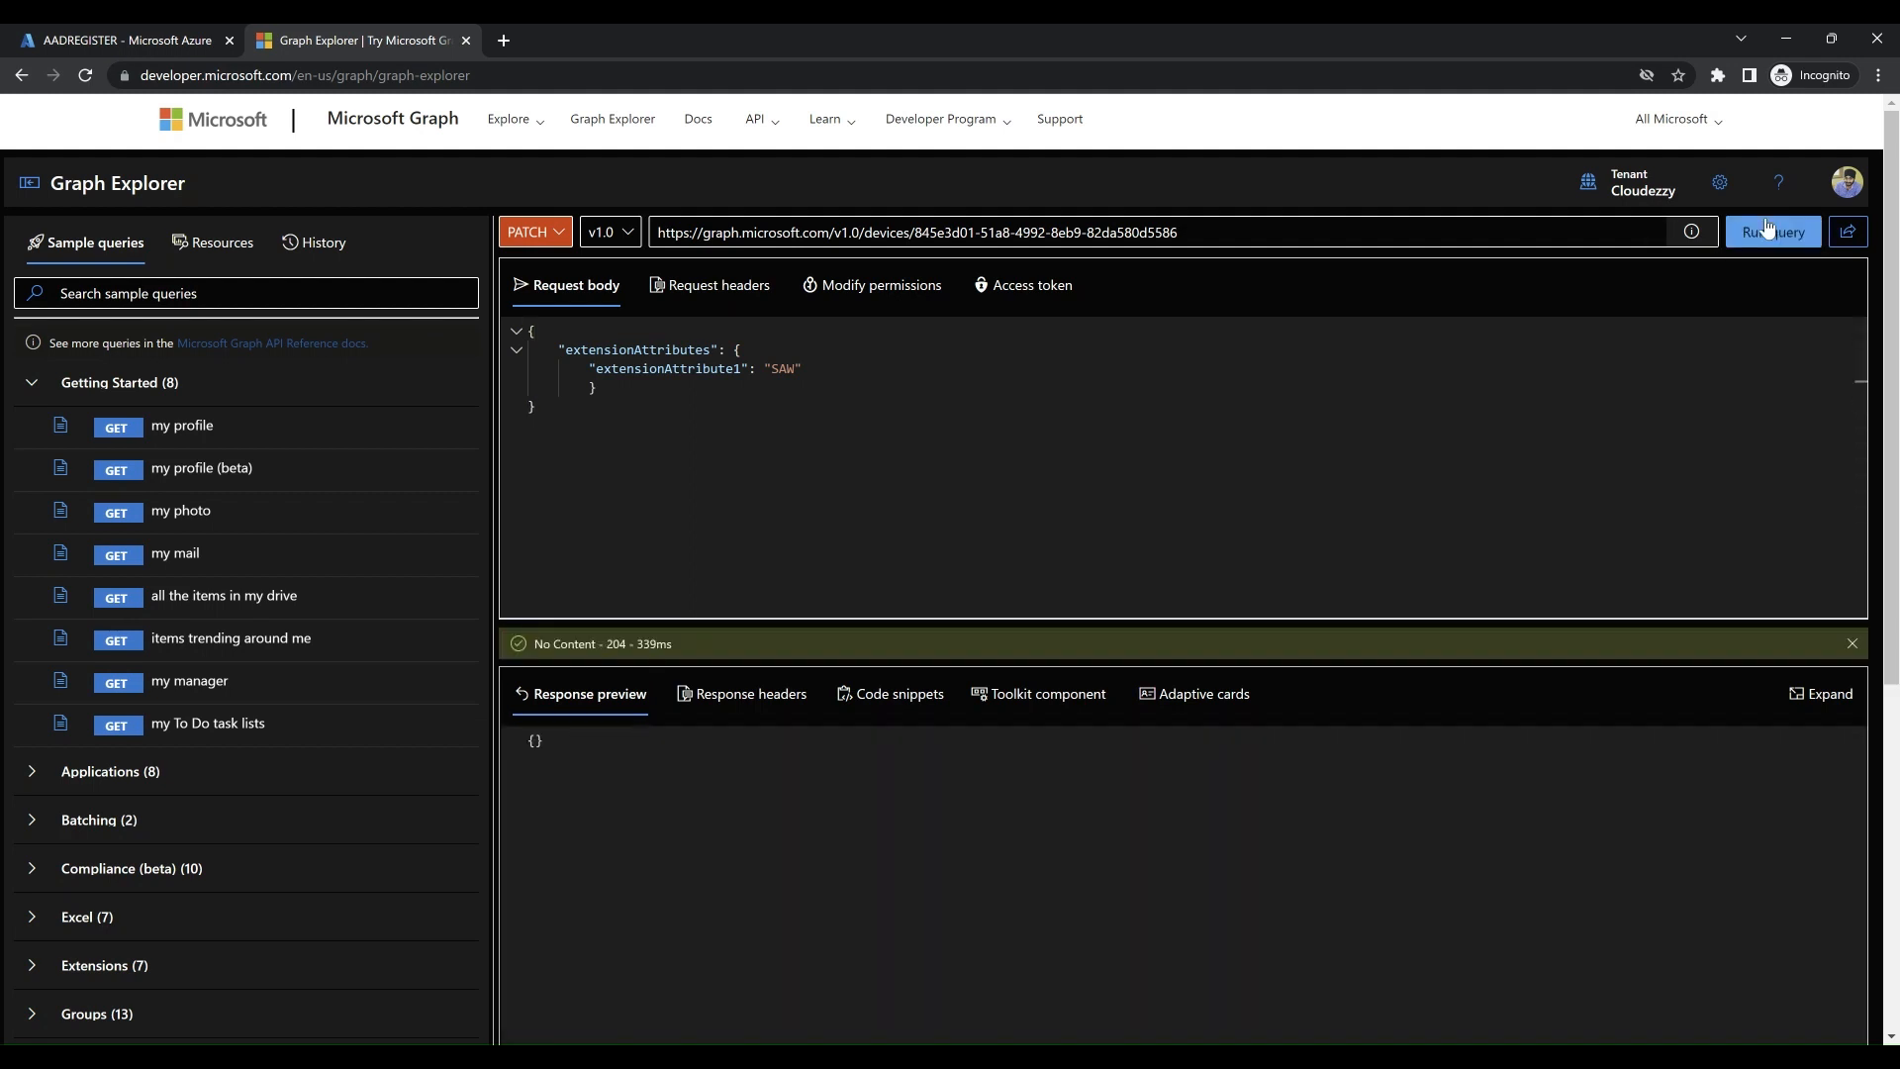
pyautogui.moveTo(535, 254)
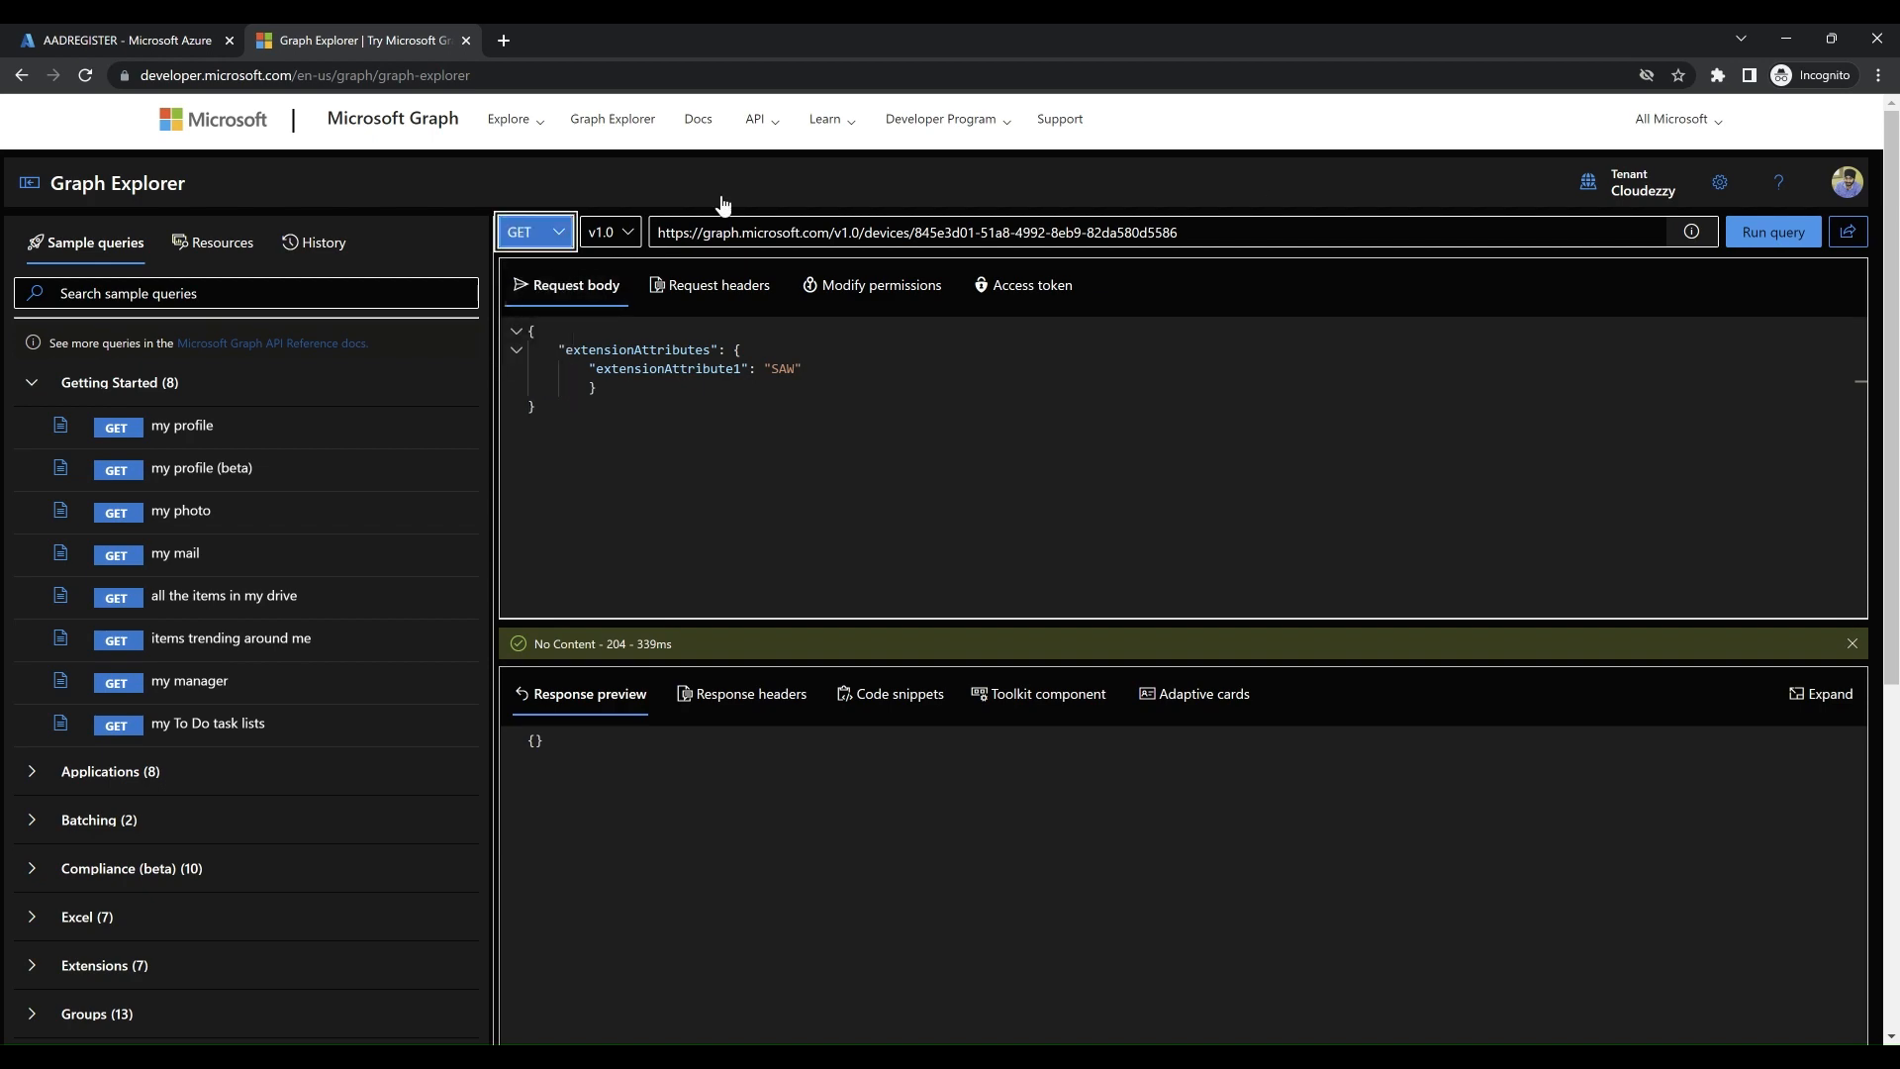
# Run a GET on the device, confirming extensionAttribute1 is SAW alongside extensionAttribute2 DevOps SRE.
pyautogui.click(1772, 232)
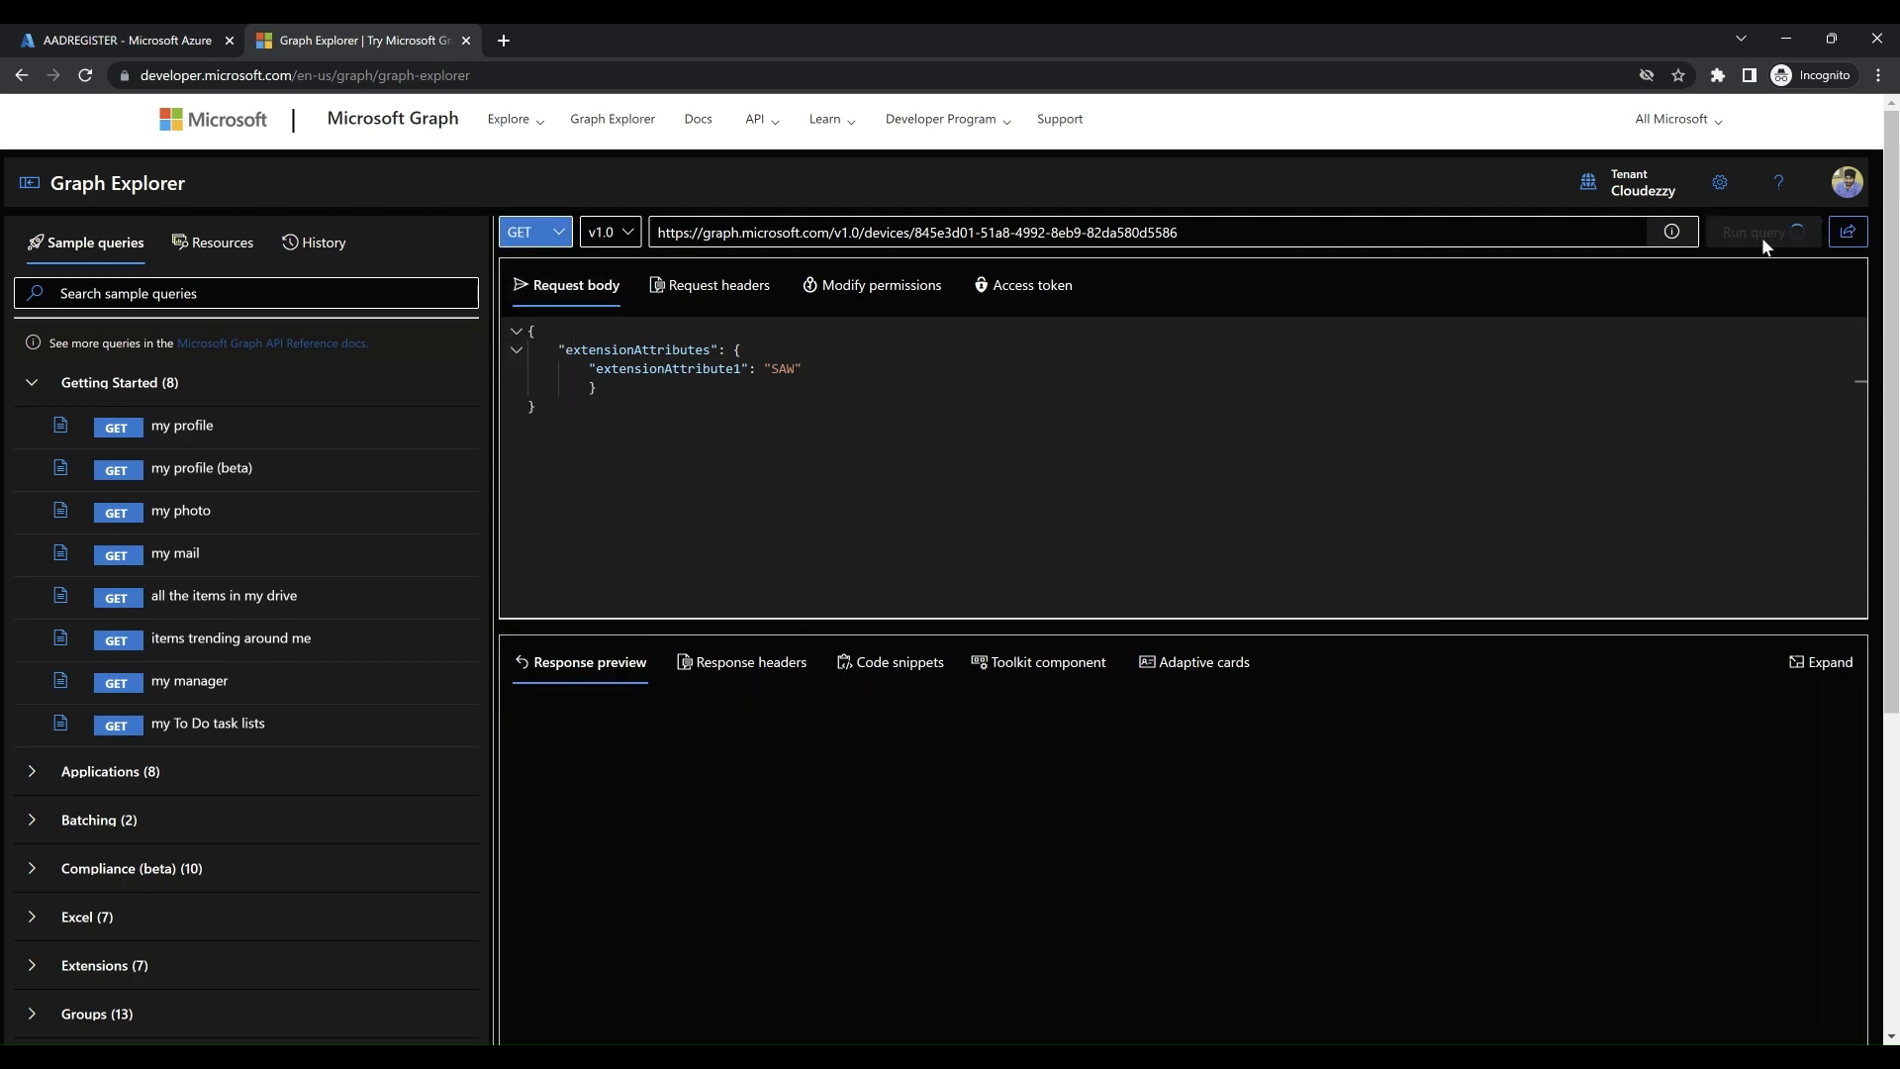
pyautogui.click(1761, 232)
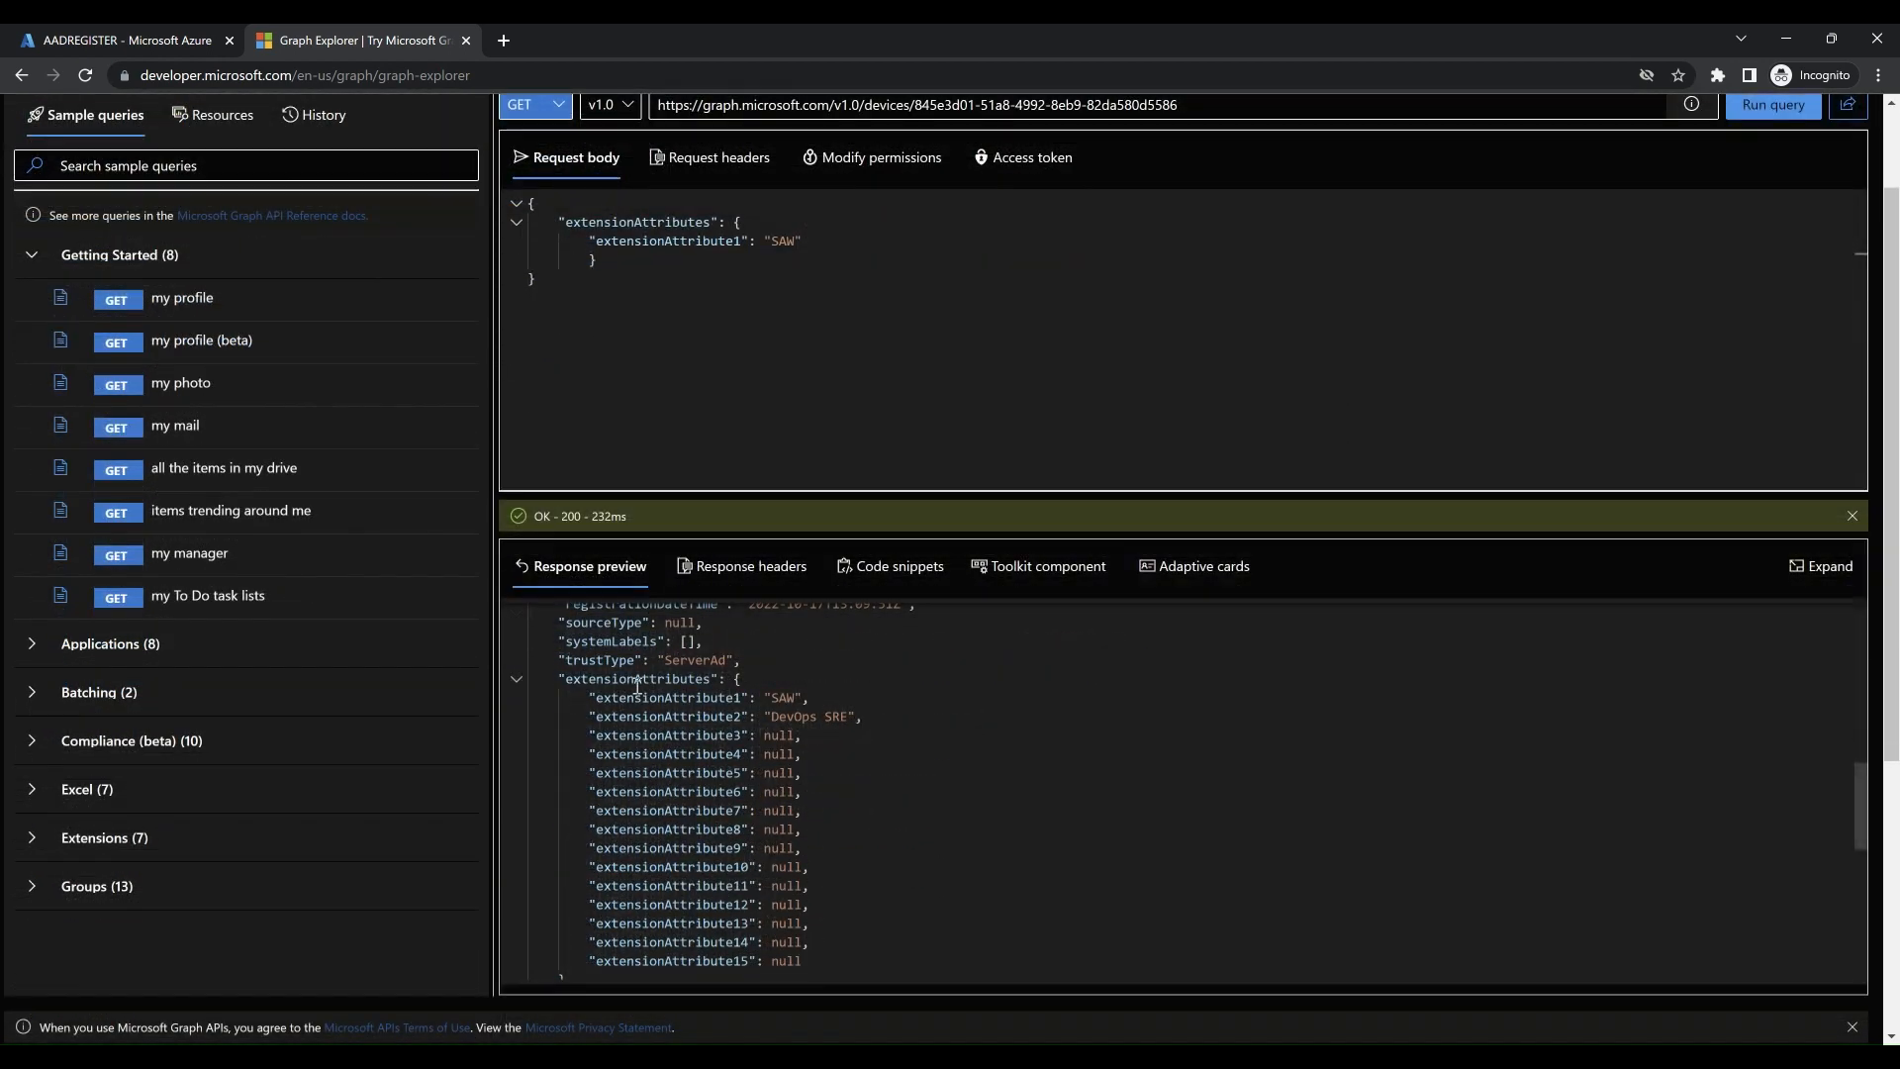